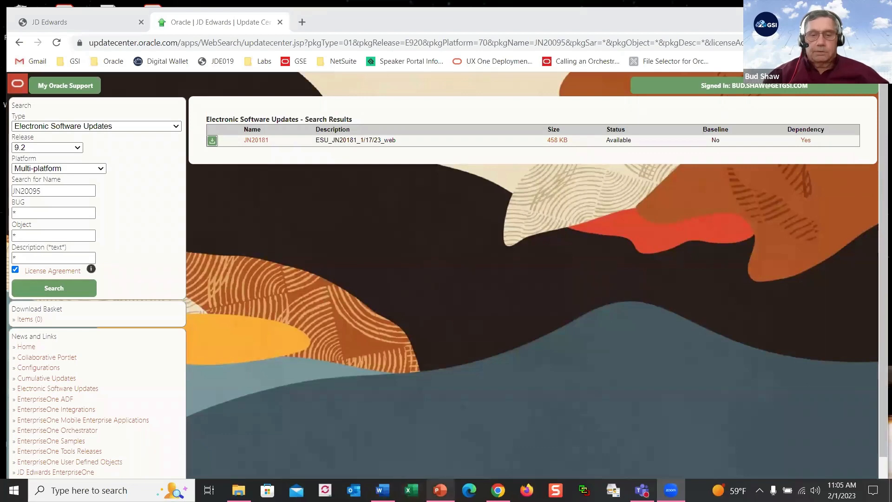
Present the deck from slide 8 and change the slide show's display option.
left_click(440, 490)
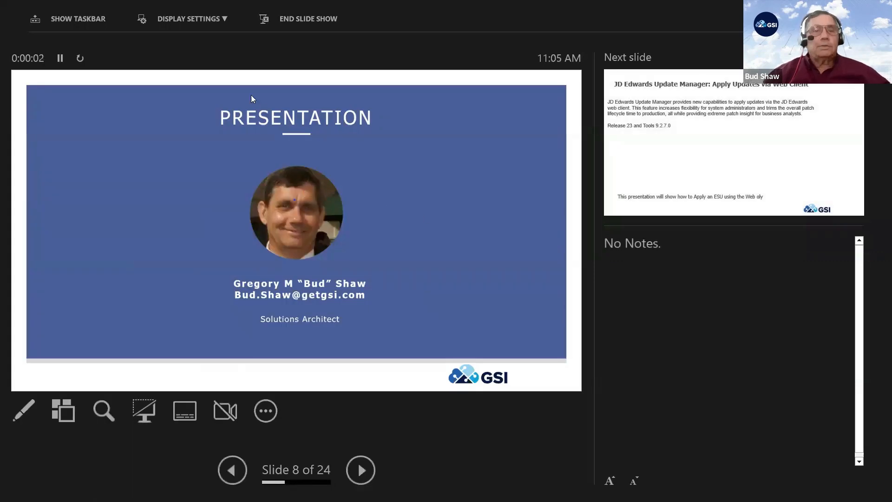
left_click(191, 19)
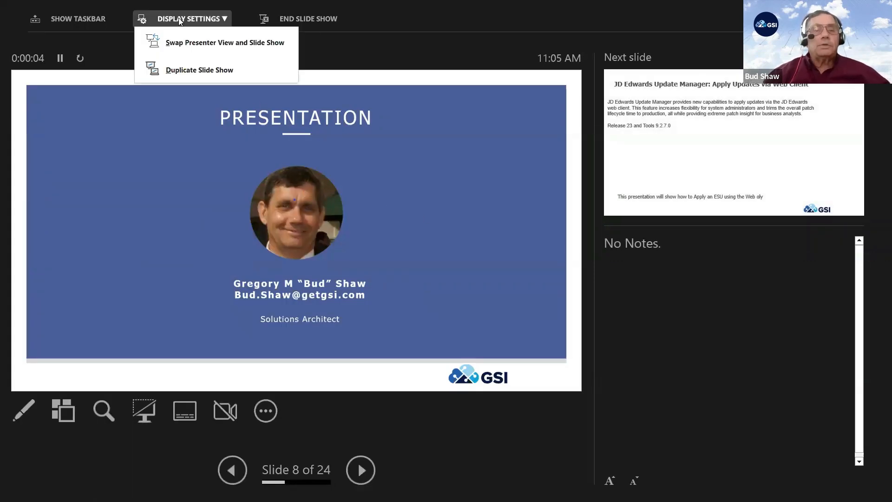
left_click(224, 42)
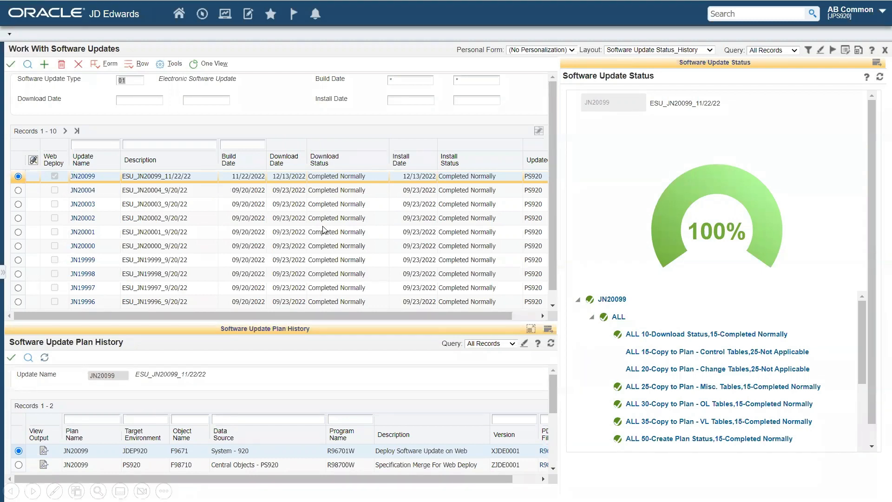
mouse_move(635, 306)
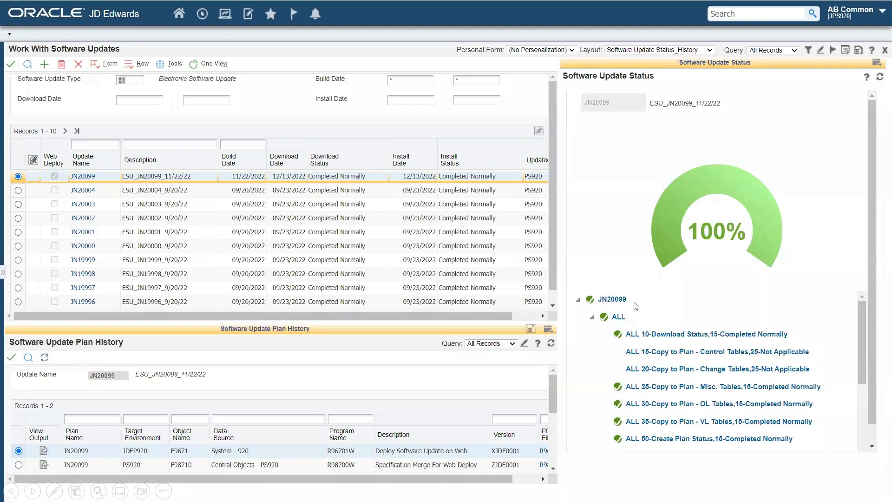
mouse_move(709, 443)
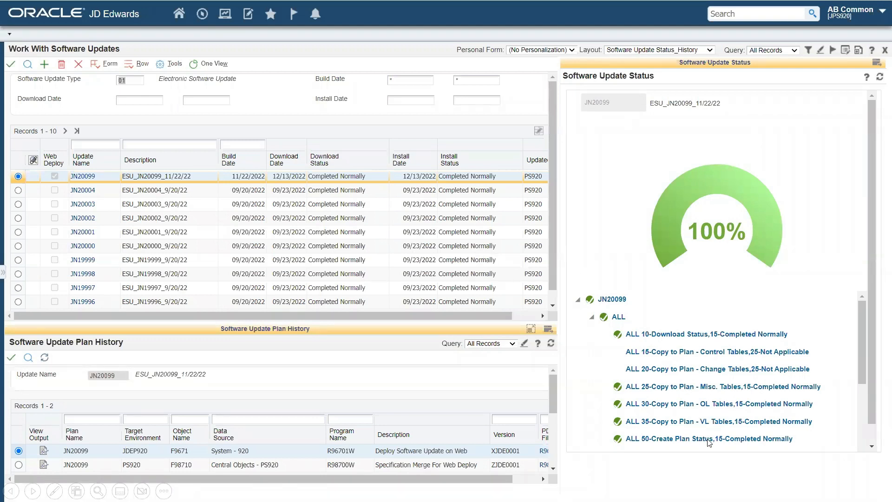
mouse_move(641, 221)
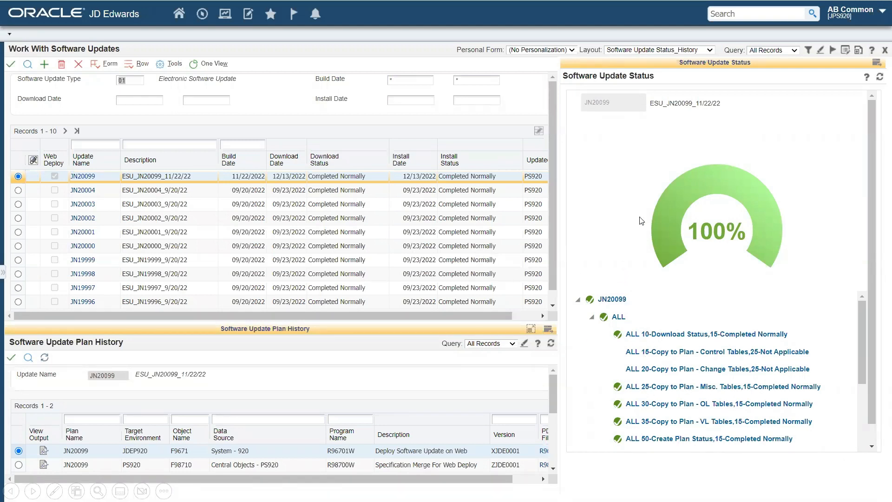
mouse_move(242, 366)
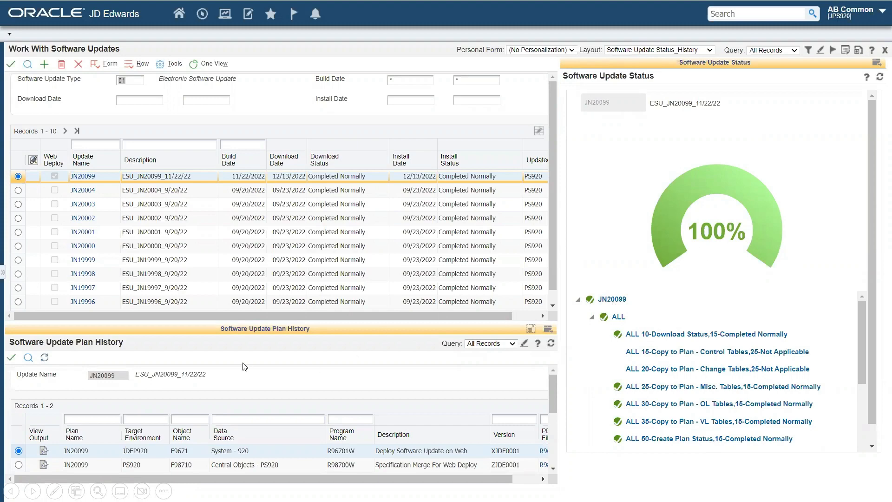
mouse_move(166, 387)
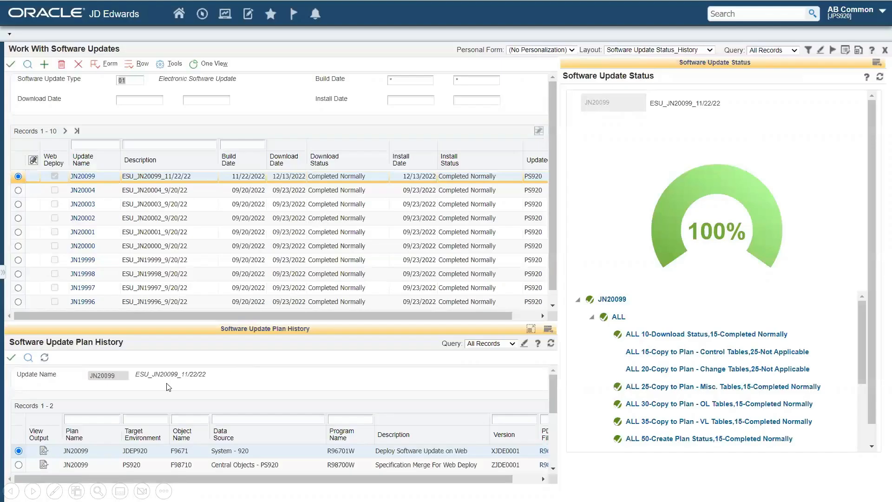
mouse_move(107, 453)
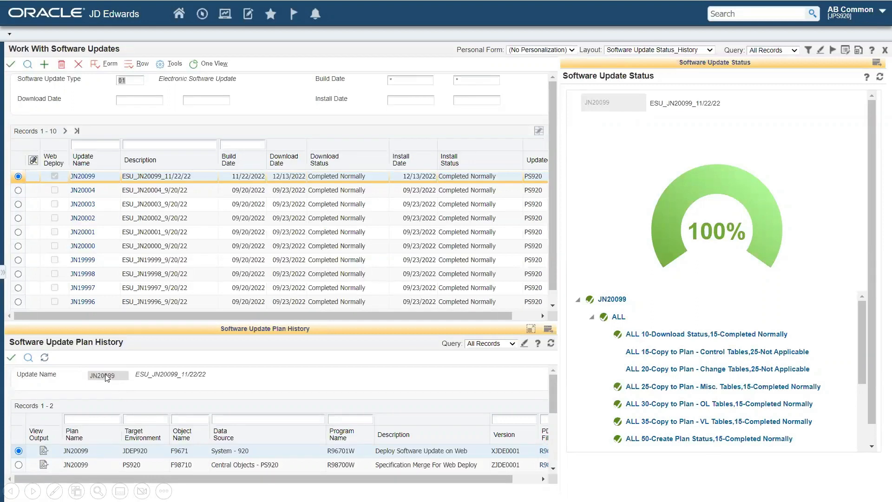
mouse_move(92, 329)
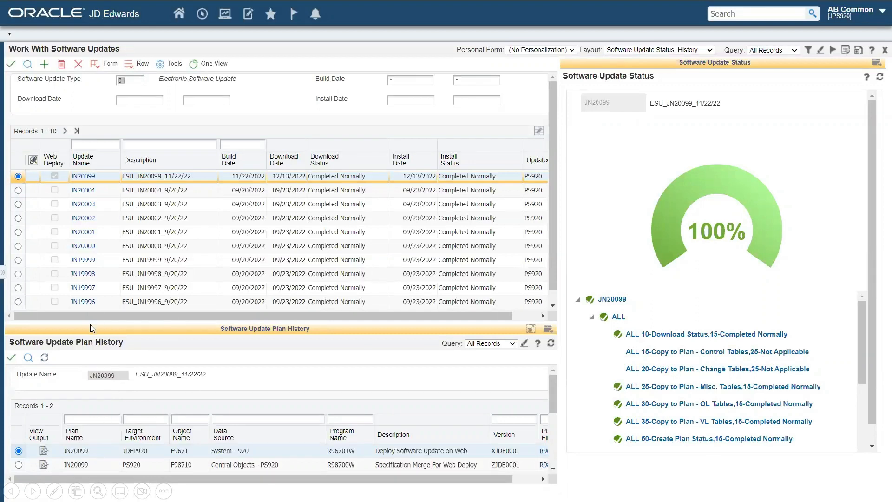
mouse_move(151, 191)
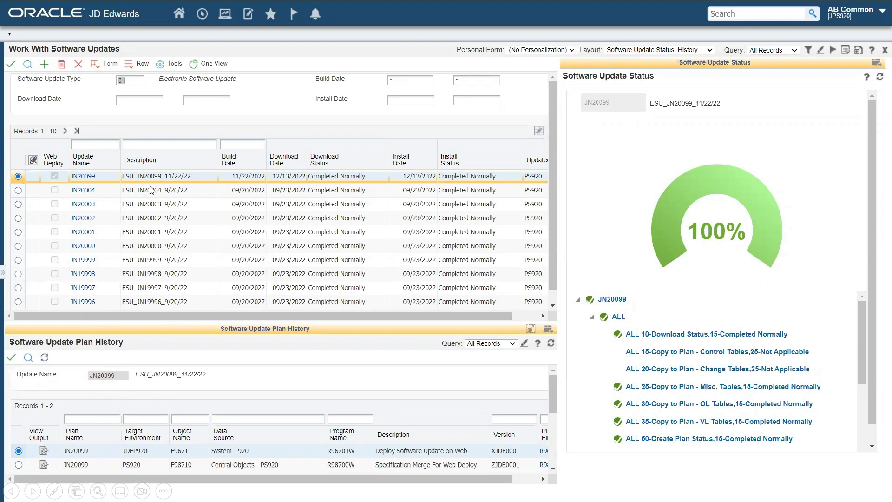
mouse_move(151, 189)
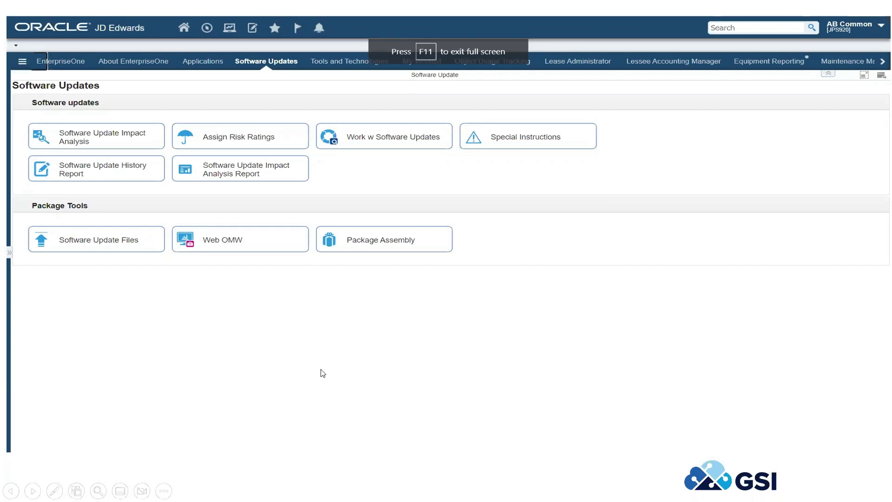
mouse_move(301, 364)
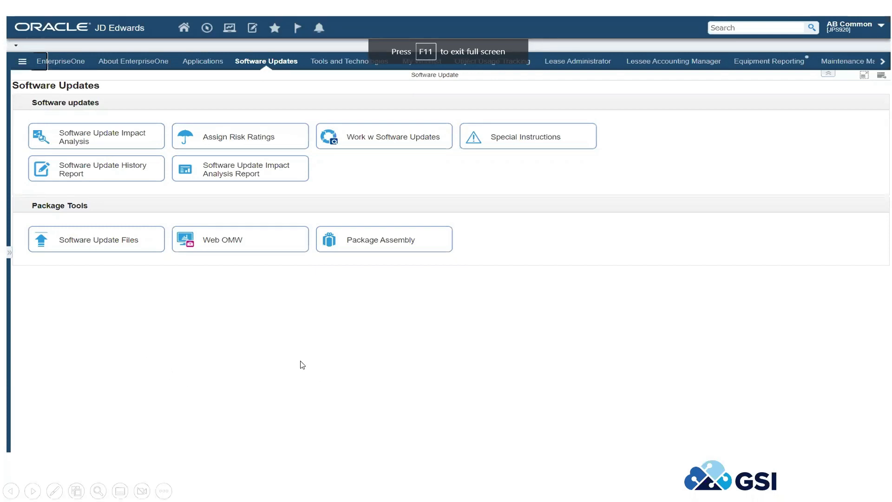
mouse_move(327, 333)
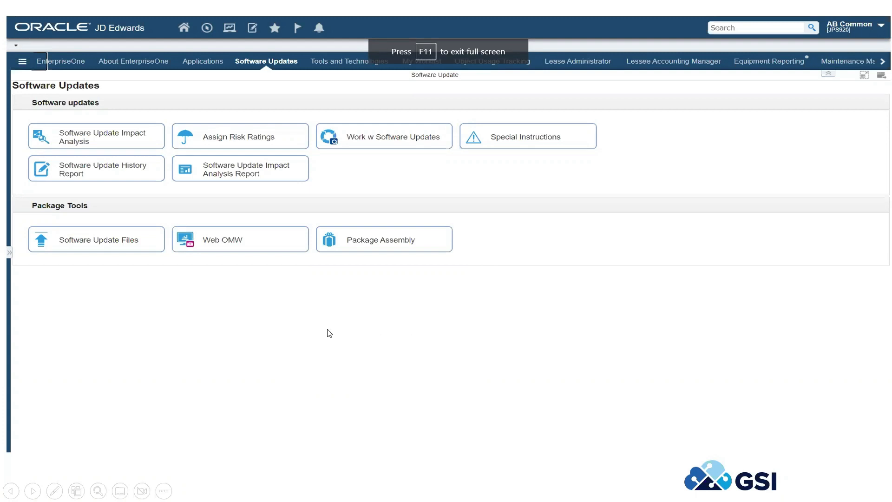
mouse_move(346, 171)
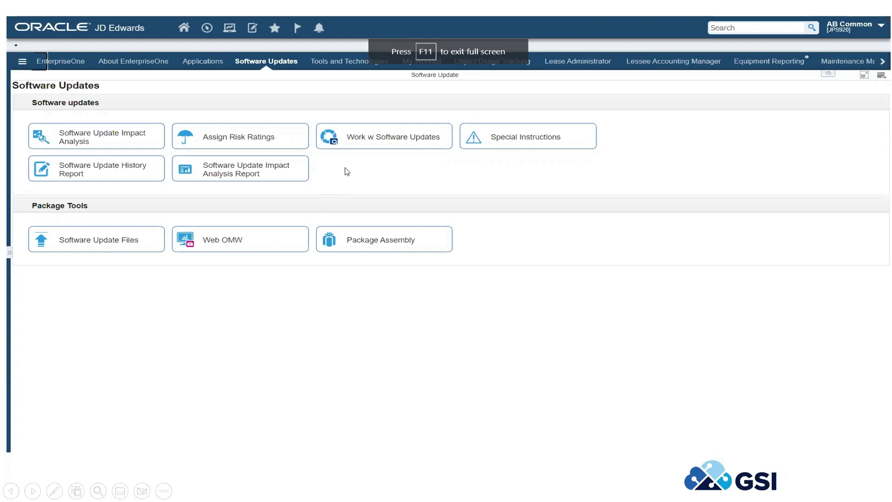
mouse_move(324, 160)
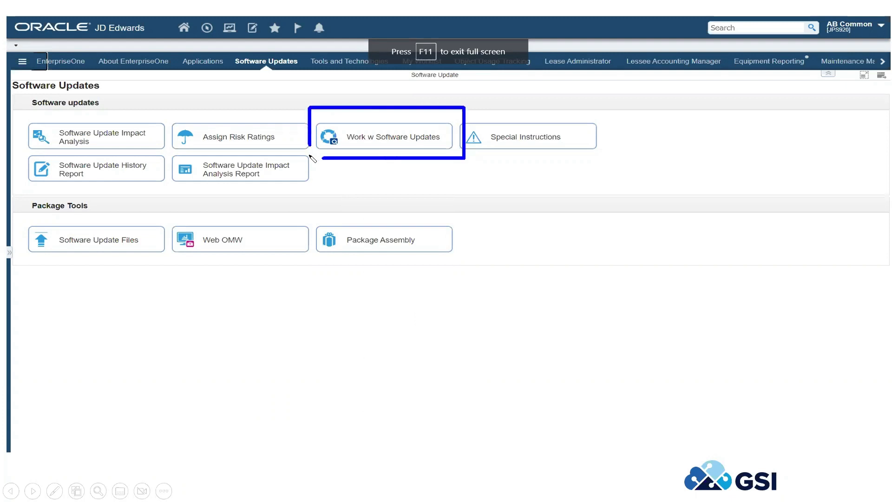
mouse_move(449, 238)
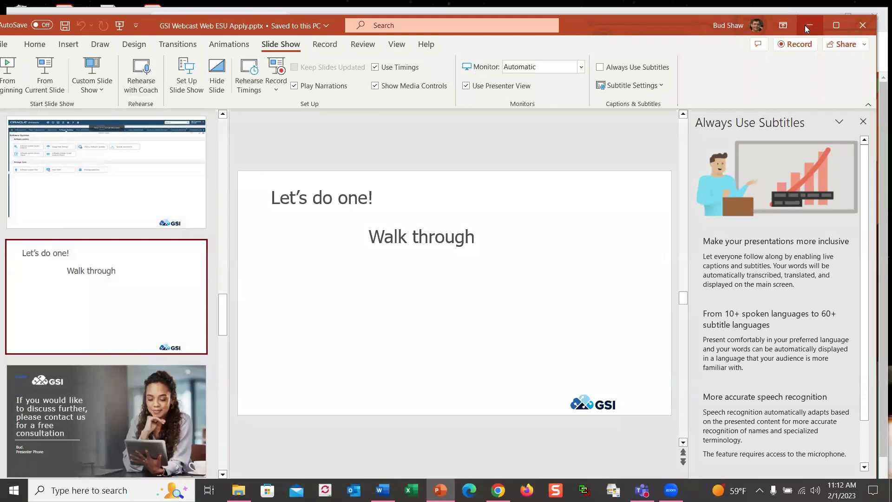
Minimize PowerPoint and return to the Update Center name search for JN20095 listing JN20181.
left_click(496, 490)
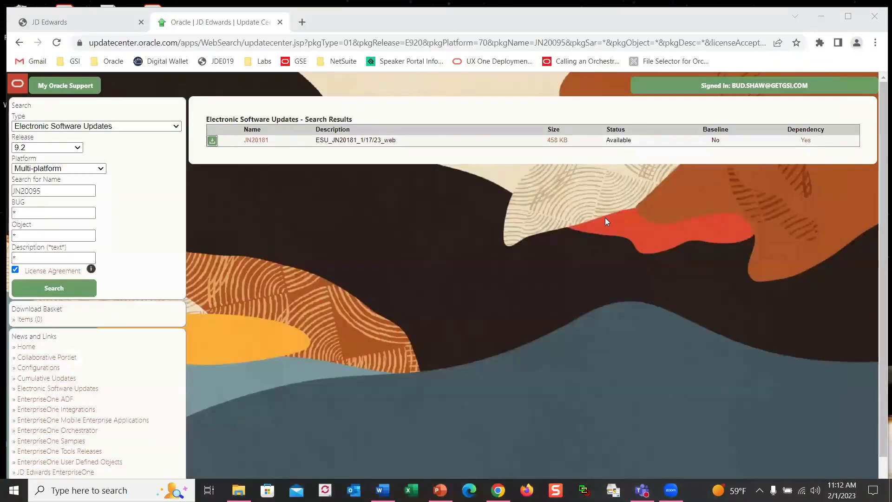
mouse_move(171, 143)
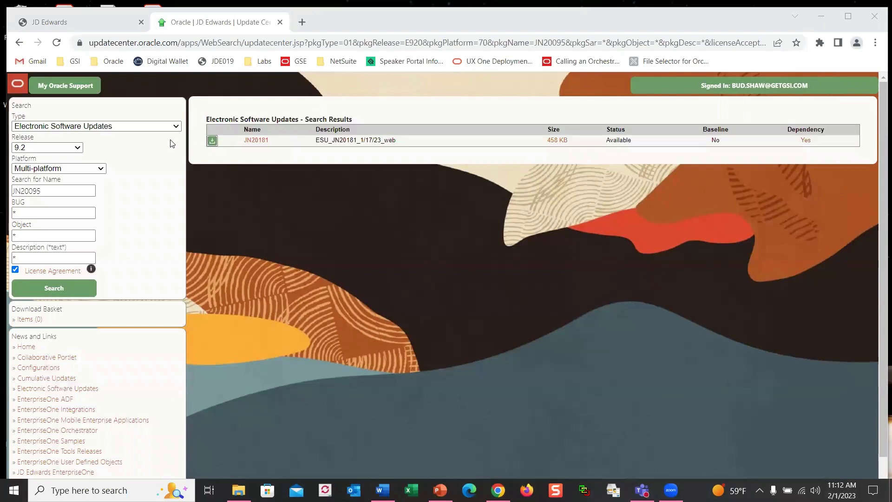
mouse_move(162, 175)
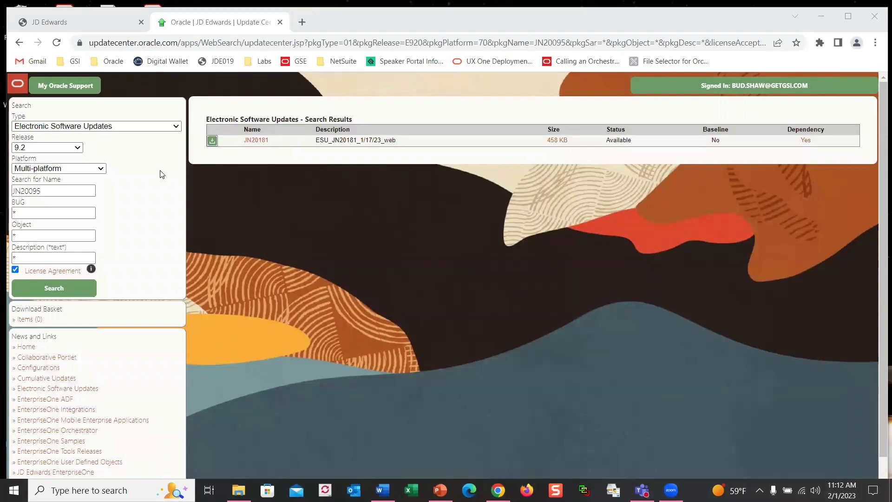
left_click(54, 190)
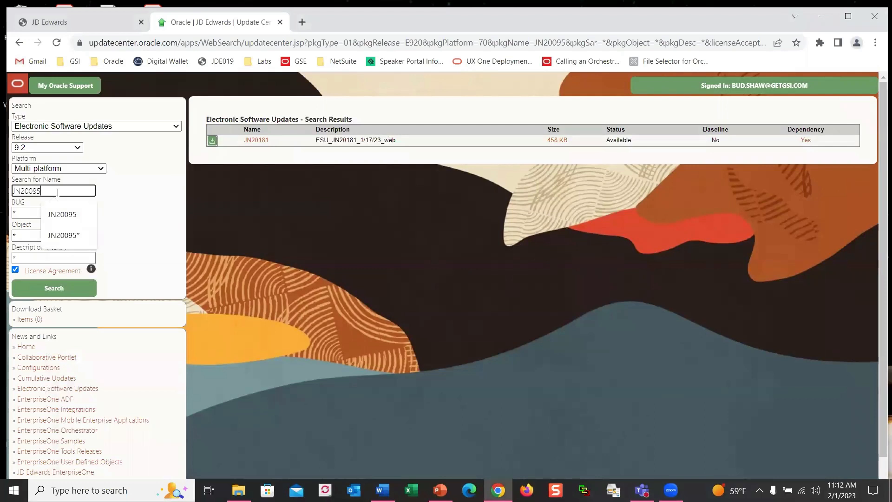
mouse_move(61, 215)
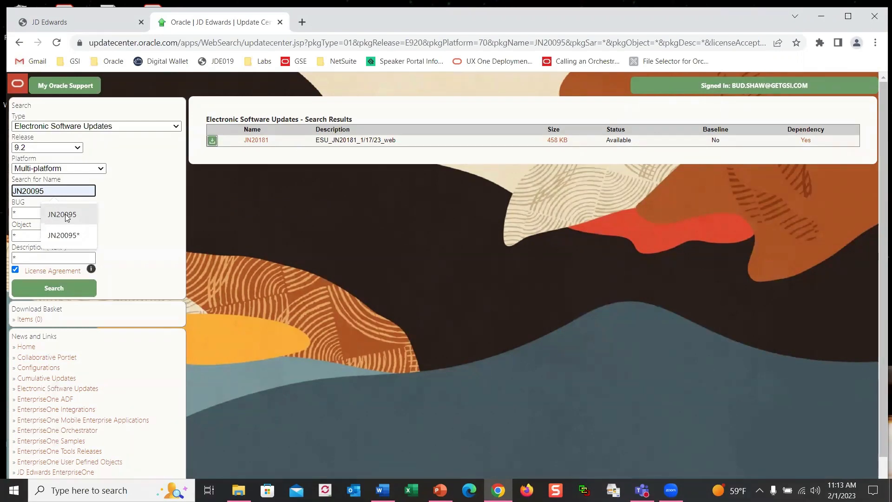
mouse_move(105, 201)
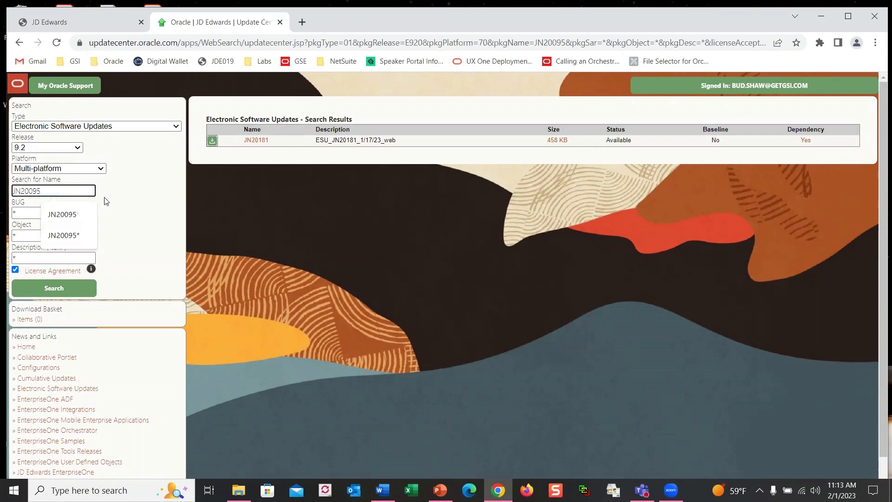
mouse_move(140, 200)
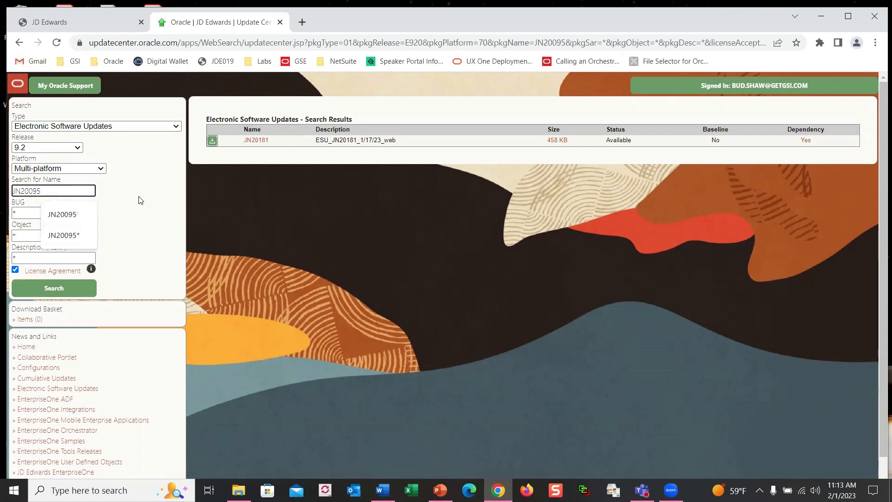
mouse_move(105, 212)
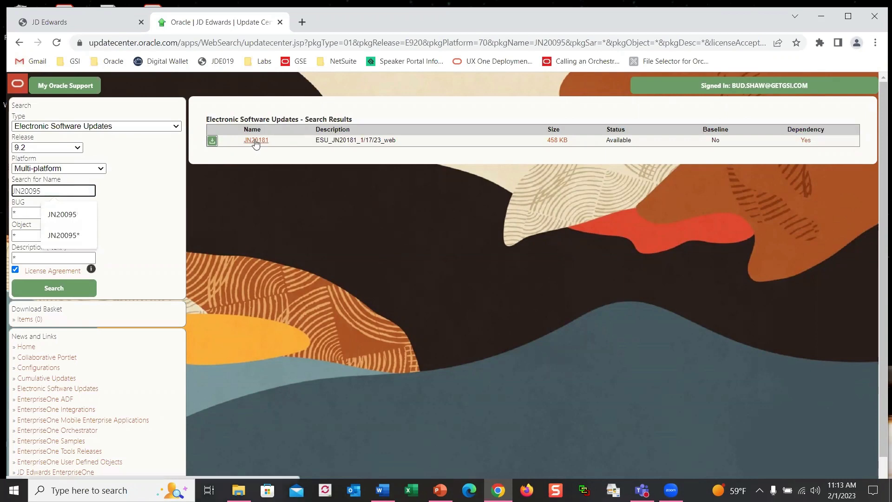
Review the JN20181 package documentation, then close it back to the Update Center results.
left_click(256, 140)
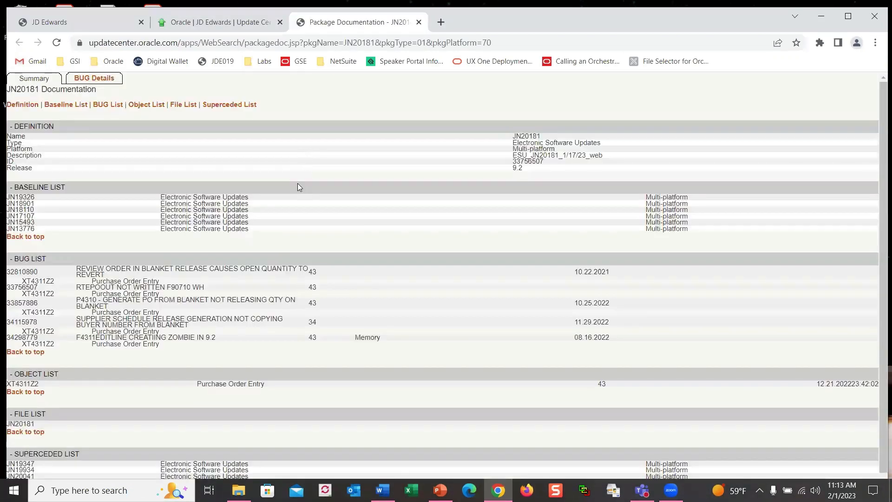
mouse_move(287, 204)
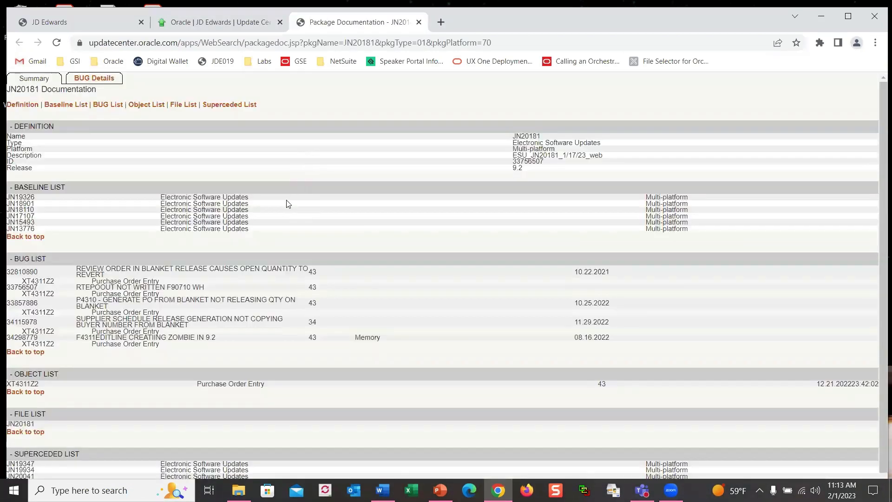
mouse_move(204, 217)
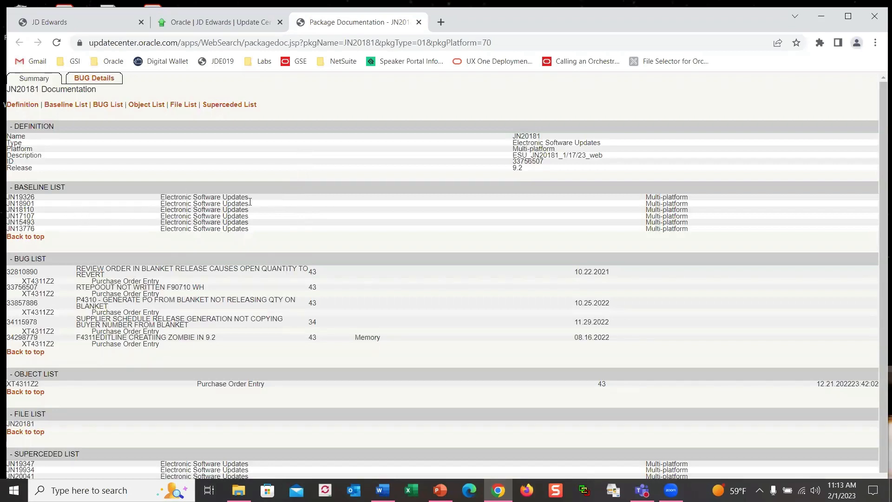
mouse_move(288, 254)
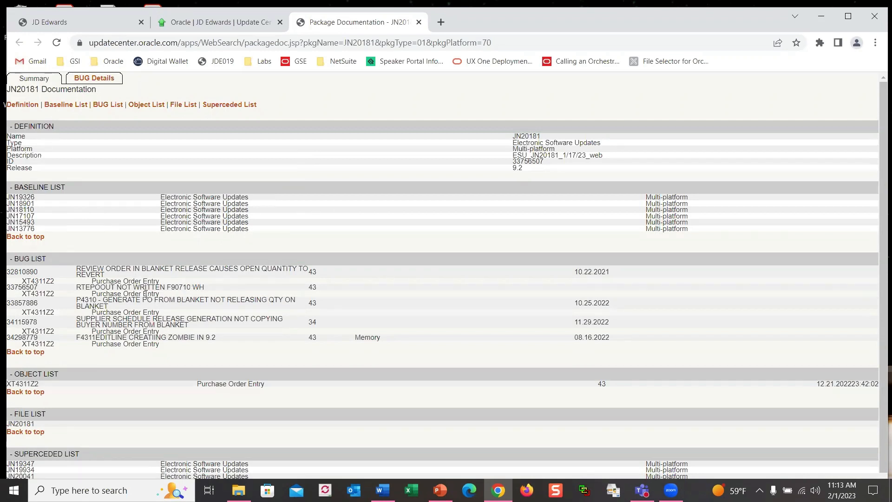
scroll("down", 3)
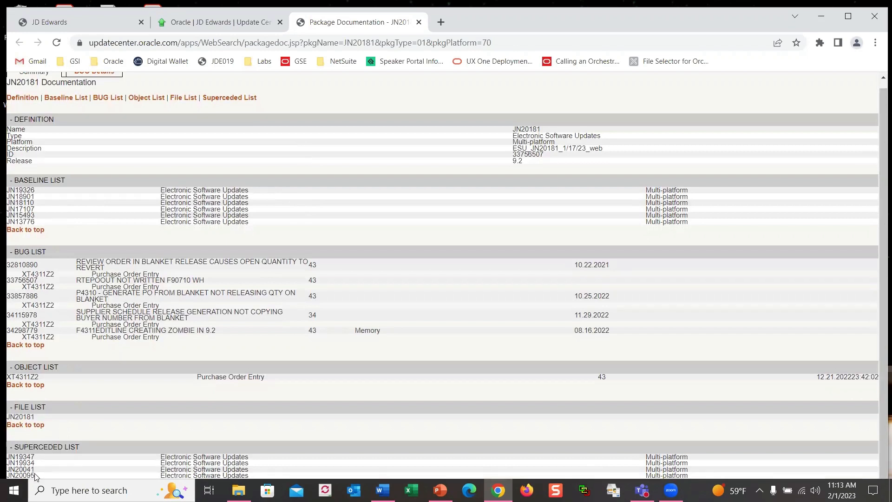
mouse_move(123, 352)
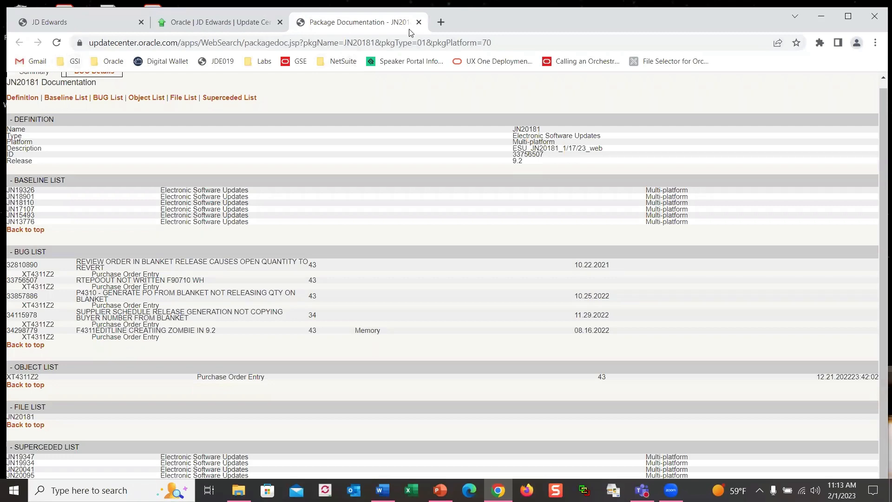
left_click(418, 22)
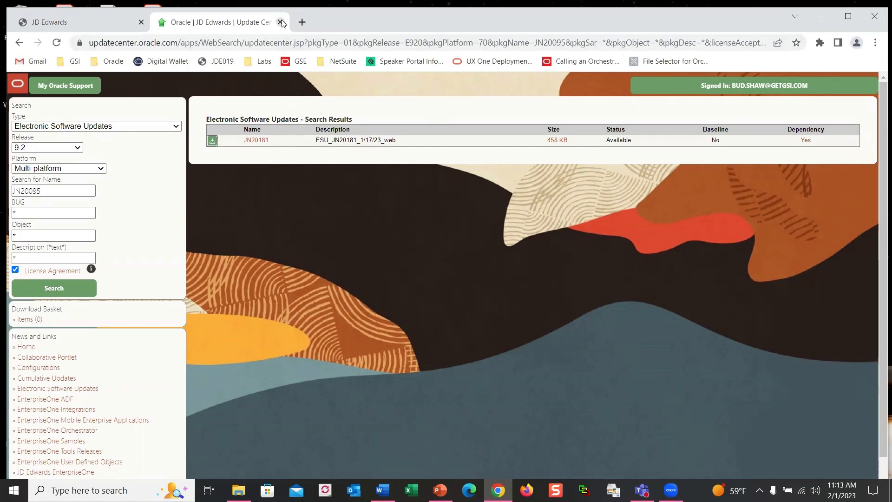
mouse_move(279, 22)
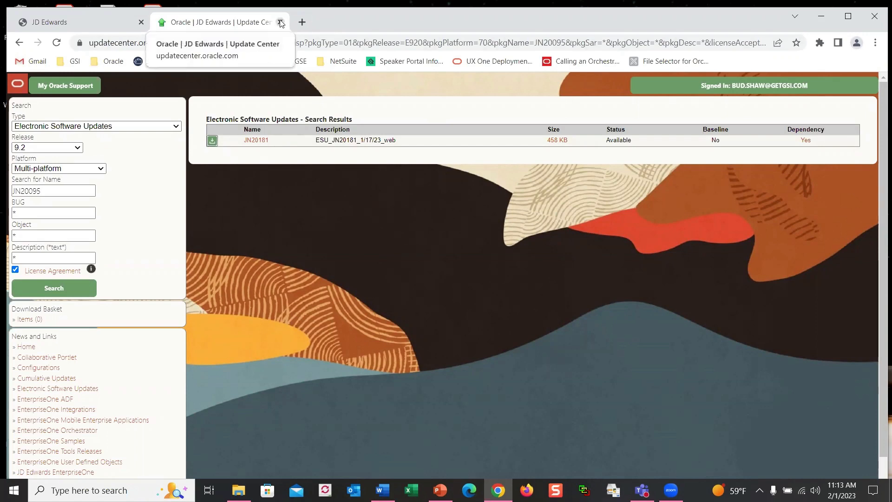
Close the Update Center and show the Web ESU update folder with the downloaded PAR files.
left_click(280, 22)
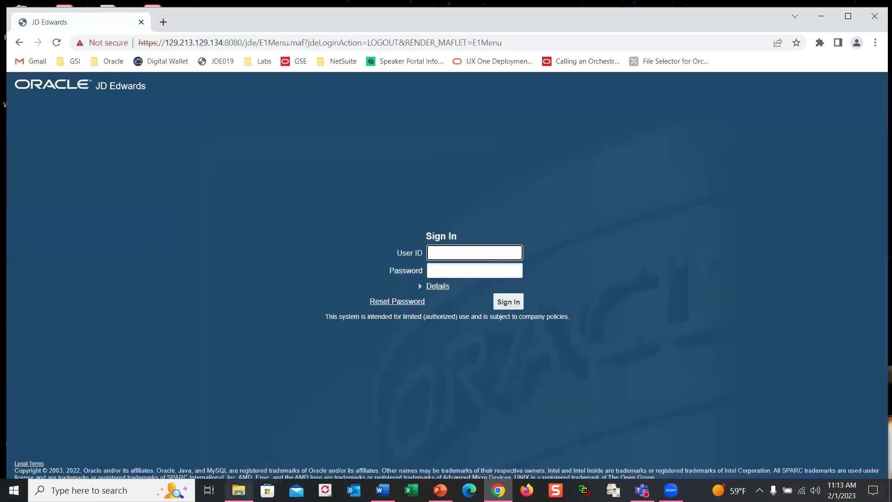
left_click(239, 490)
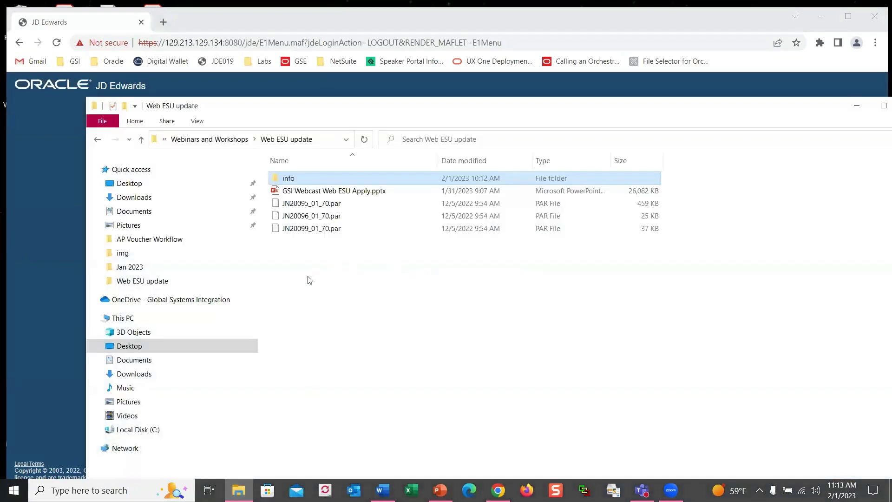
mouse_move(312, 203)
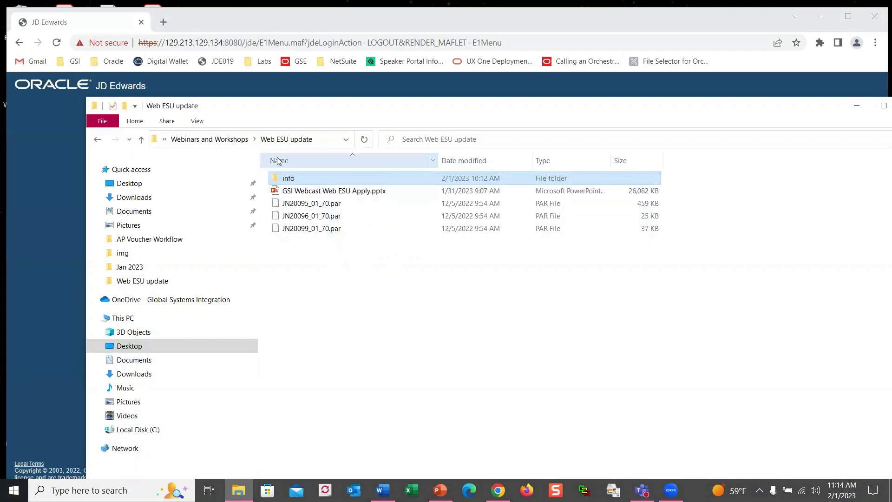
mouse_move(334, 191)
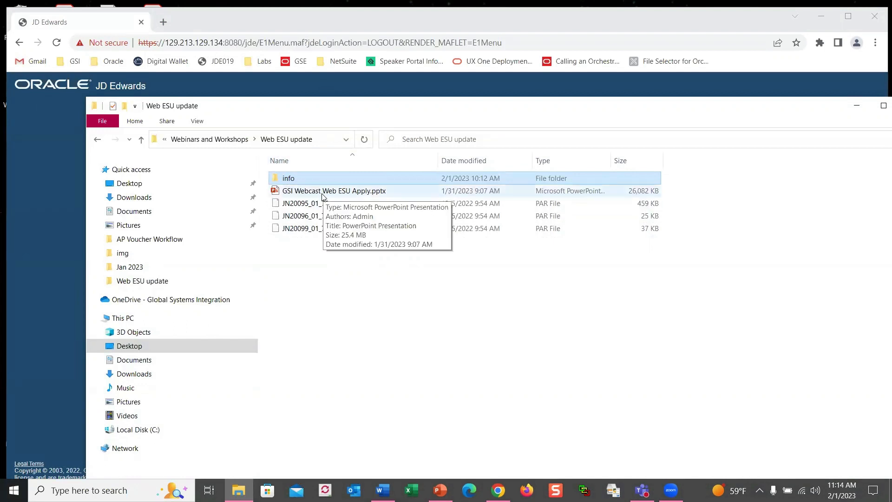
mouse_move(322, 196)
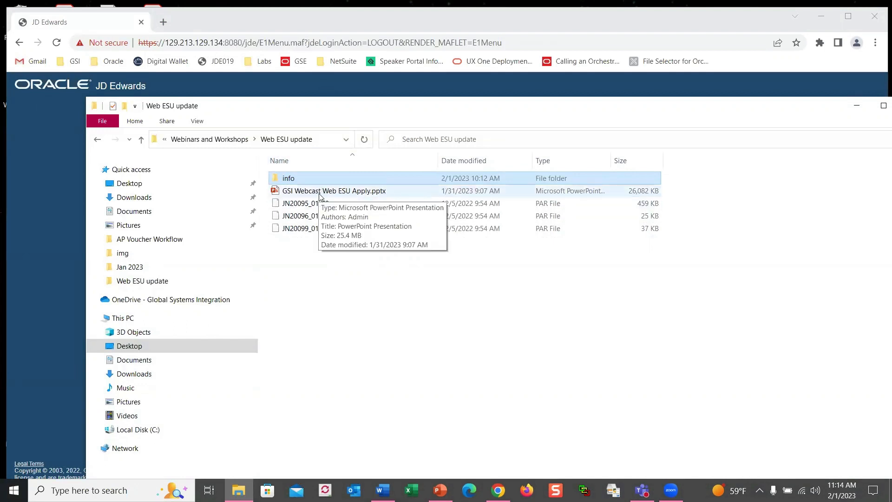
mouse_move(685, 134)
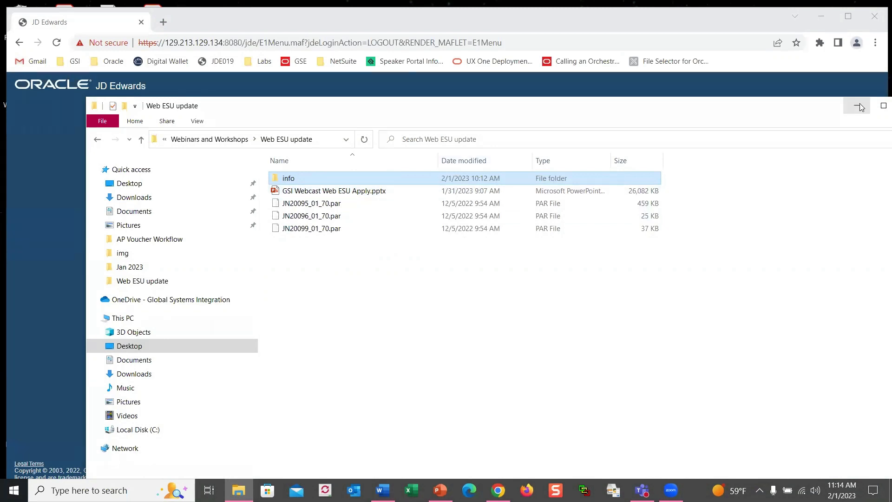
mouse_move(861, 106)
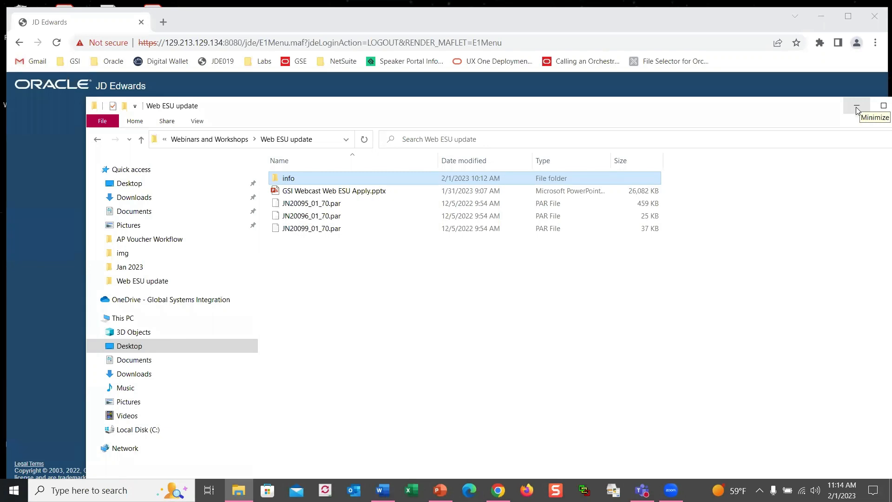
Sign in to EnterpriseOne as user 'jde' and reach the Release 23 home page.
left_click(856, 106)
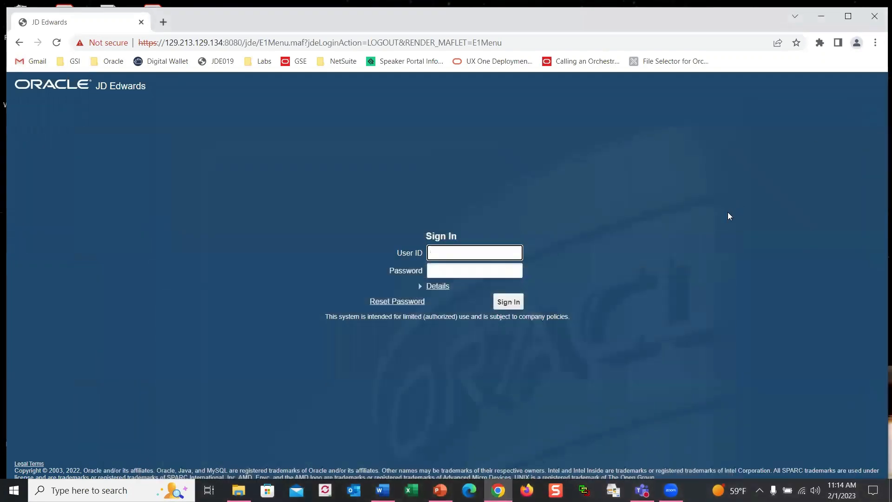
type("jde")
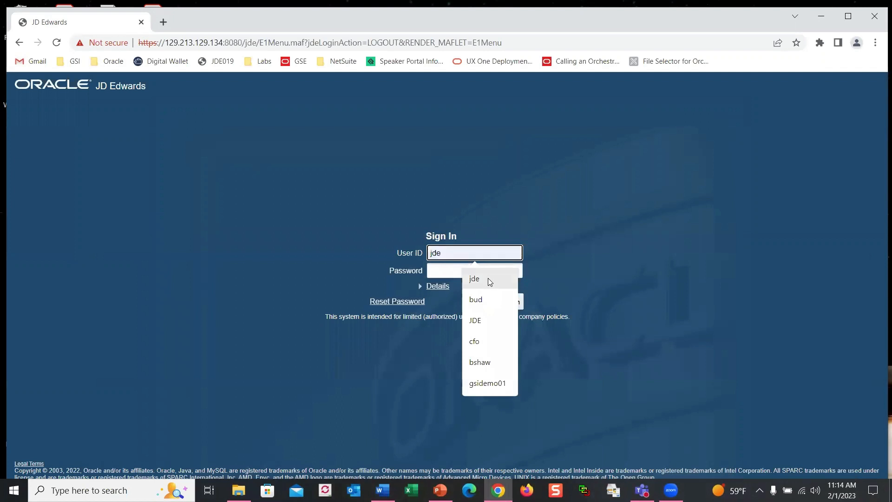
left_click(475, 270)
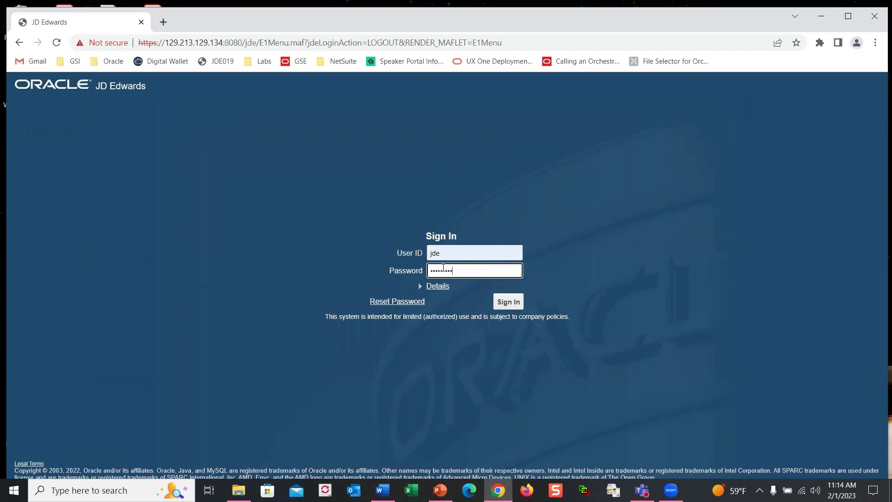
left_click(508, 301)
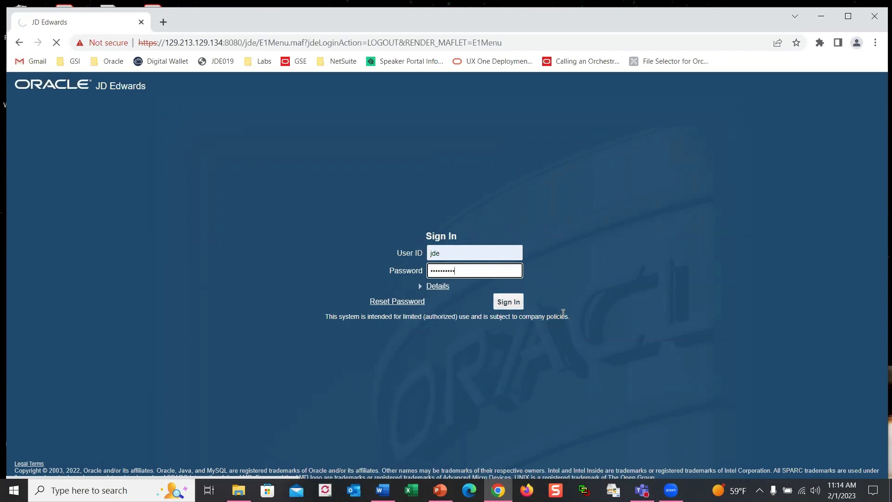
left_click(507, 301)
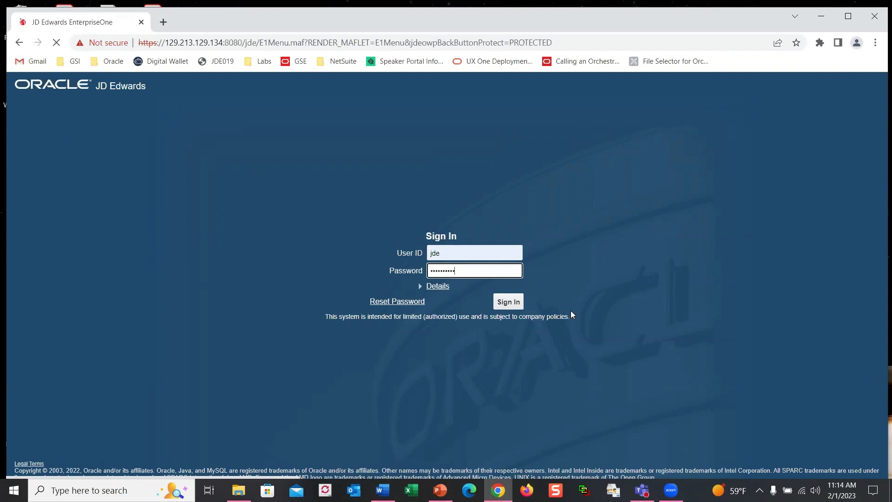
left_click(507, 301)
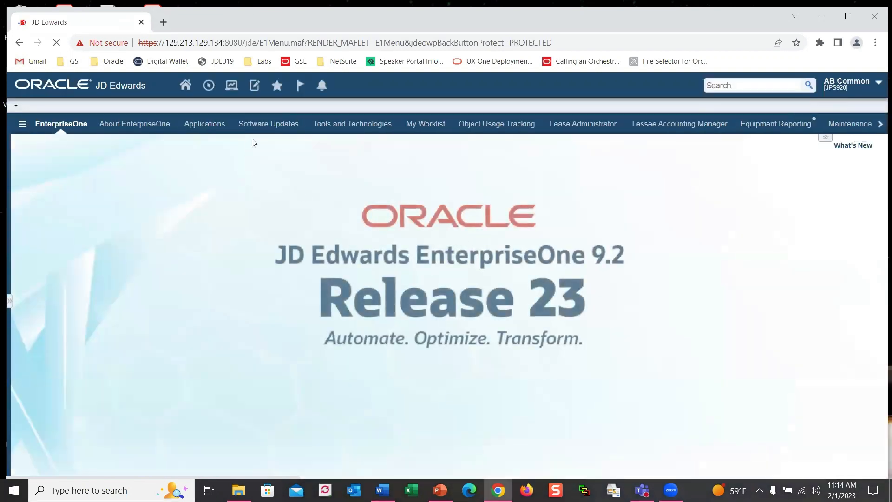
Navigate to the Software Updates task page from the top navigation menu.
left_click(268, 123)
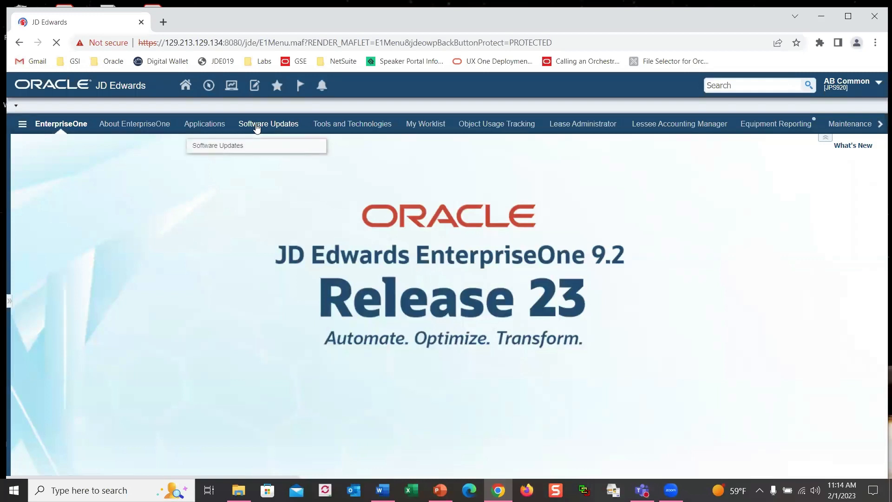
left_click(217, 145)
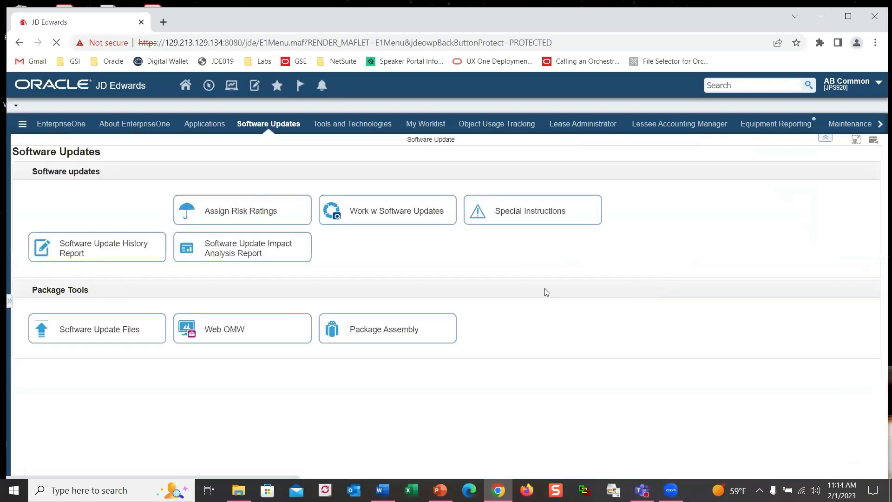
mouse_move(390, 217)
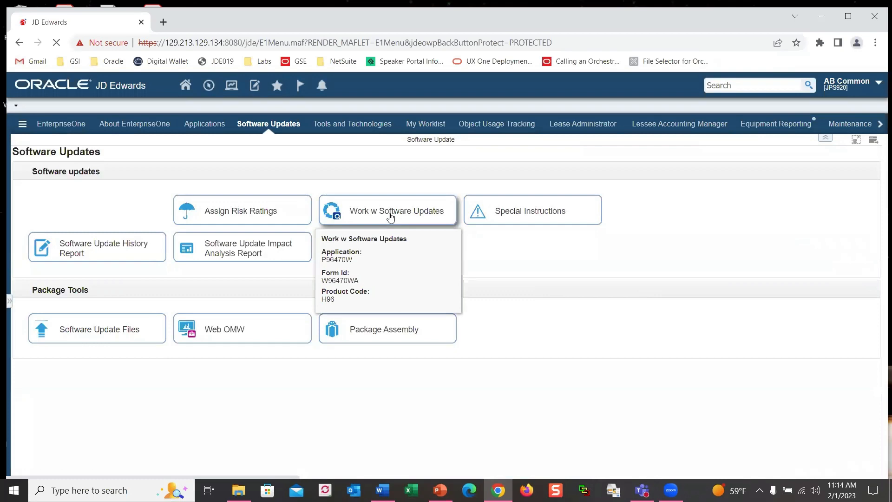
Launch Work With Software Updates, where JN20099 shows 100% complete.
left_click(397, 211)
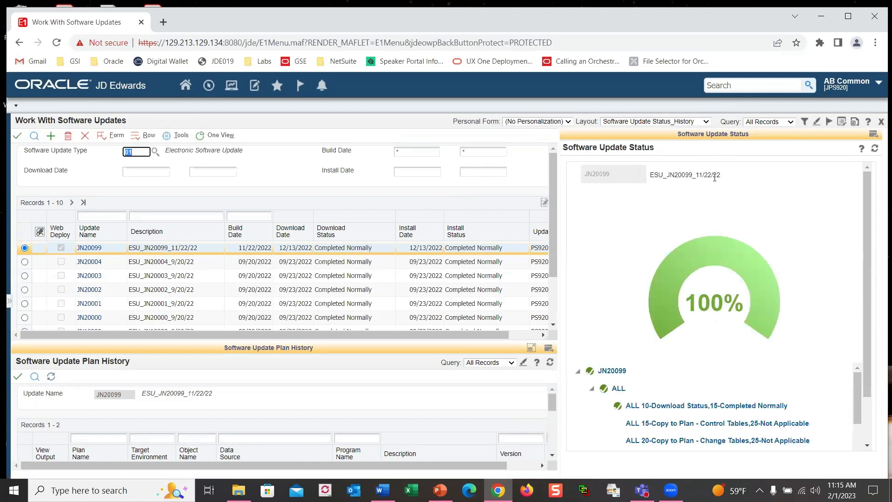
mouse_move(483, 214)
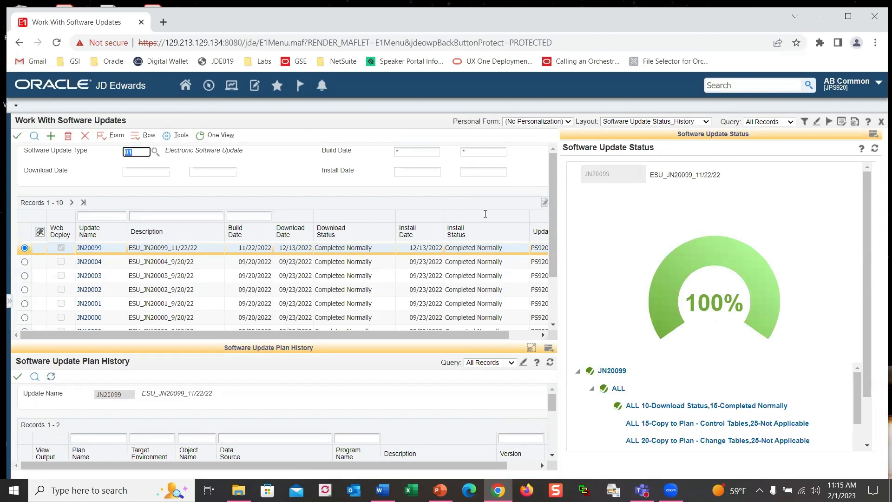
mouse_move(505, 176)
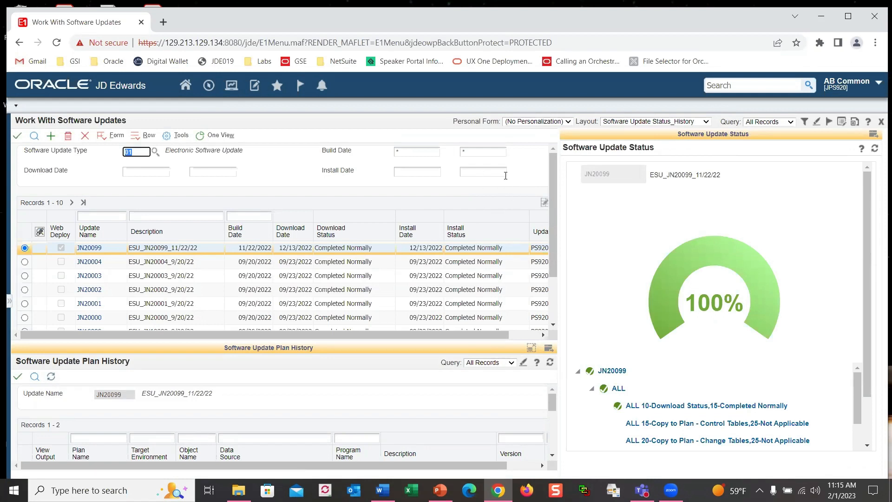
mouse_move(299, 191)
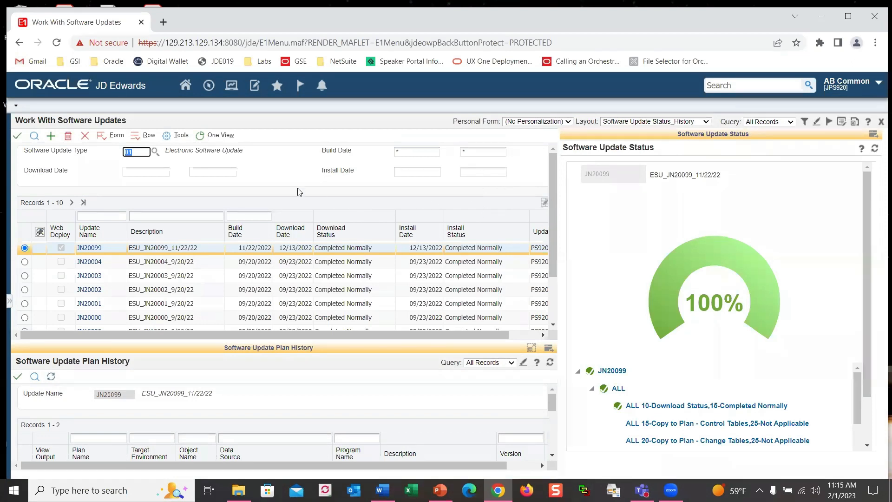
mouse_move(291, 181)
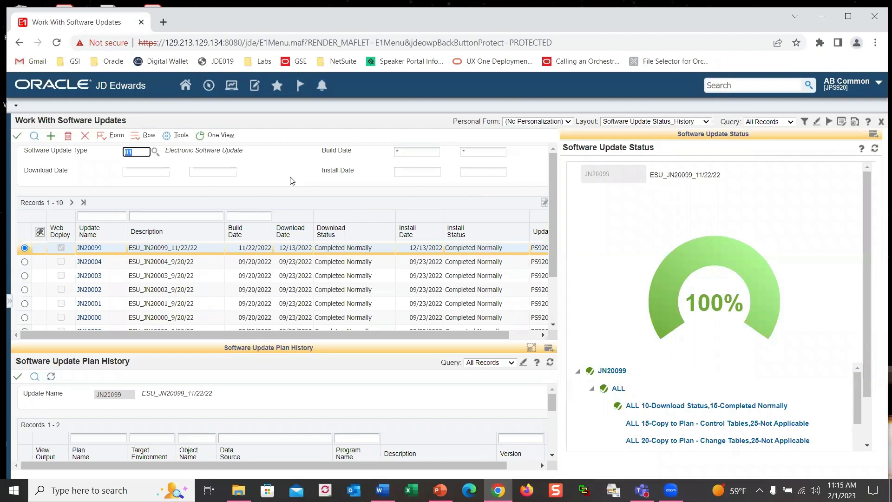
mouse_move(273, 188)
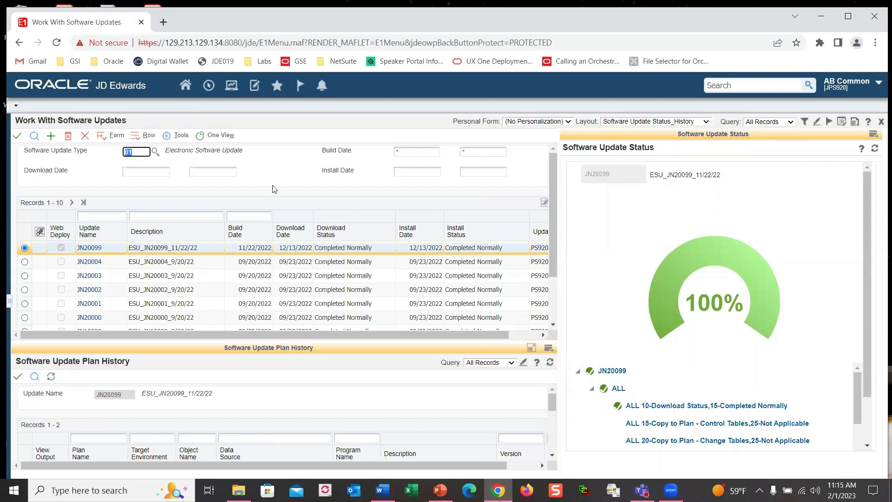
mouse_move(288, 175)
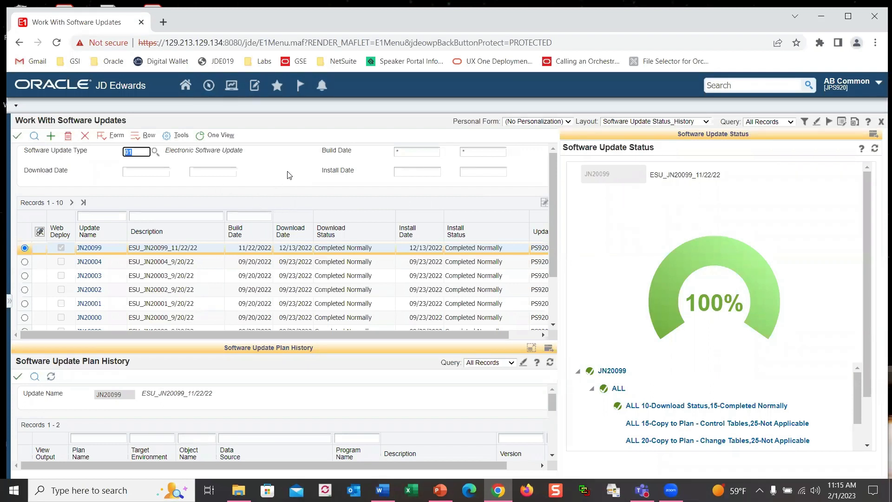
mouse_move(227, 182)
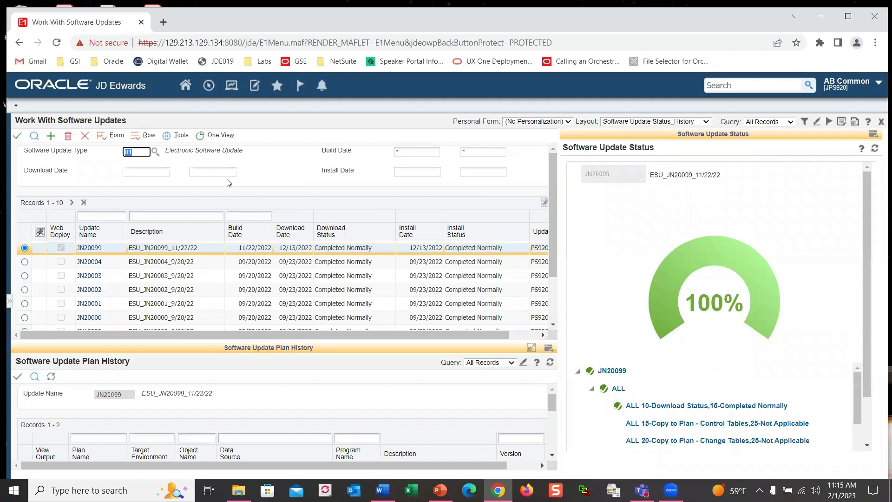
mouse_move(111, 159)
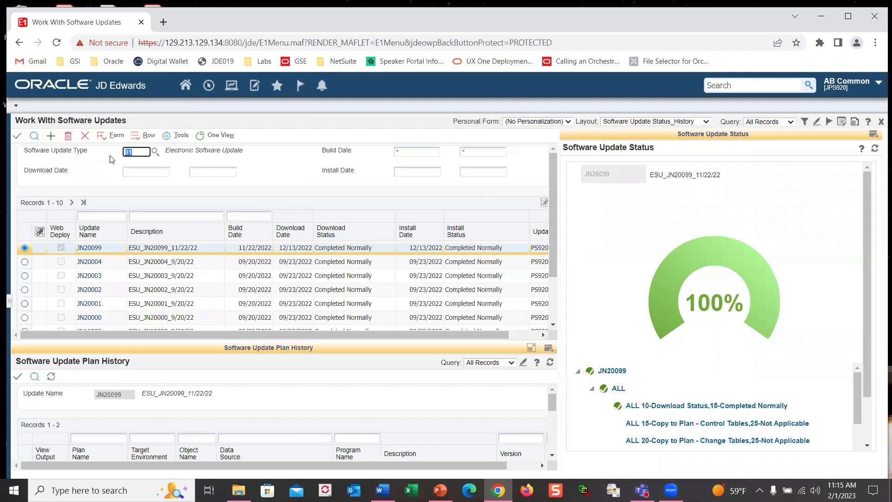
Import JN20095_01_70.par from the Web ESU update folder via Form > Import and load it.
left_click(112, 135)
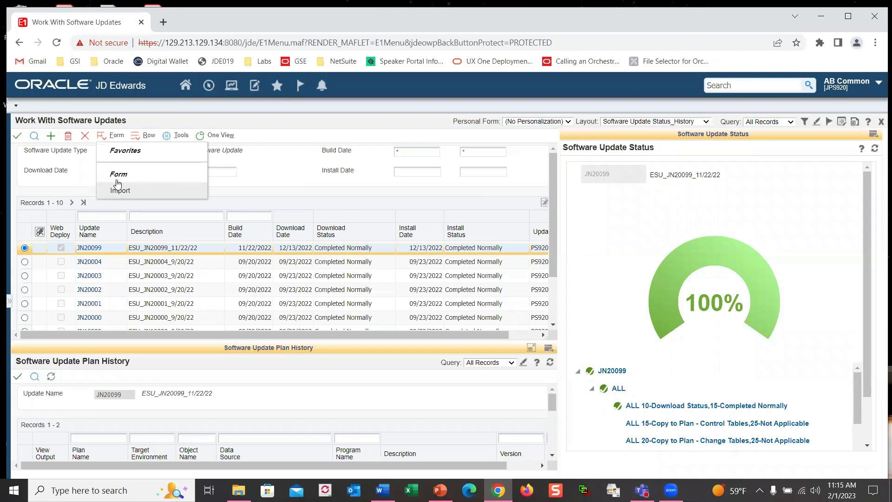
left_click(119, 190)
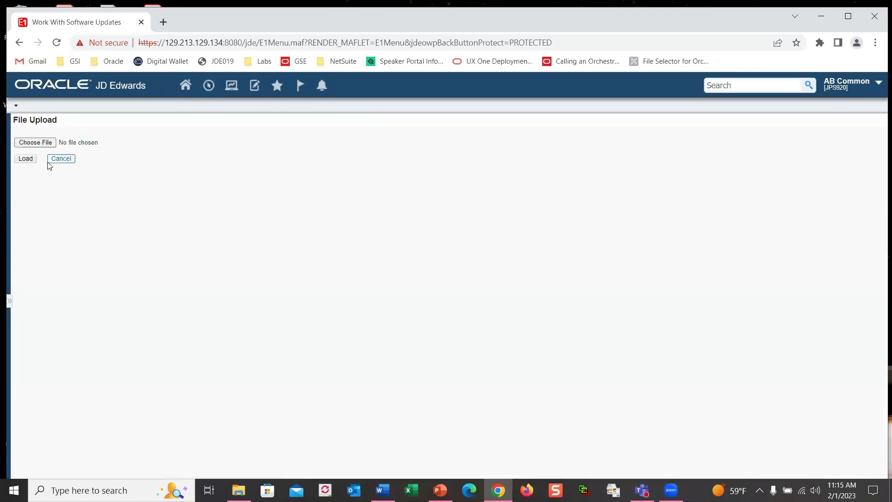
left_click(35, 142)
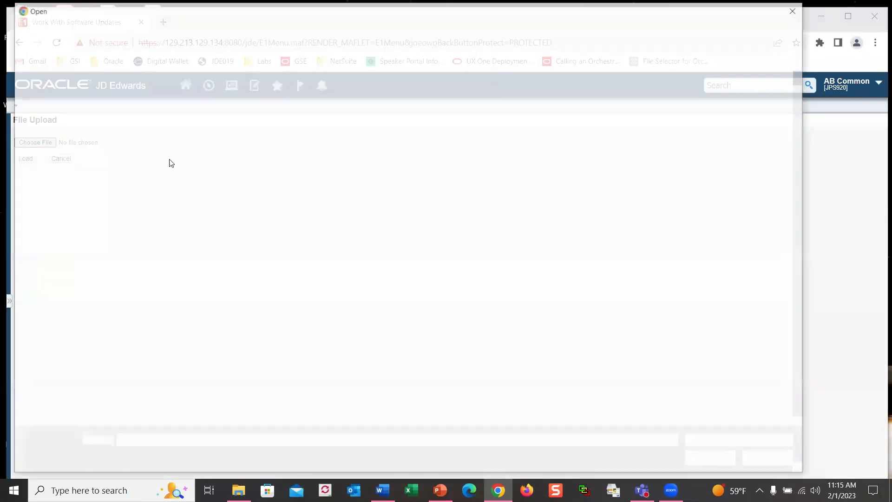
left_click(35, 142)
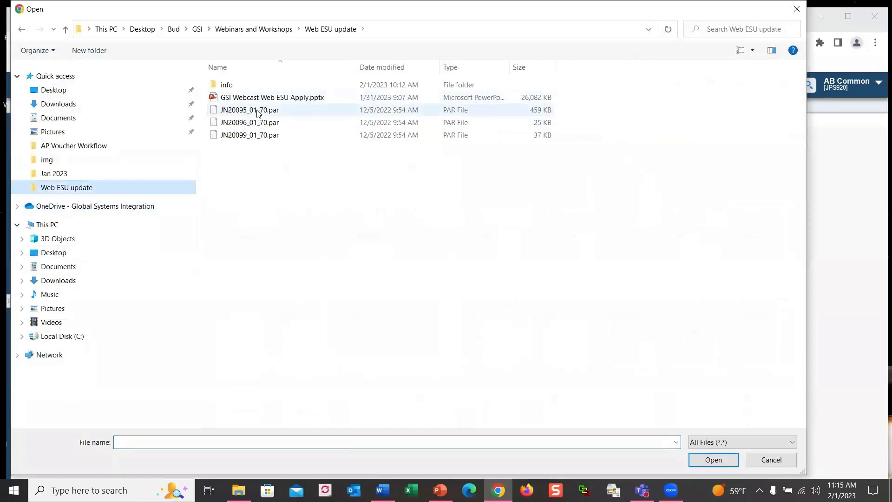
left_click(713, 460)
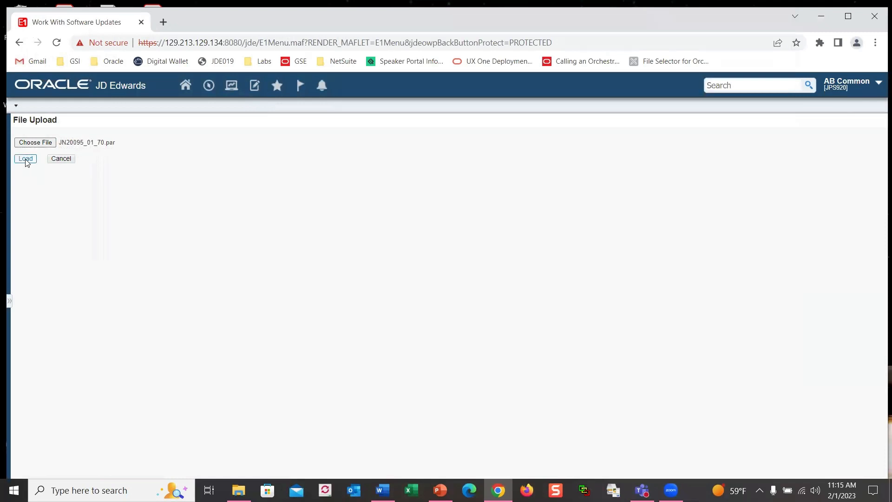
left_click(25, 159)
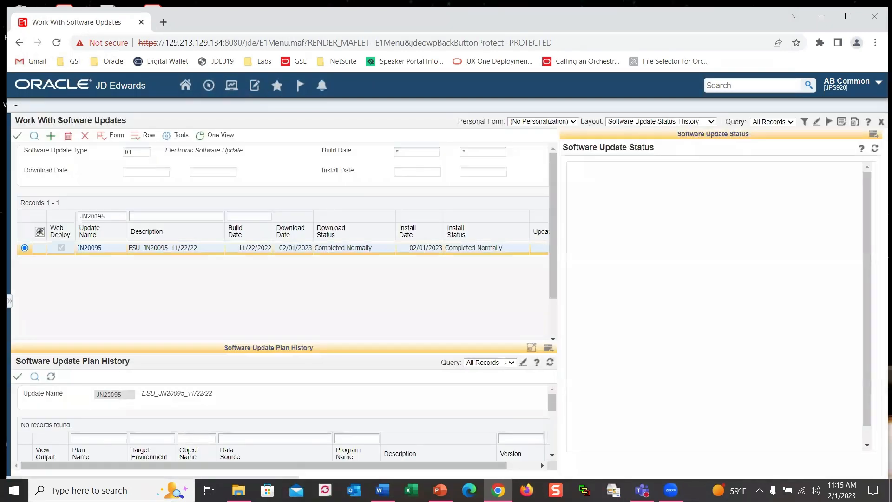
Select JN20095 (25% status) and choose Row > Deploy to reach environment selection.
left_click(135, 151)
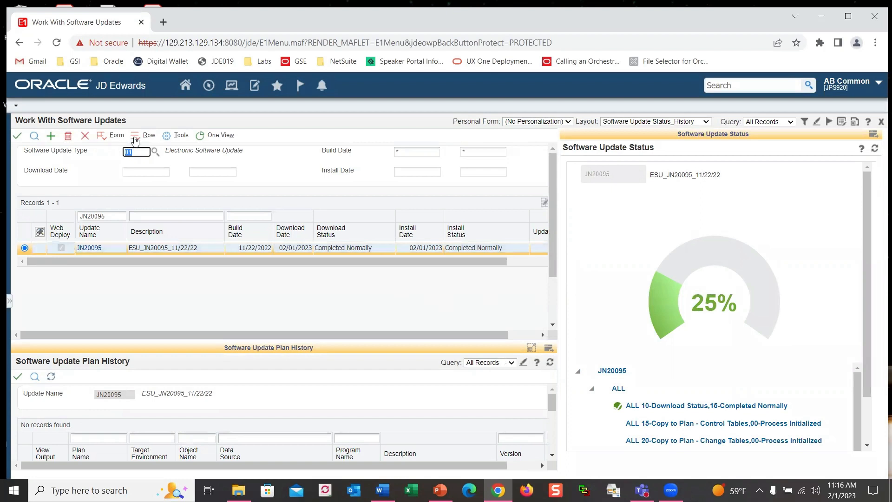
mouse_move(145, 136)
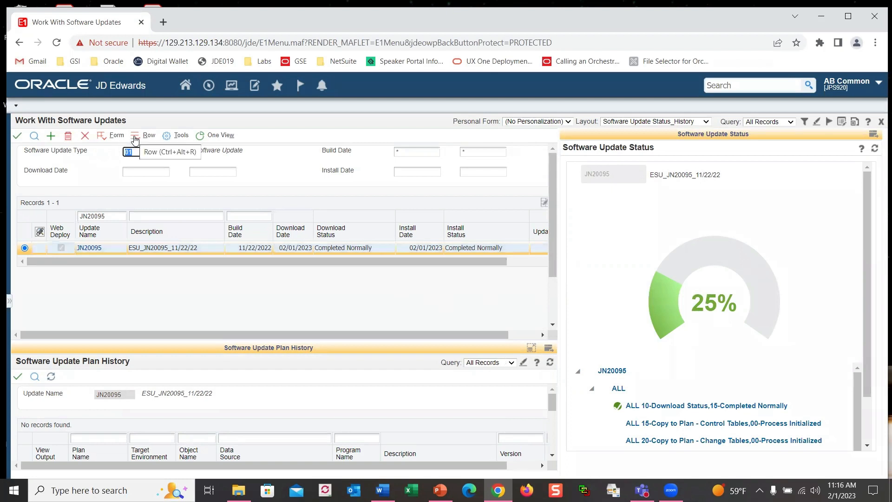
left_click(149, 134)
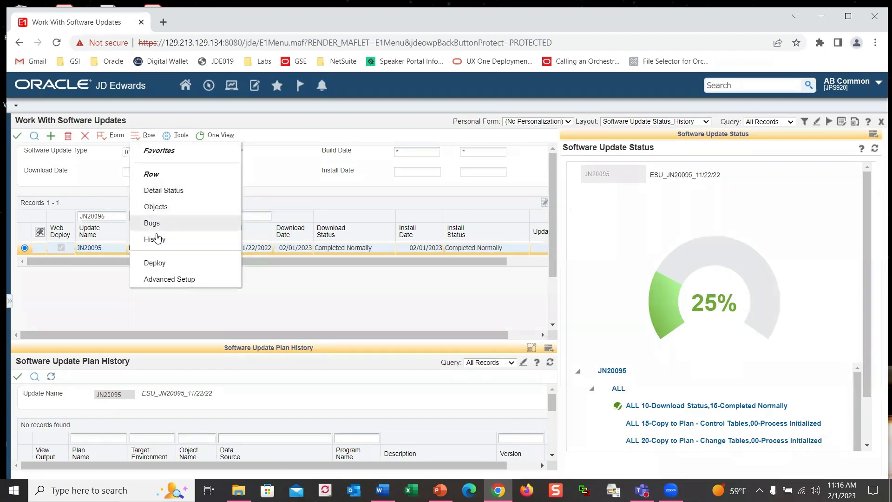
mouse_move(158, 266)
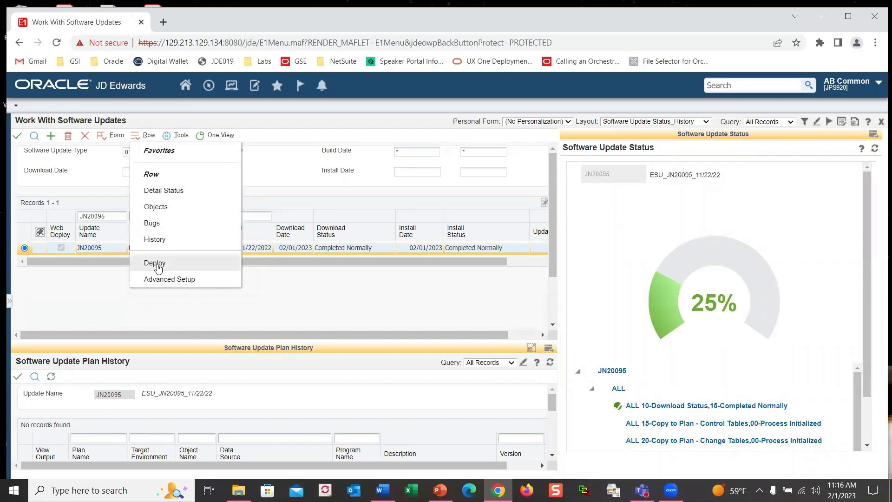
left_click(155, 262)
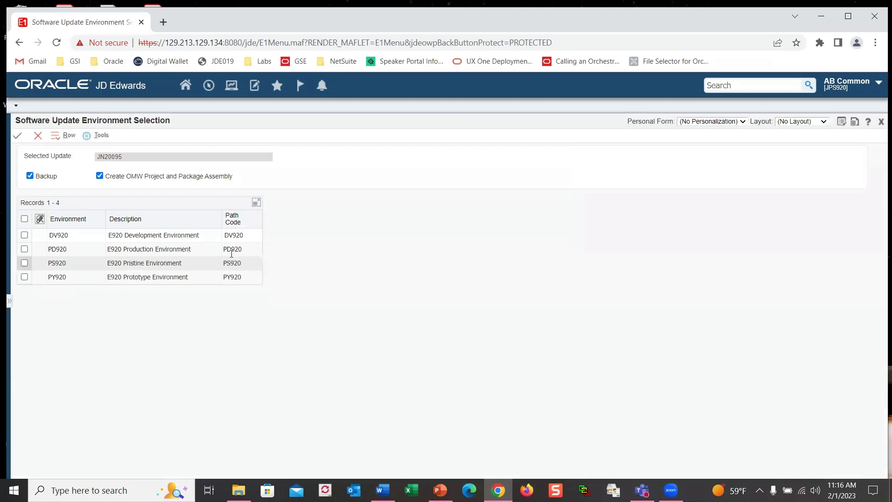
mouse_move(160, 190)
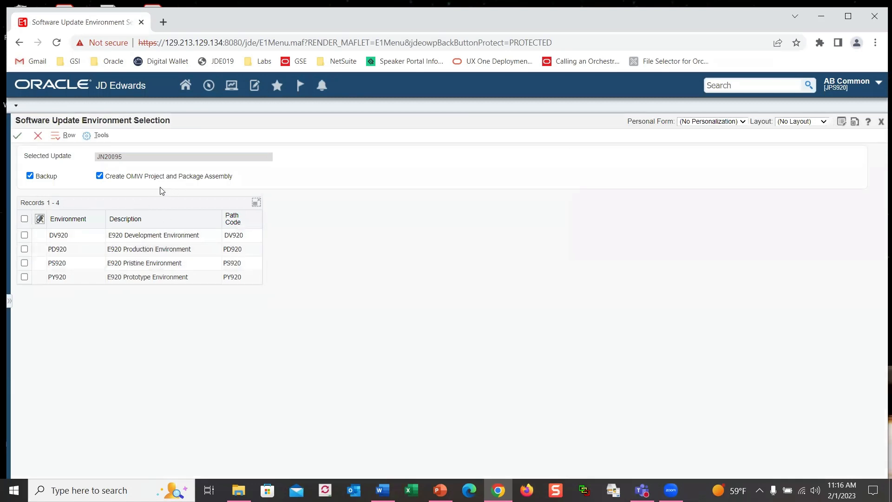
mouse_move(128, 175)
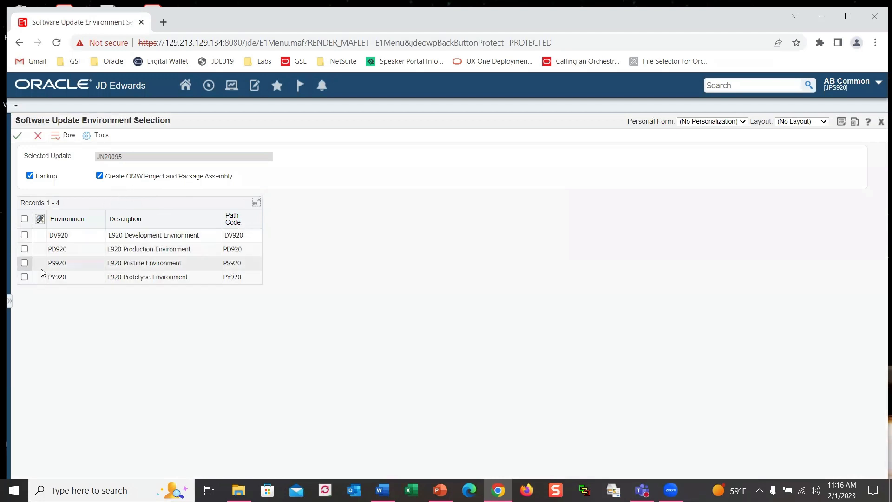
Check PS920, the Pristine environment, as the deployment target for JN20095.
left_click(24, 263)
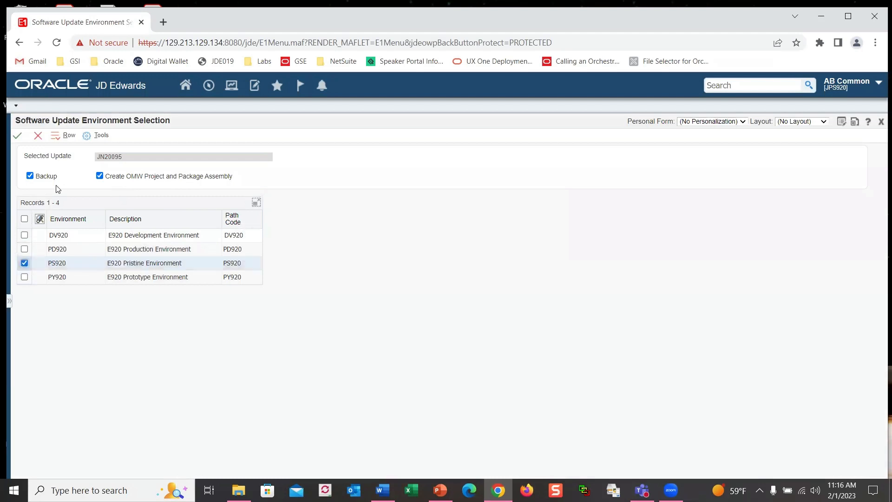
mouse_move(30, 171)
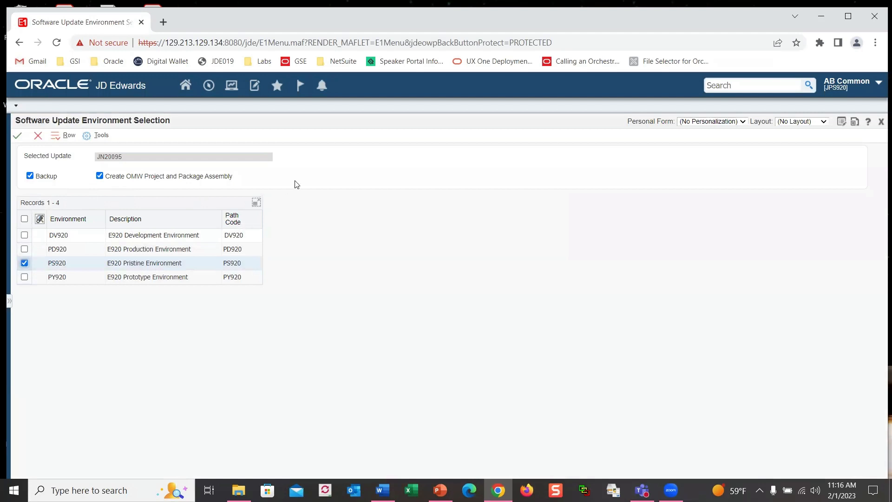
mouse_move(536, 206)
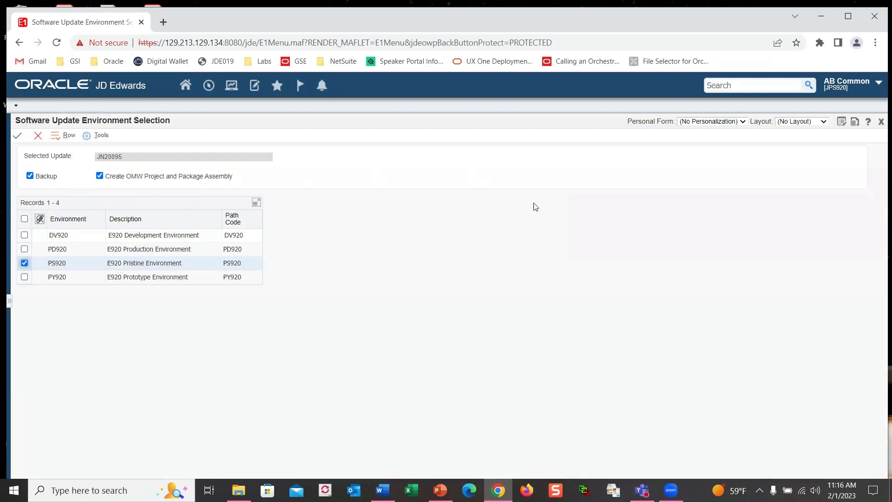
mouse_move(555, 257)
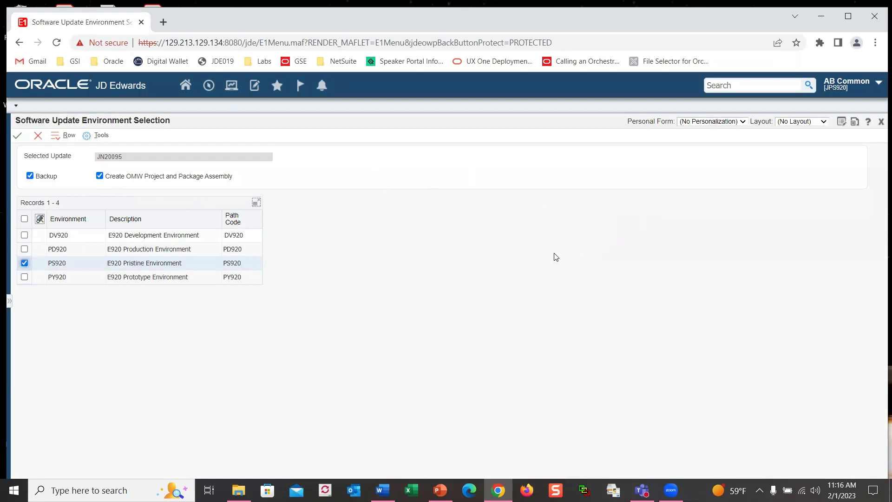
mouse_move(250, 174)
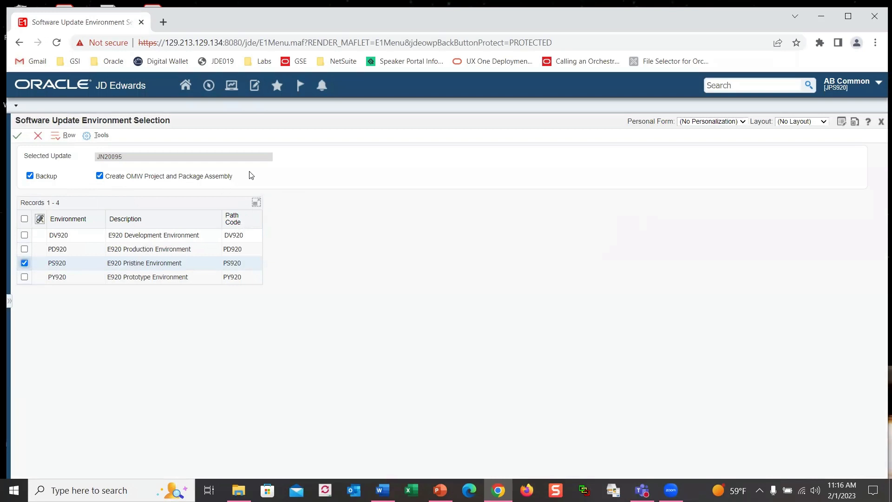
mouse_move(271, 193)
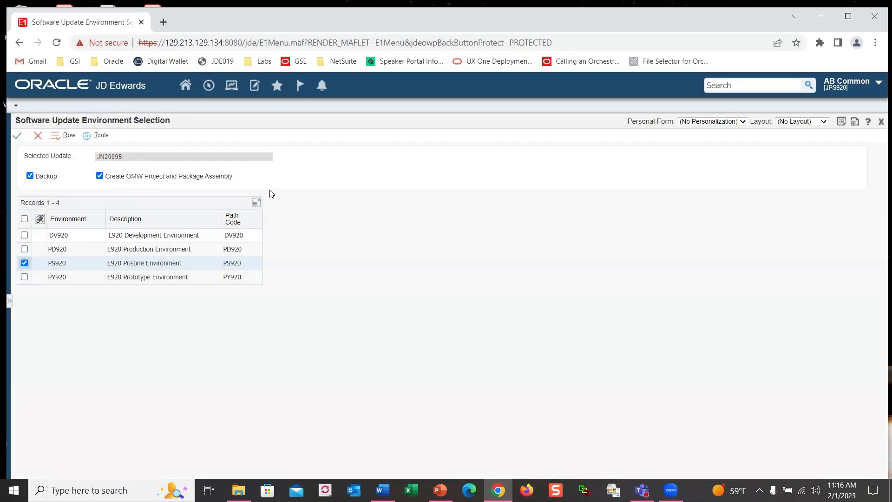
mouse_move(404, 211)
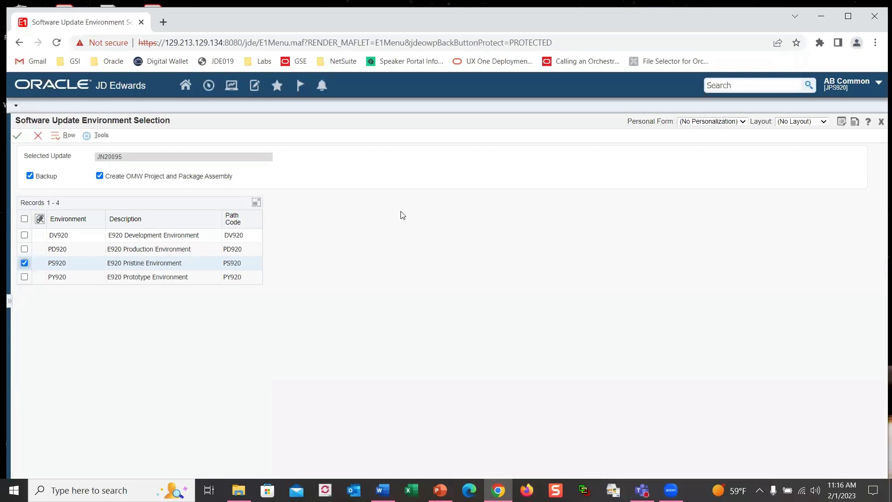
mouse_move(406, 211)
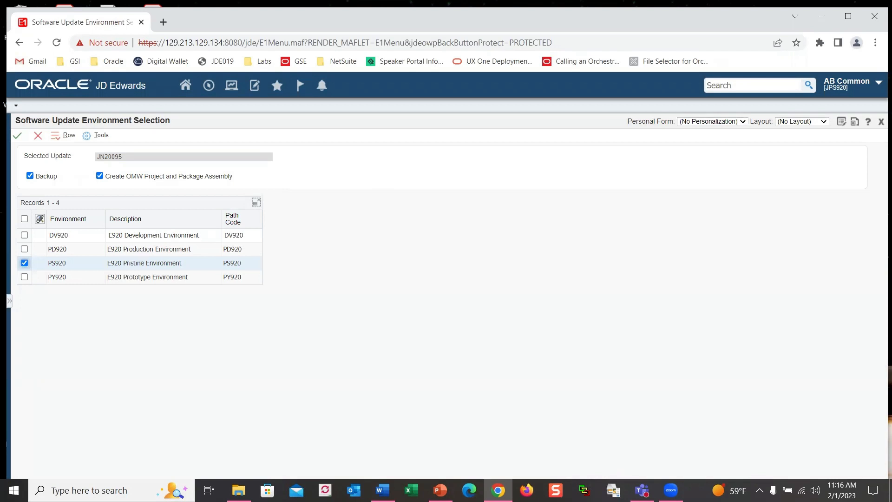
mouse_move(493, 283)
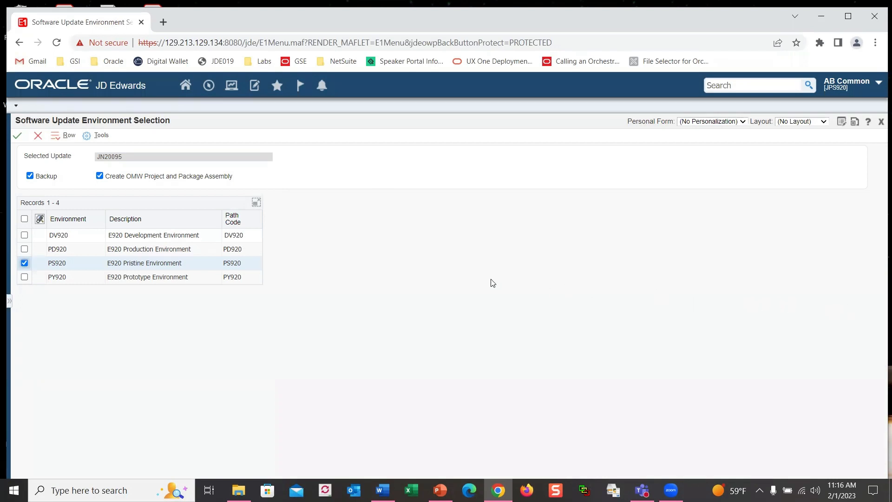
mouse_move(415, 264)
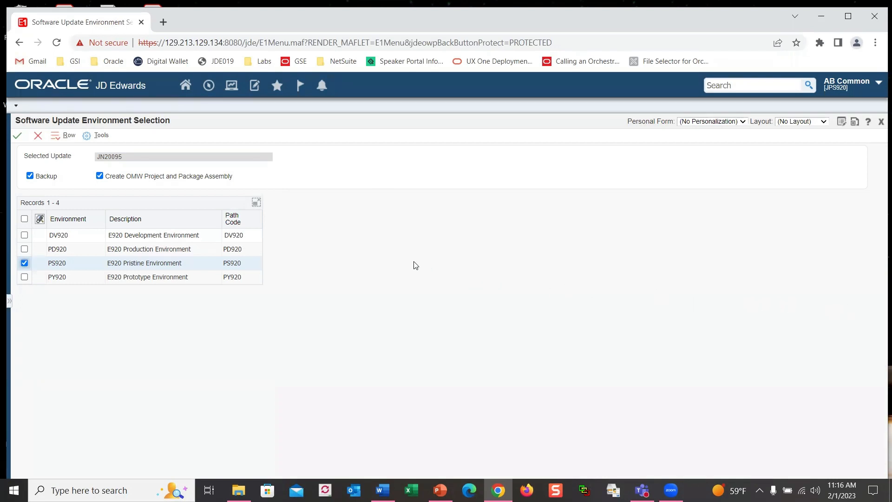
mouse_move(573, 169)
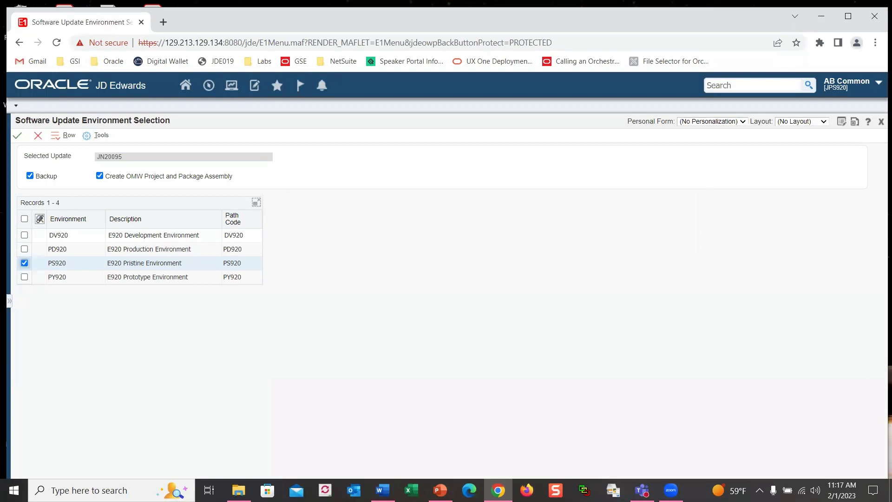
mouse_move(409, 490)
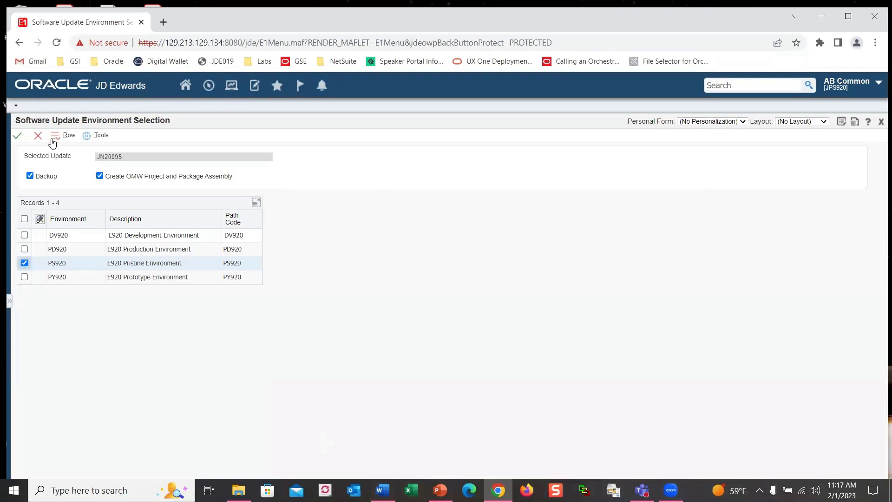
left_click(68, 136)
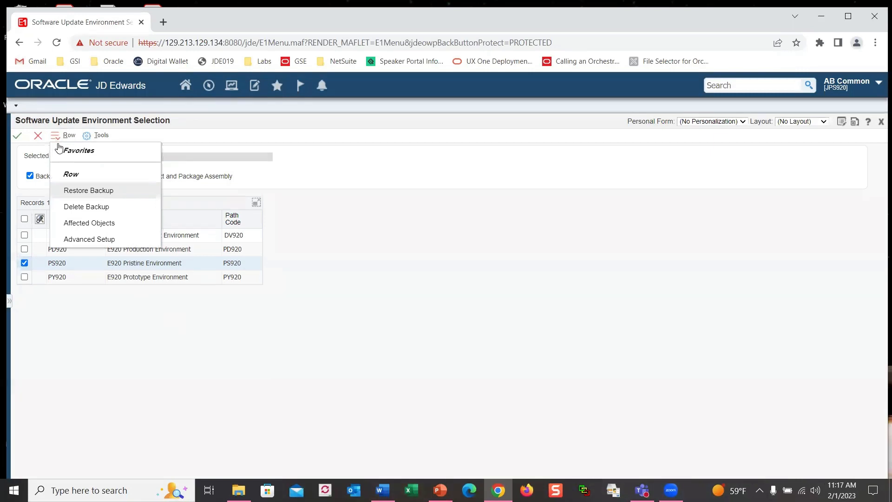
List the objects update JN20095 affects in PS920, showing XT4311Z2 Purchase Order Entry.
left_click(90, 222)
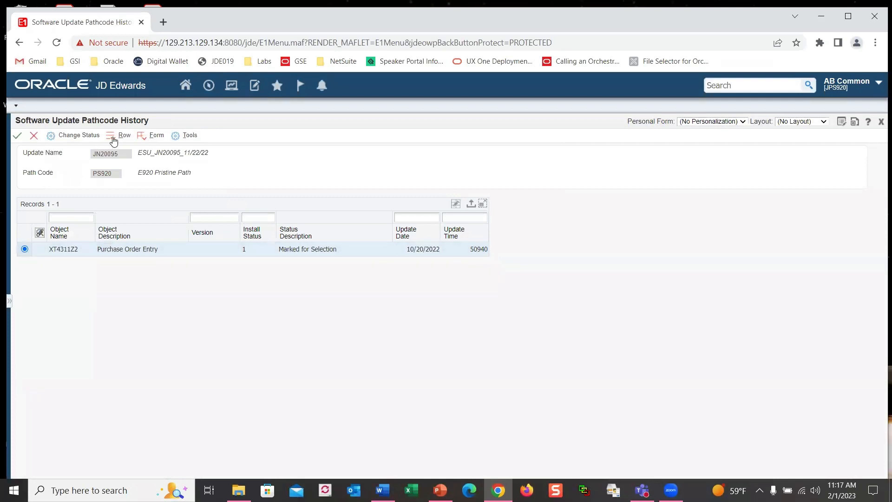
left_click(120, 135)
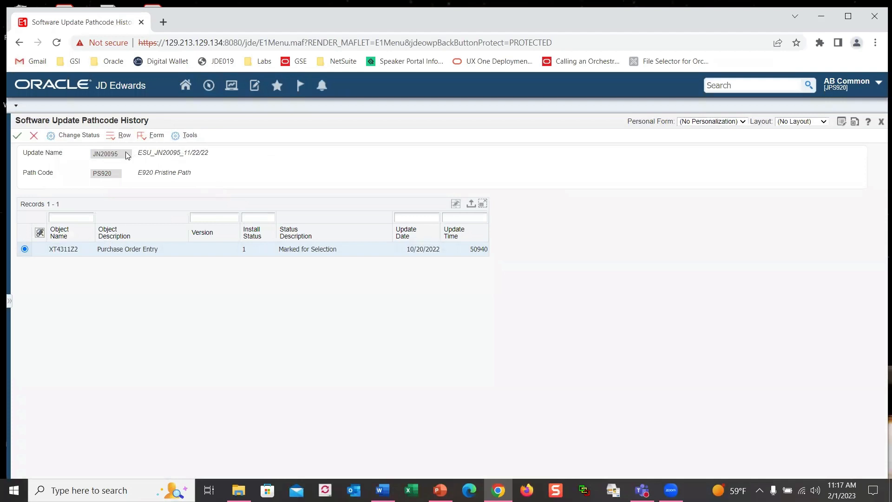
mouse_move(34, 138)
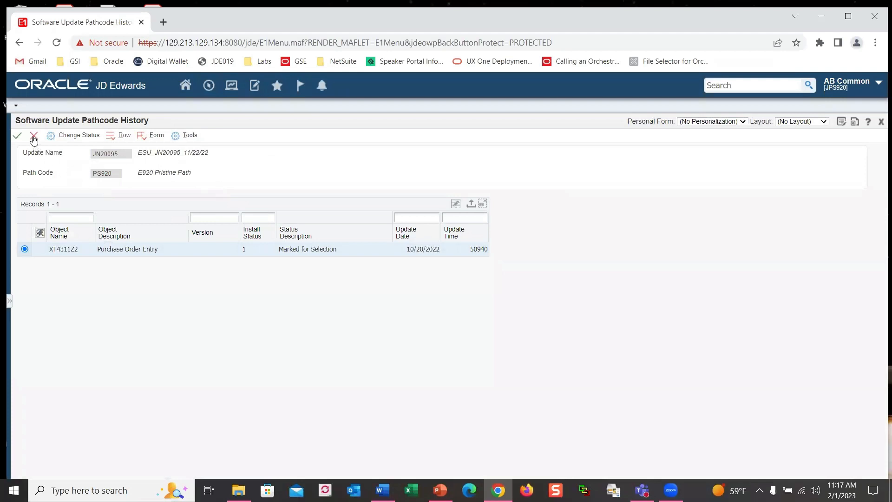
mouse_move(33, 137)
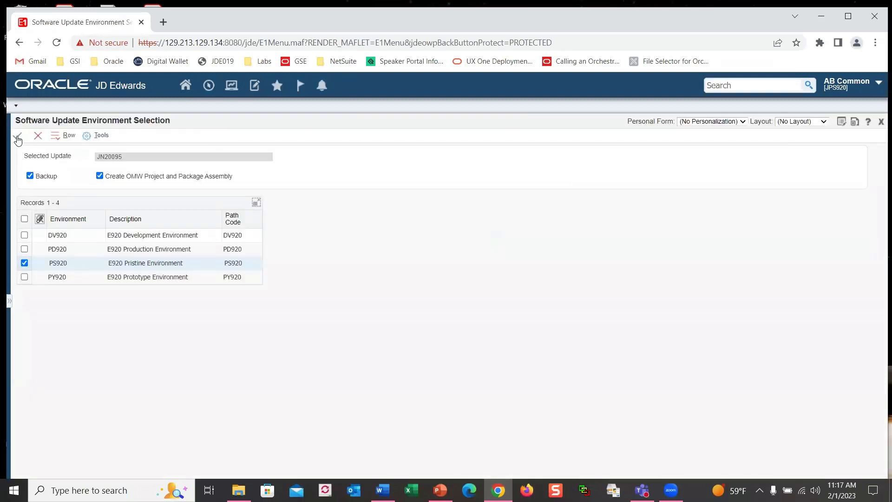
mouse_move(18, 137)
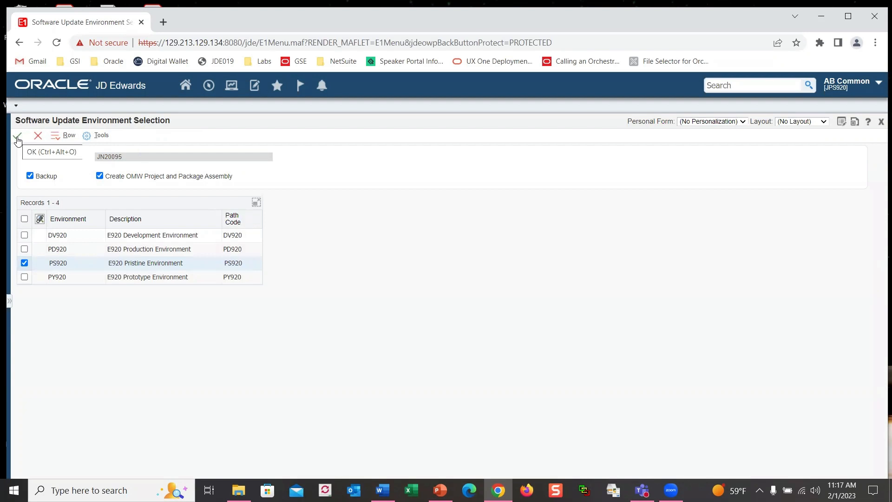
Confirm the Environment Selection so update JN20095 starts applying to PS920.
left_click(18, 136)
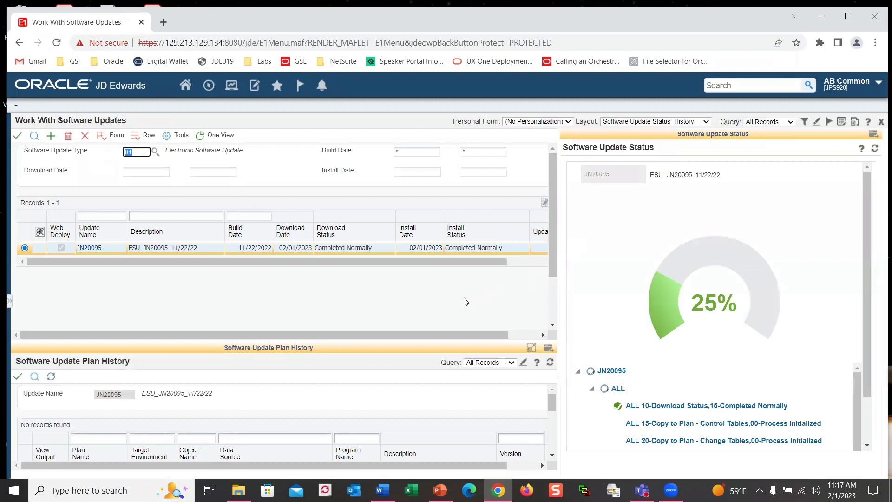
mouse_move(507, 278)
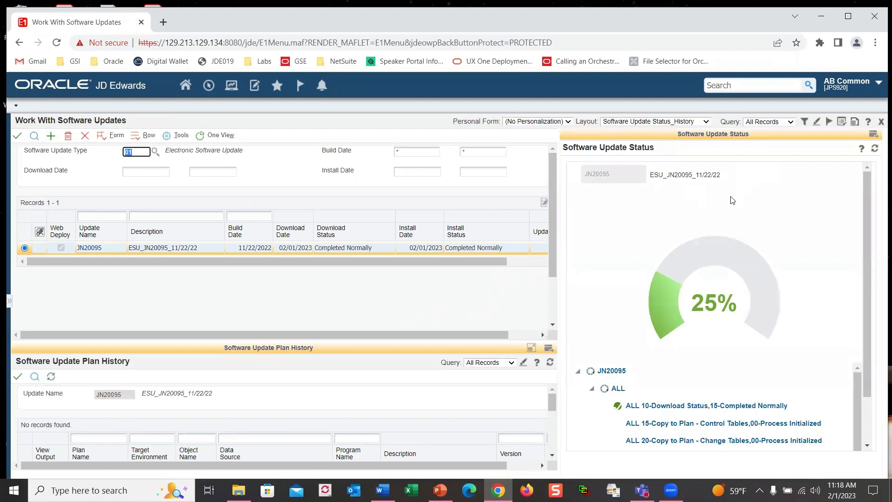
mouse_move(611, 370)
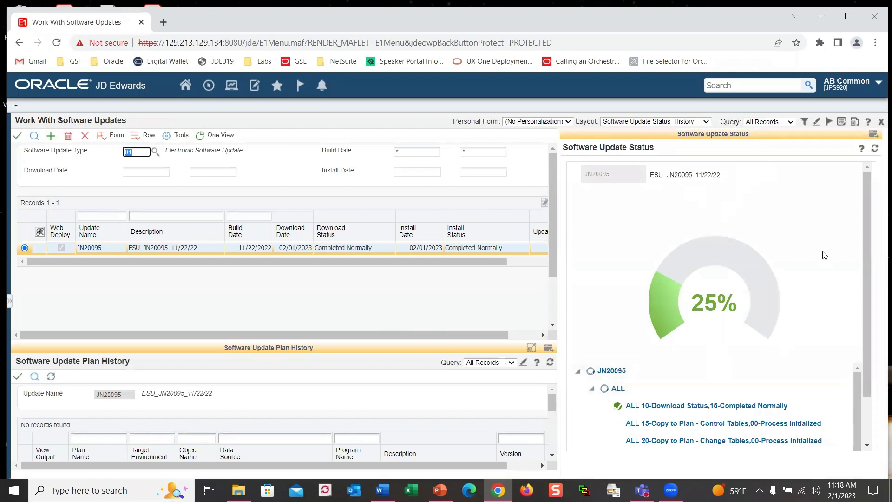
mouse_move(804, 241)
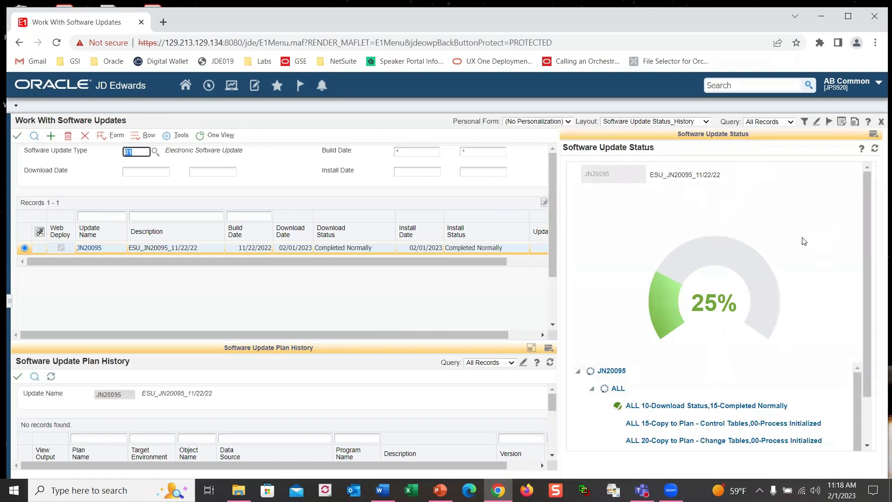
mouse_move(813, 230)
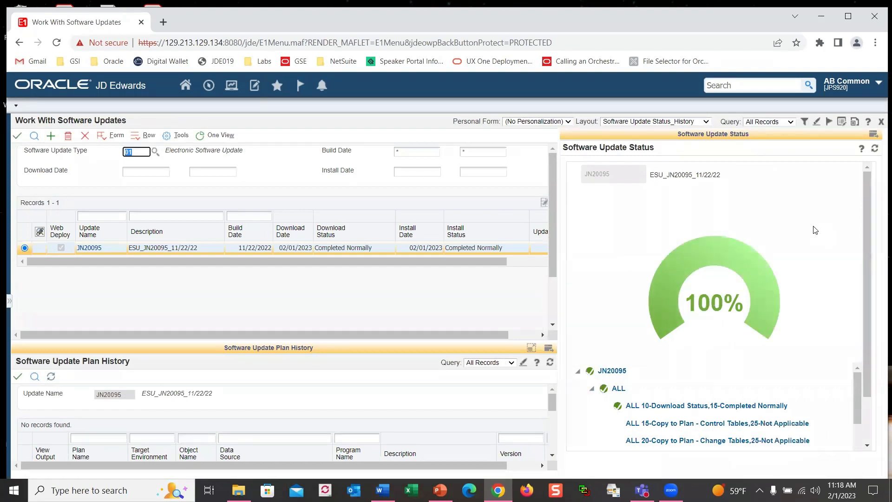
mouse_move(768, 236)
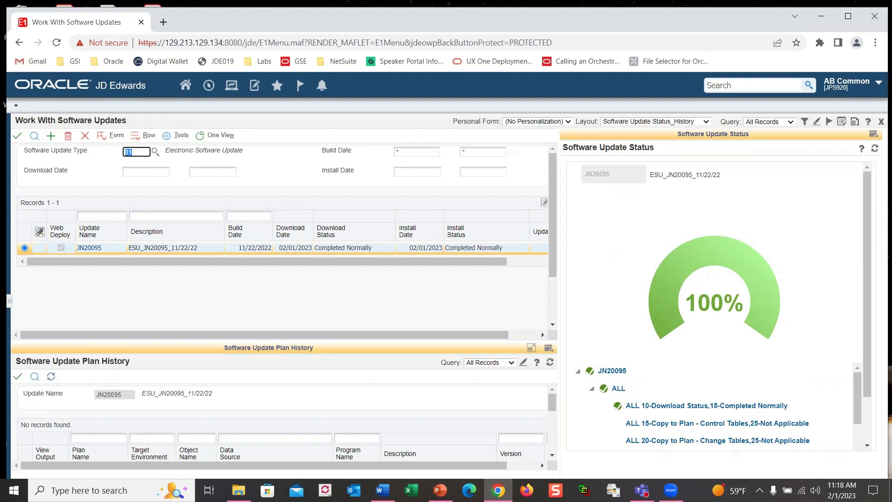
mouse_move(871, 401)
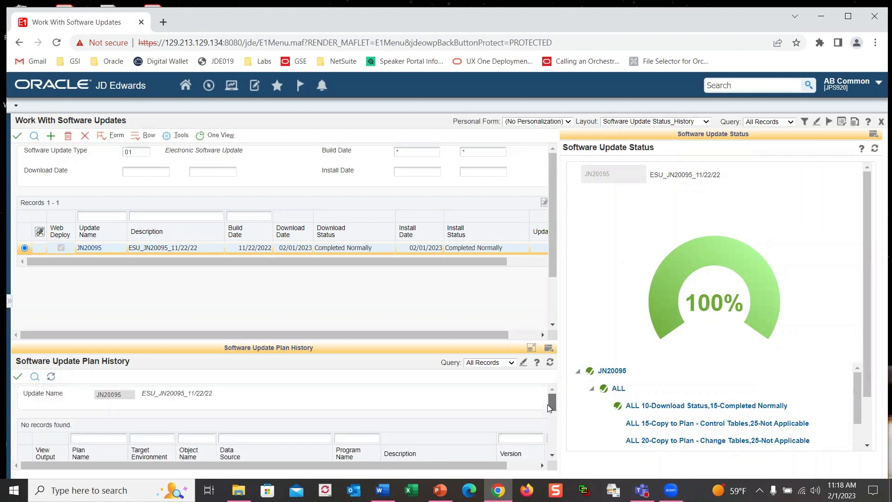
Load the two JN20095 plan history rows, then return to the home menus.
left_click(34, 376)
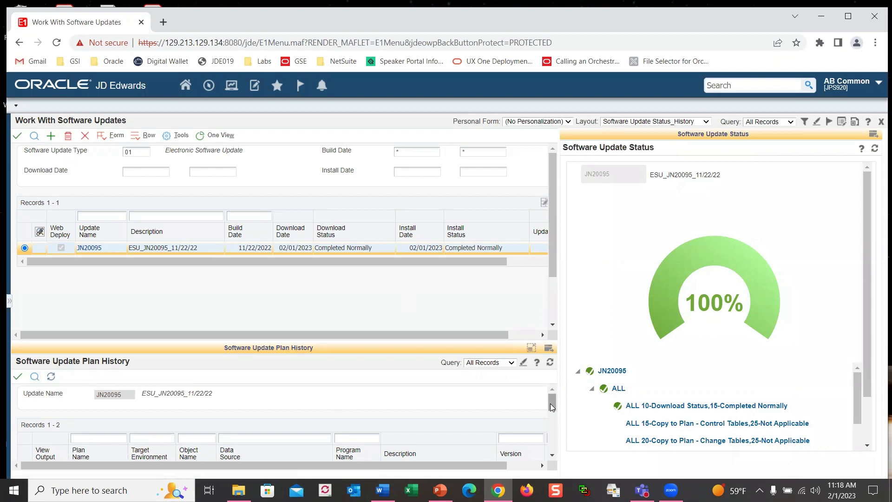
scroll("down", 3)
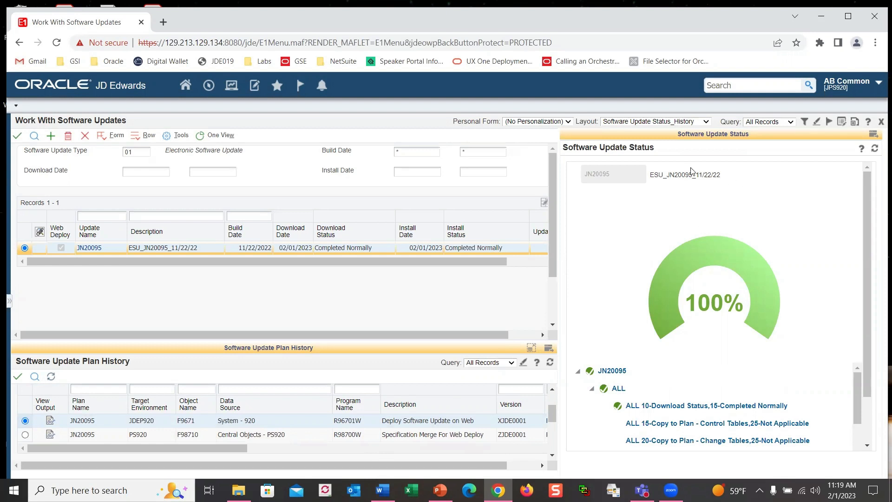
mouse_move(692, 172)
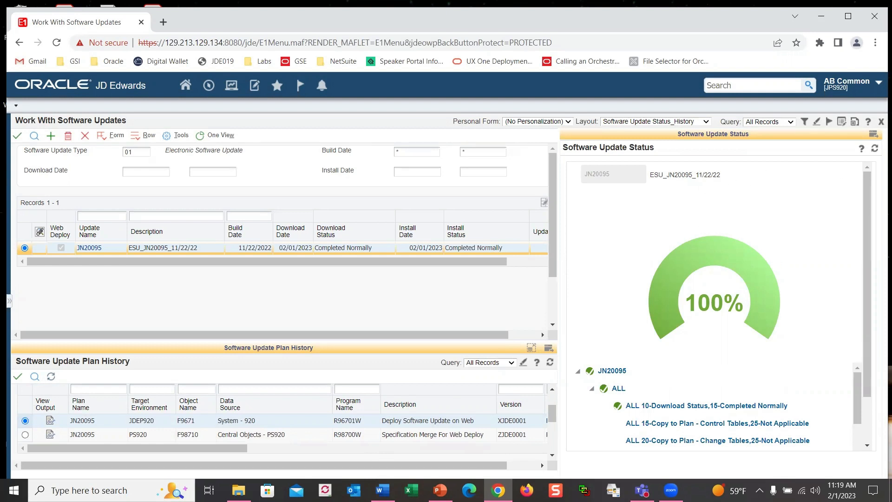
mouse_move(682, 281)
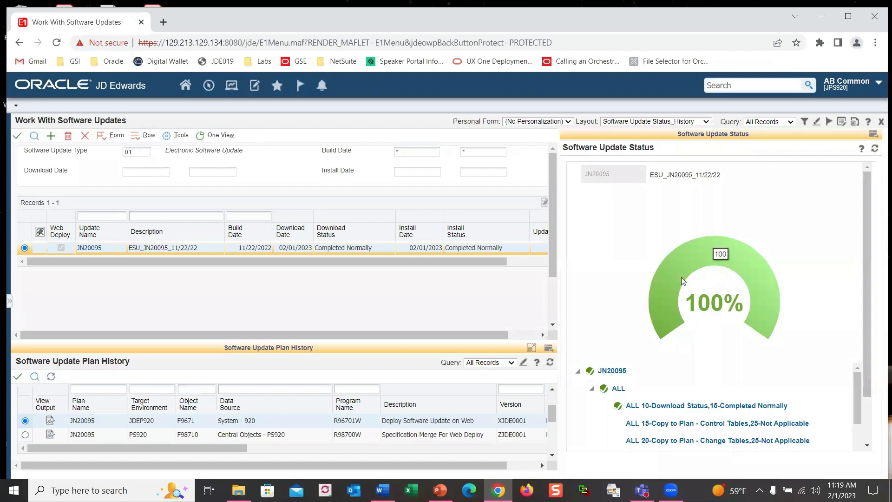
mouse_move(683, 282)
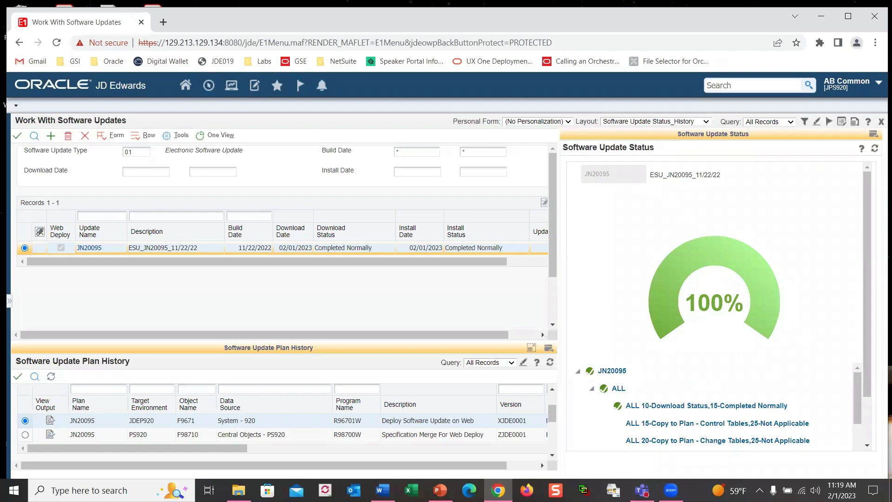
mouse_move(608, 90)
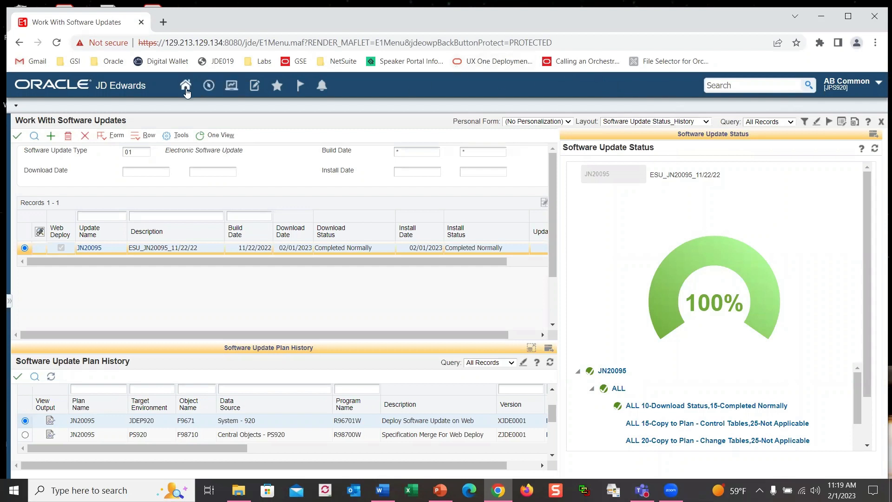
left_click(186, 85)
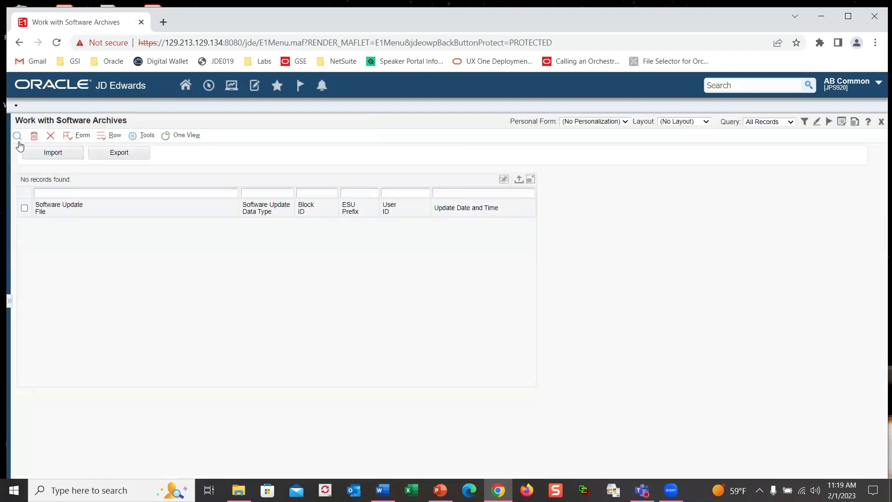
Find all archived PAR files, listing four archives for JN20095 and JN20099.
left_click(17, 136)
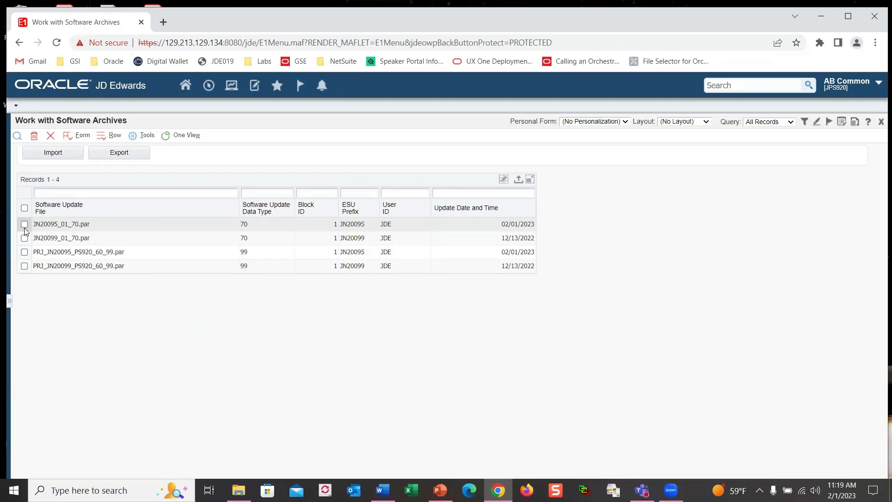
mouse_move(25, 224)
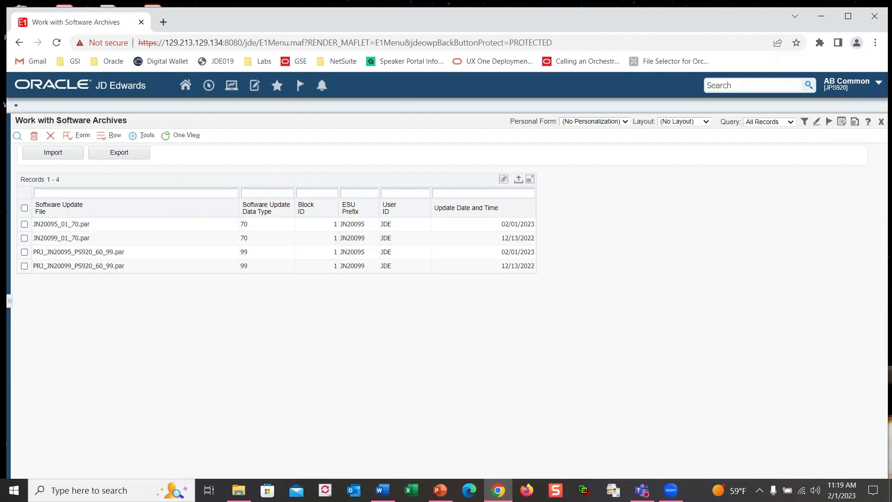
mouse_move(184, 85)
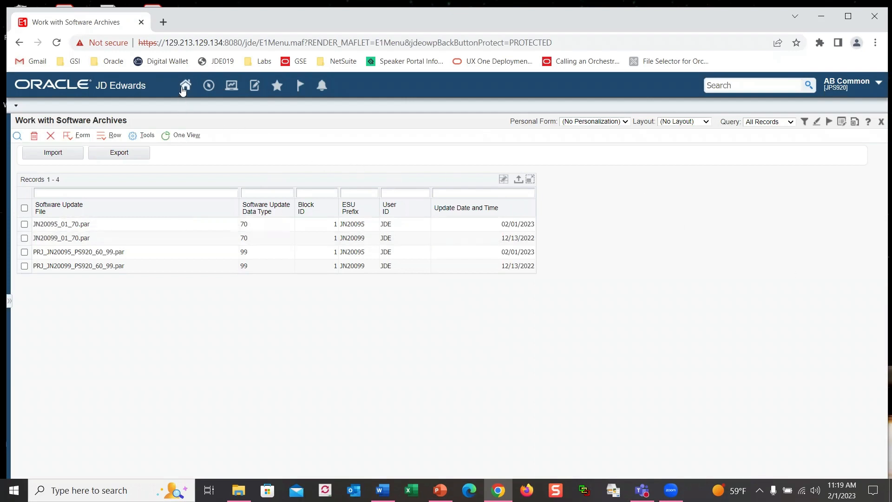
mouse_move(184, 86)
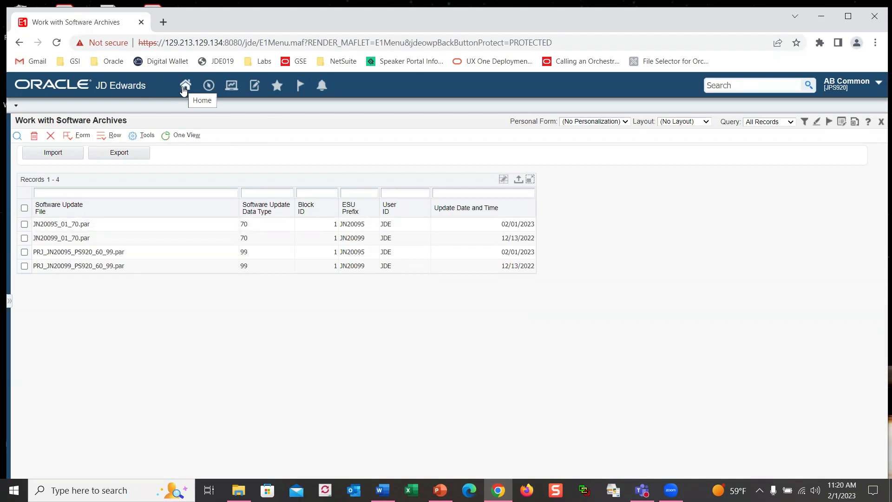
Go Home, switch to Software Updates and launch Object Management Workbench - Web.
left_click(184, 84)
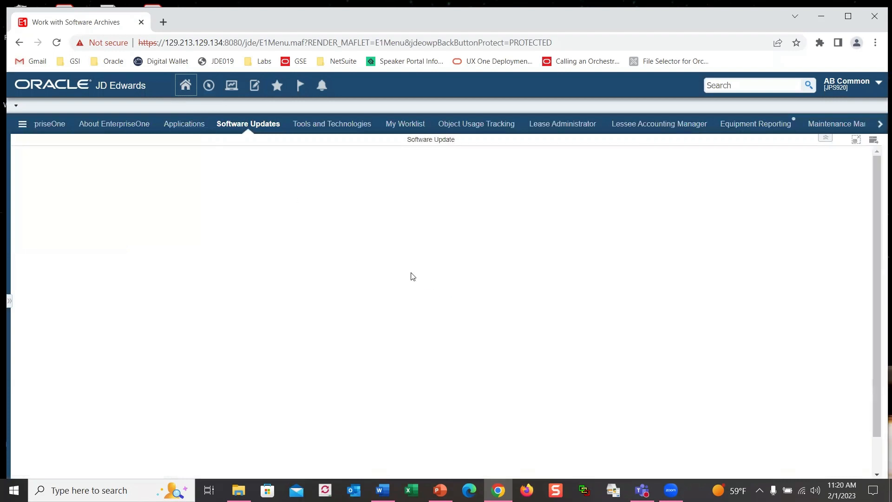
left_click(248, 124)
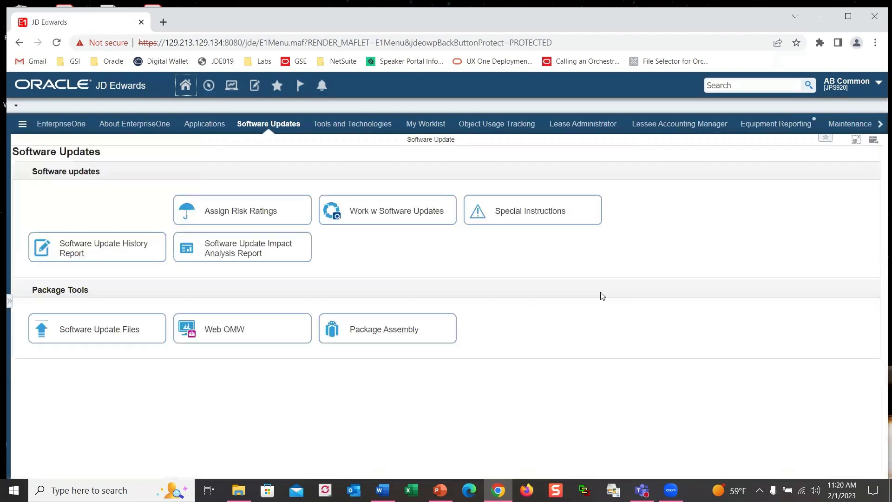
mouse_move(239, 331)
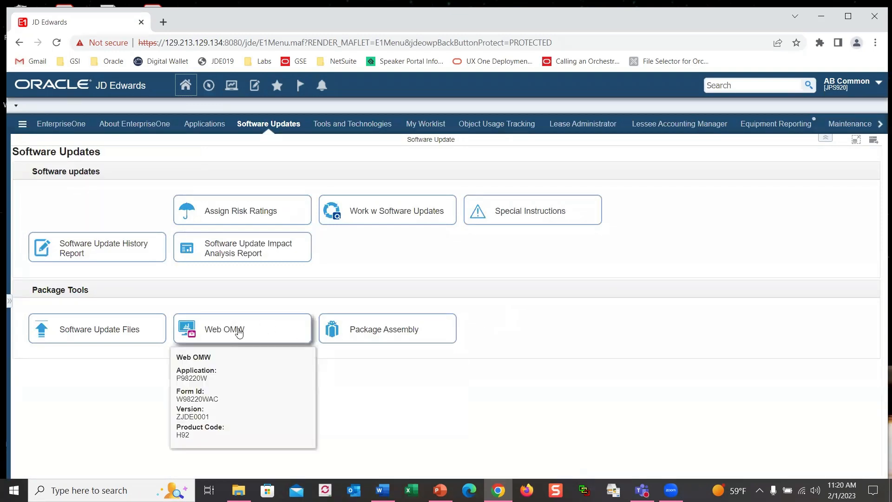
left_click(224, 329)
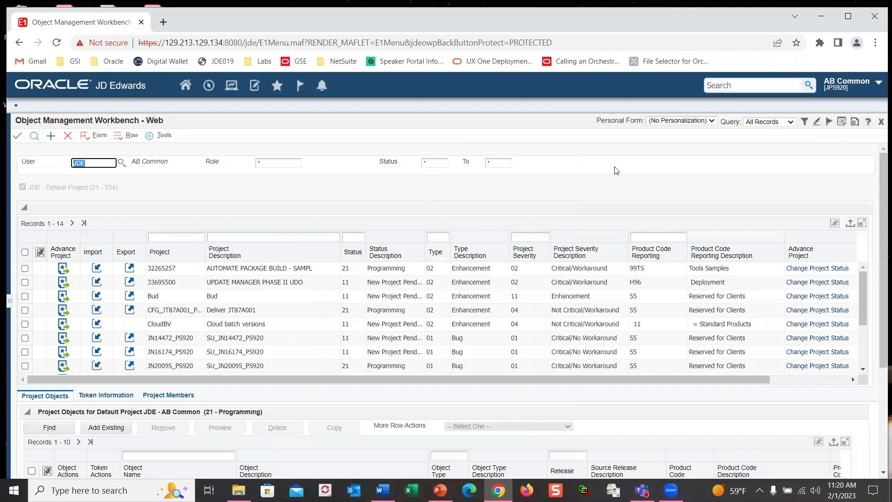
mouse_move(158, 248)
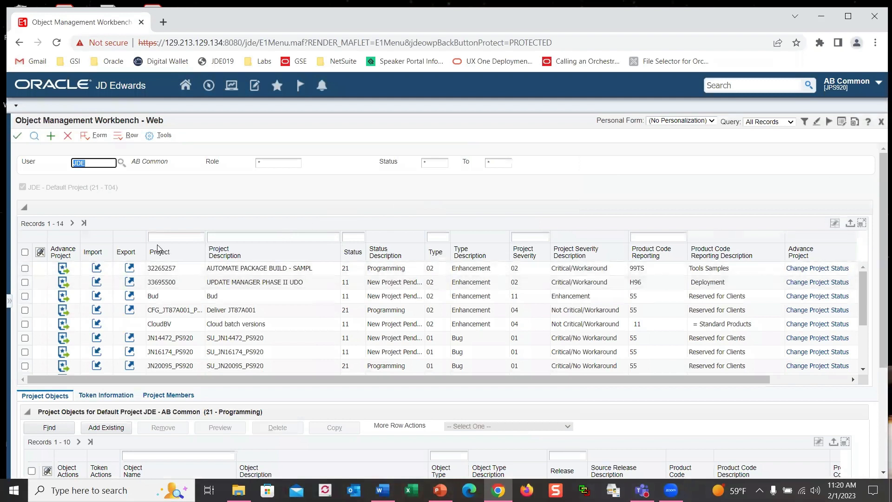
Filter projects to JN2009* and inspect JN20095_PS920's objects, showing only XT4311Z2.
left_click(176, 237)
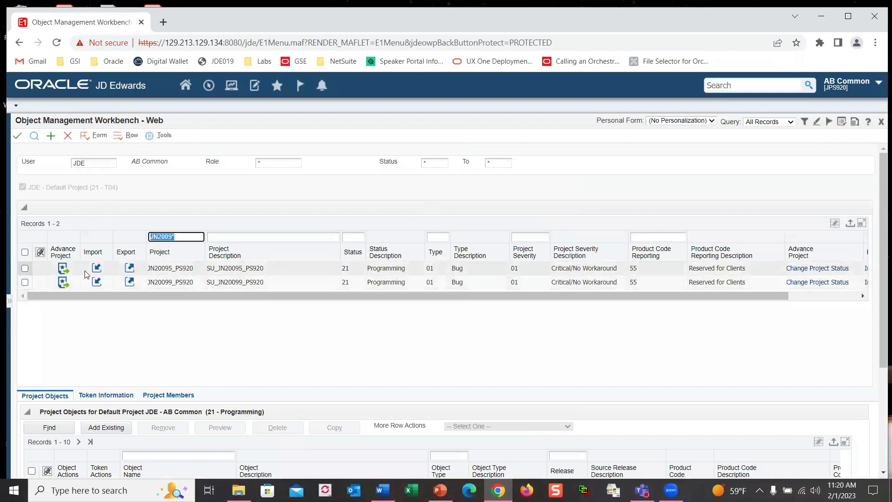
mouse_move(232, 263)
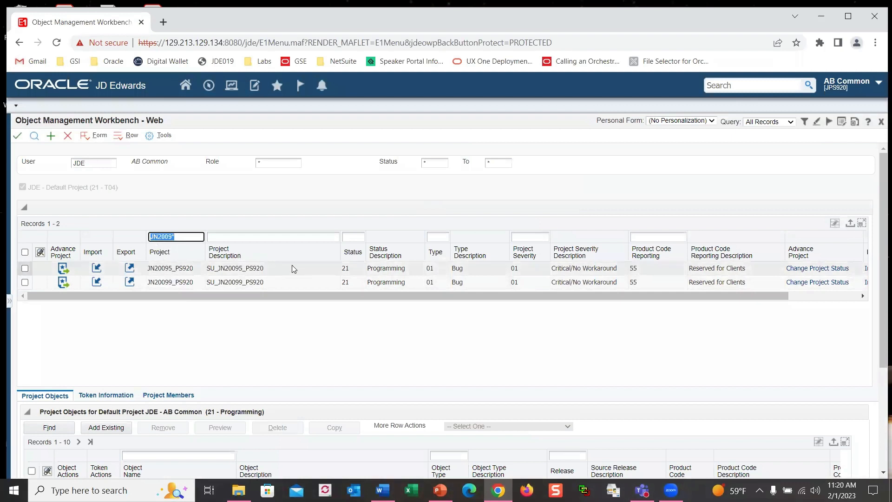
mouse_move(104, 287)
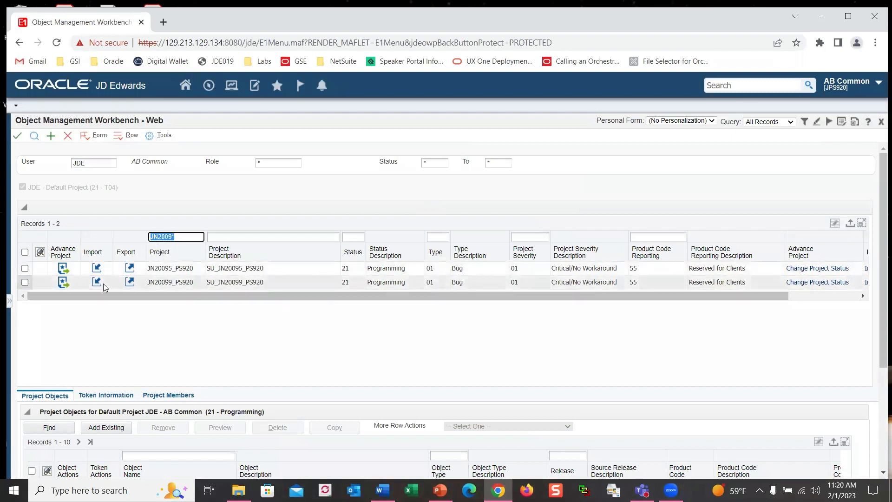
left_click(24, 268)
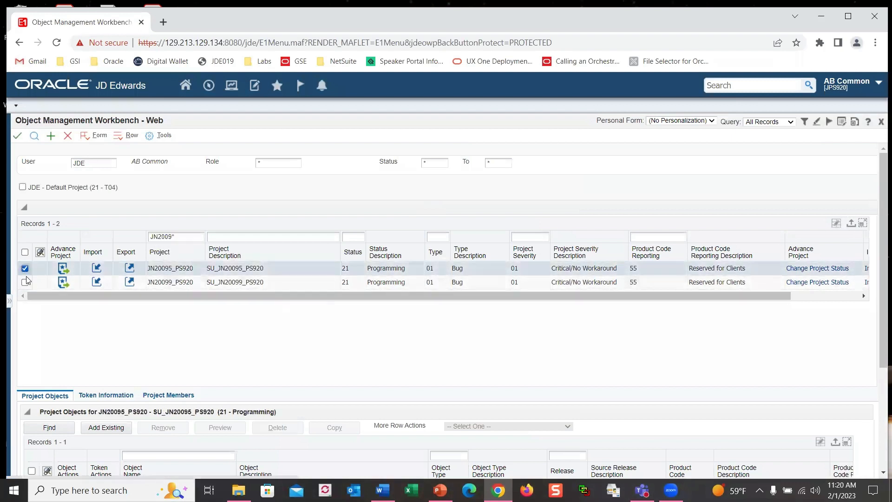
left_click(25, 268)
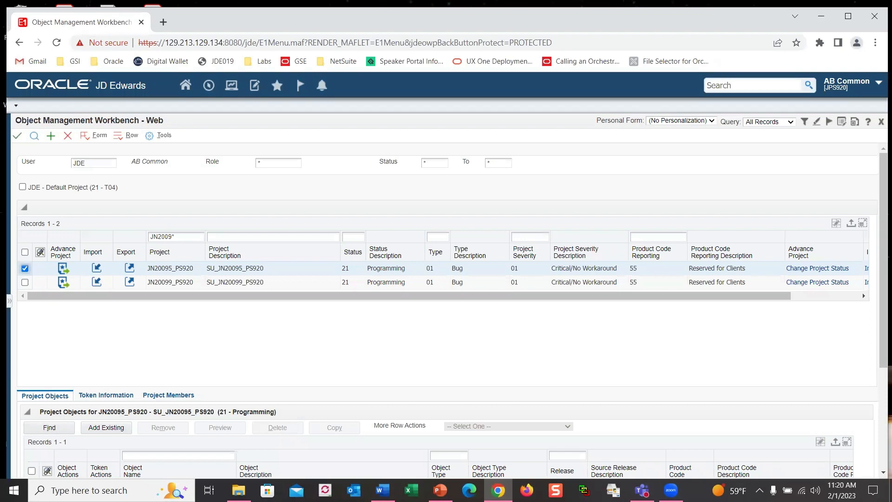
mouse_move(619, 314)
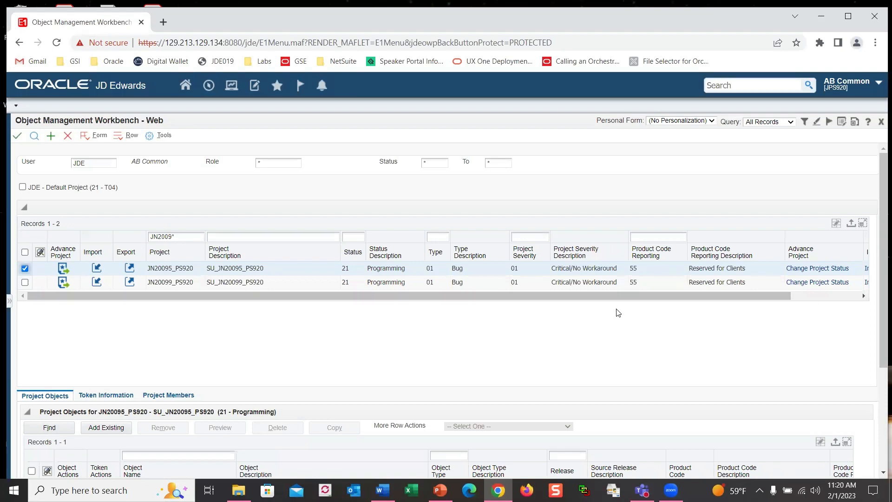
scroll("down", 3)
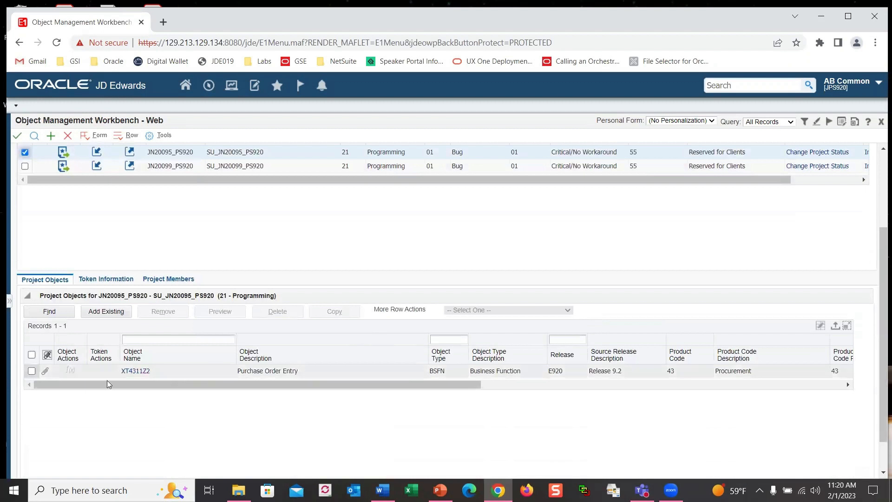
mouse_move(169, 375)
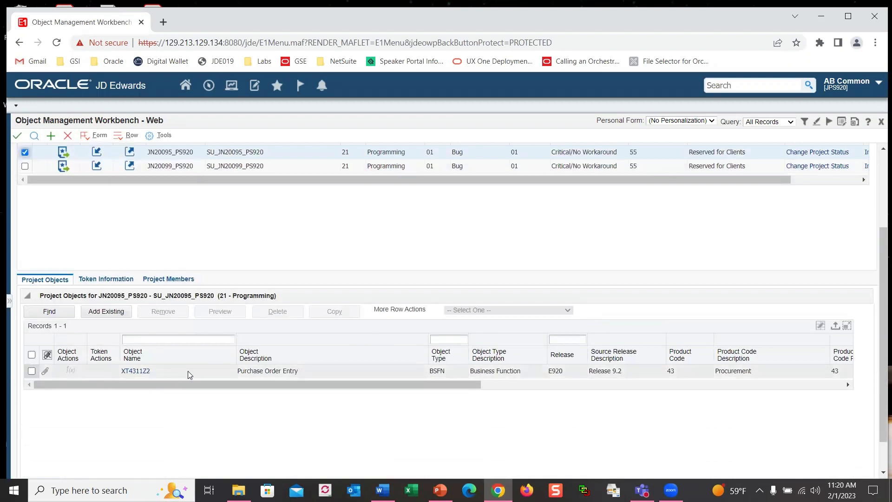
mouse_move(306, 371)
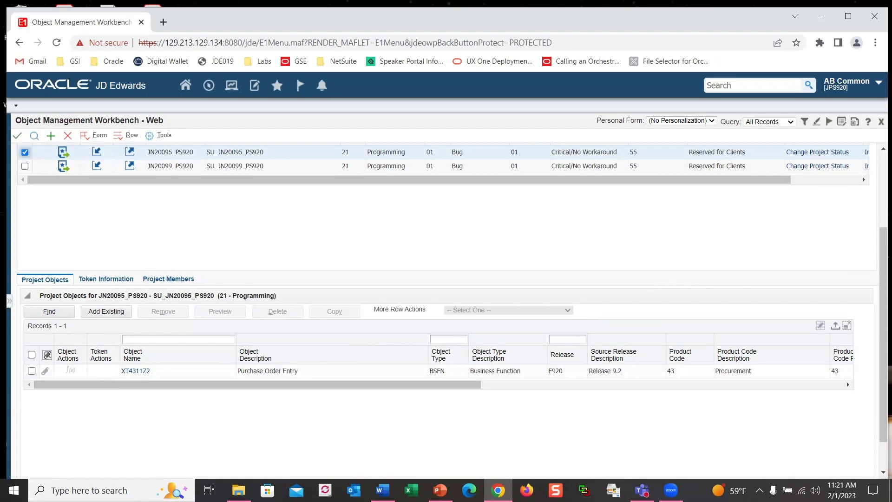
mouse_move(646, 250)
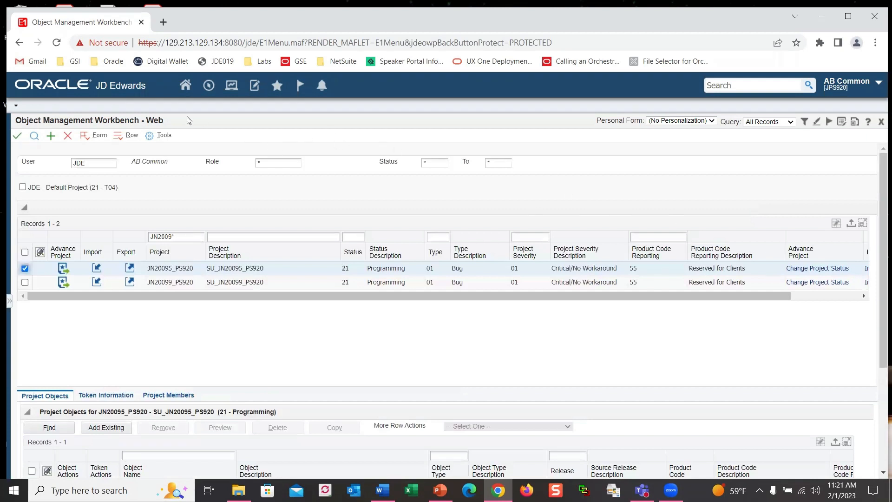
mouse_move(184, 84)
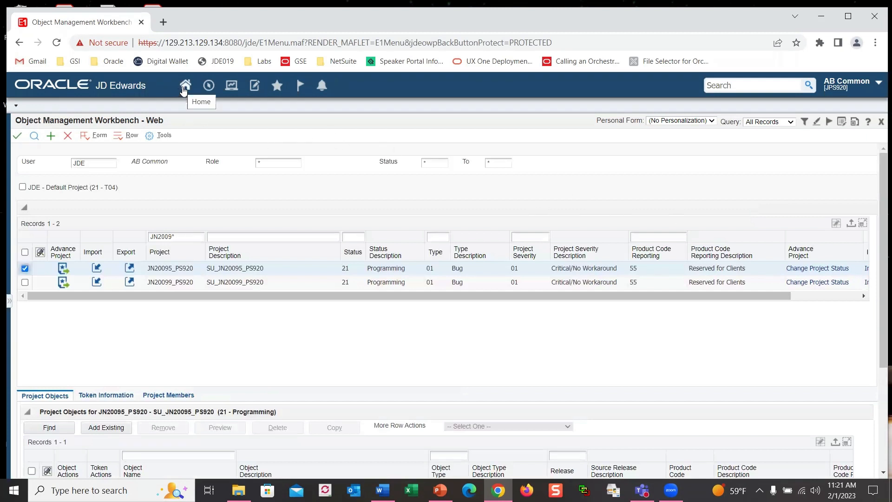
In Package Assembly, find package JN20095, view its Individual Objects (XT4311Z2) and its Row menu.
left_click(184, 85)
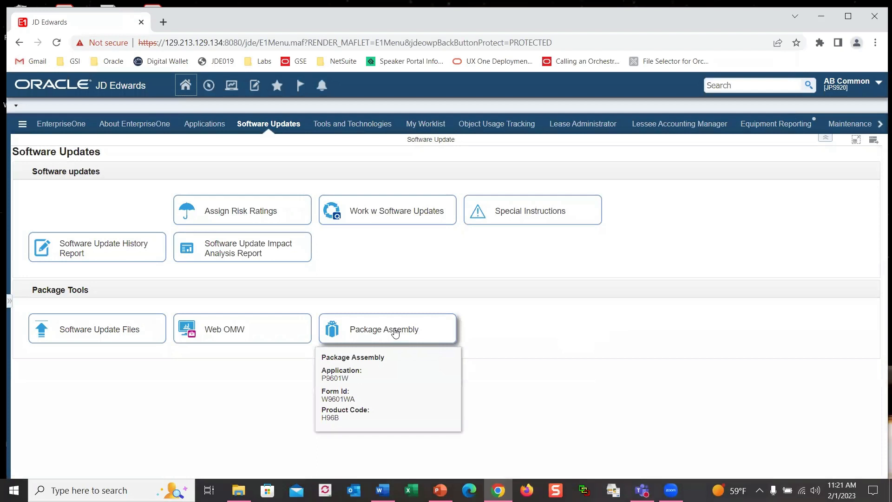
left_click(388, 329)
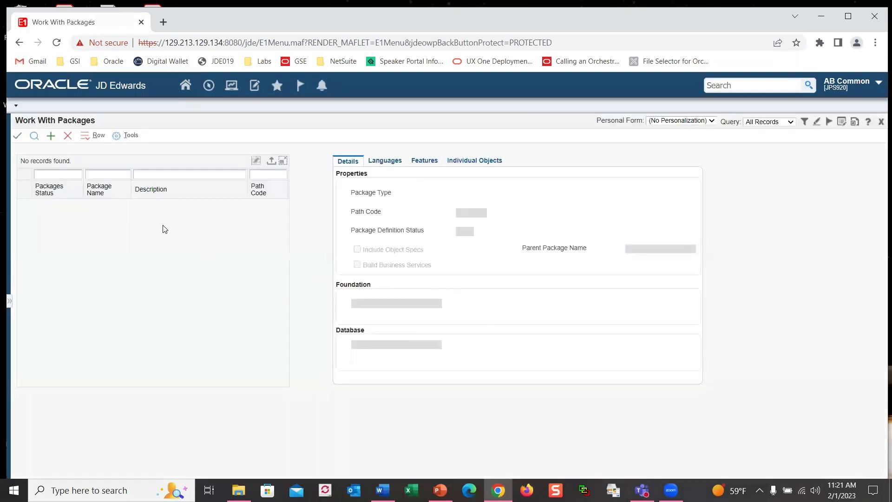
left_click(34, 136)
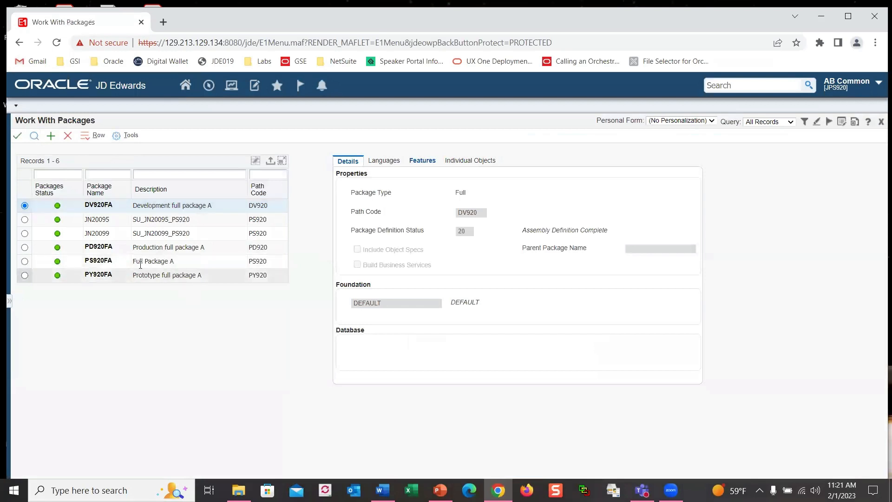
mouse_move(49, 235)
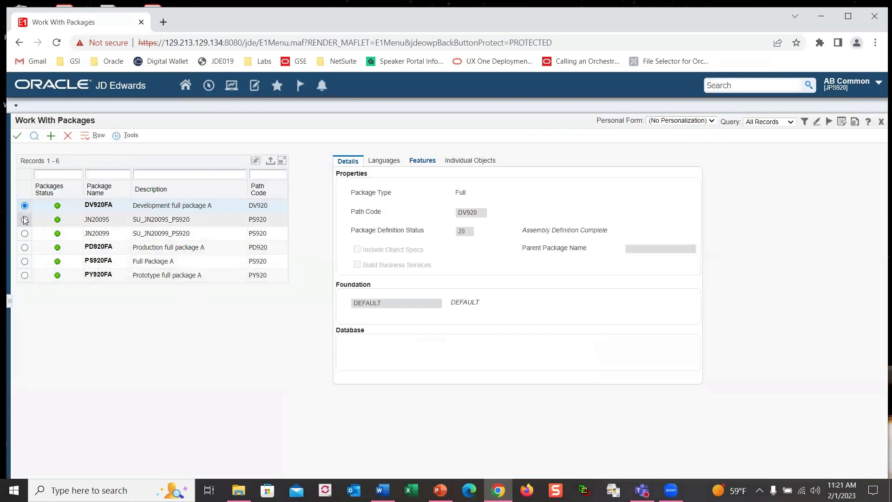
left_click(24, 219)
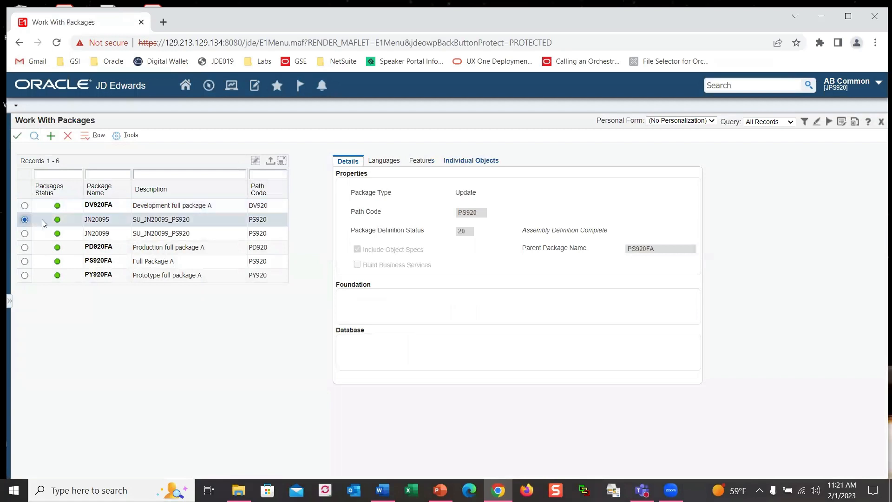
mouse_move(470, 160)
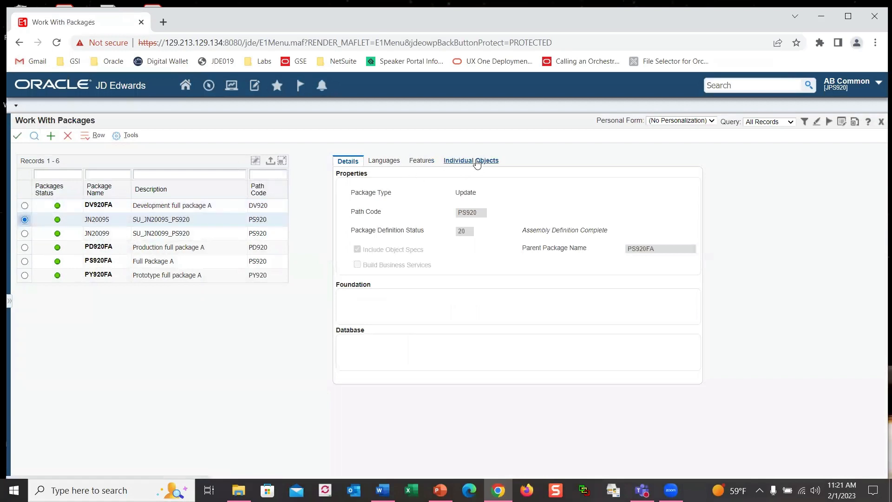
mouse_move(471, 159)
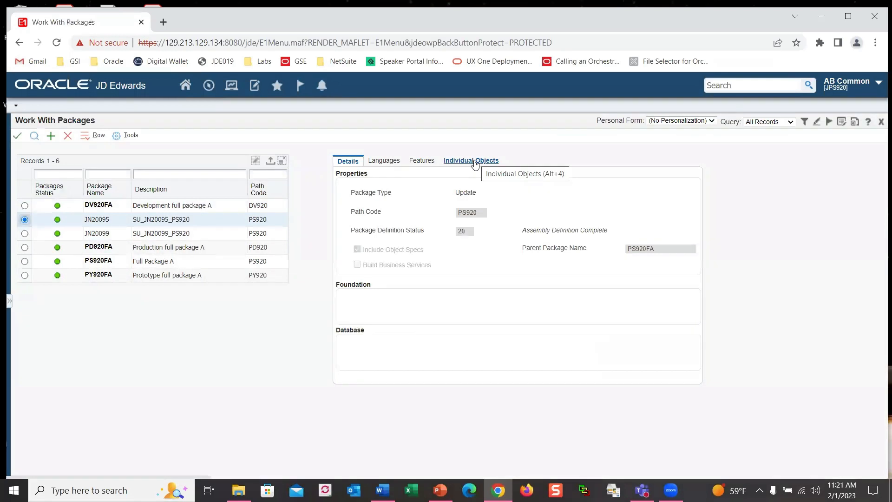
mouse_move(488, 201)
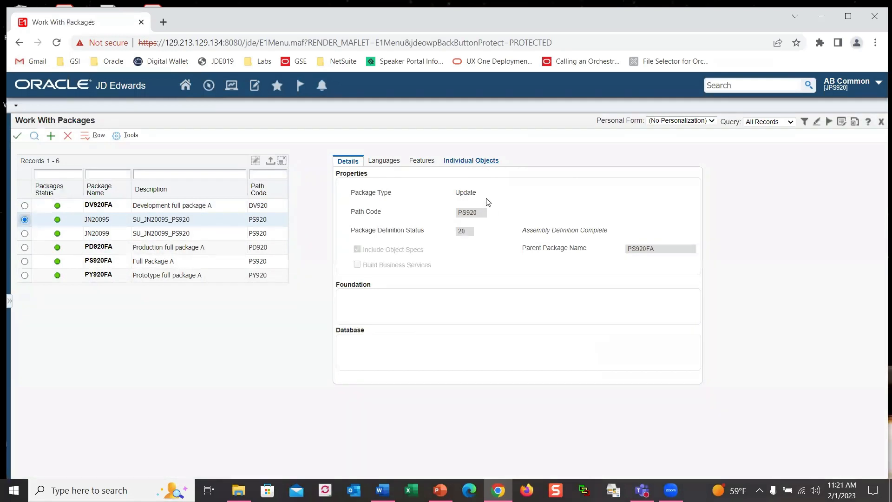
left_click(470, 161)
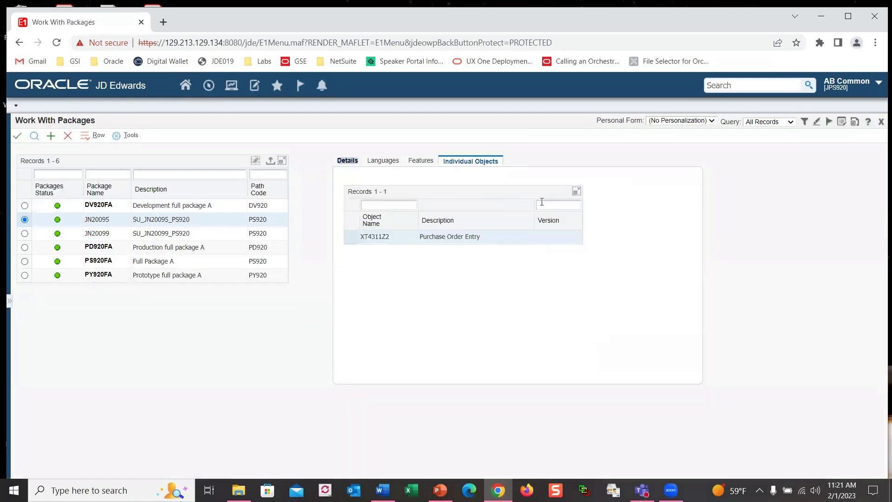
mouse_move(863, 249)
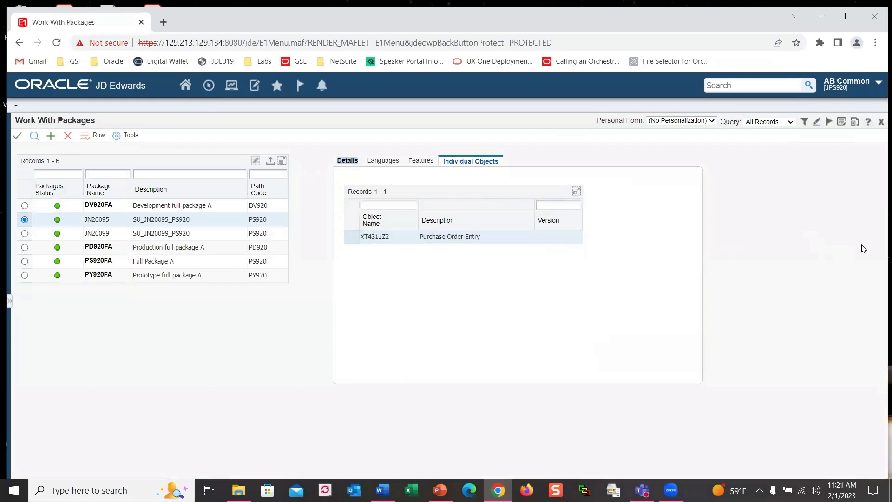
mouse_move(645, 284)
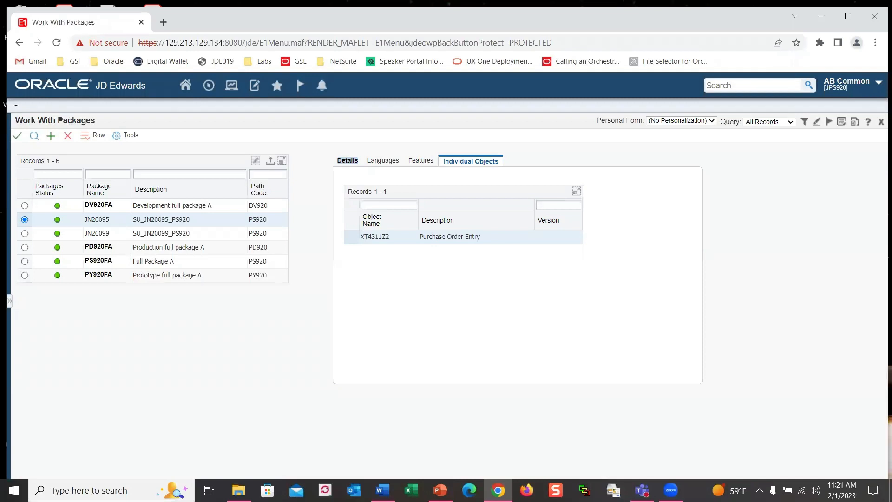
mouse_move(359, 302)
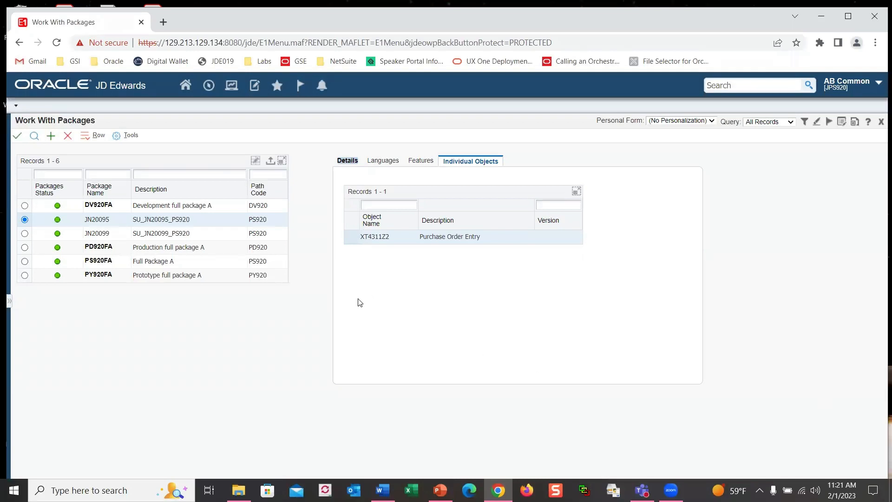
left_click(94, 136)
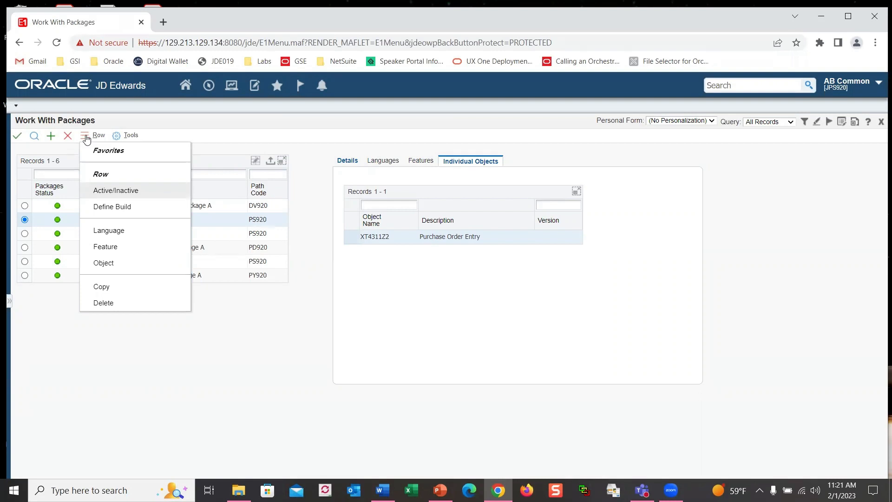
mouse_move(113, 206)
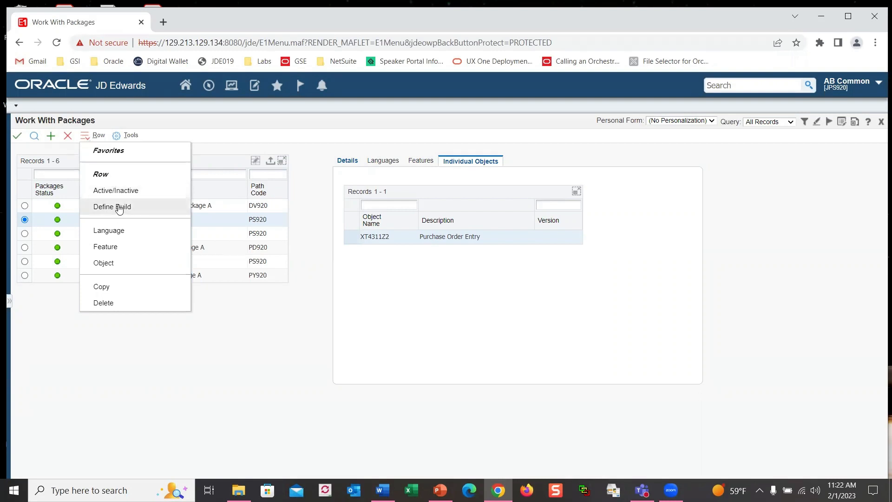
Define the JN20095 build on PS920 for servers only, with the Client option unchecked.
left_click(111, 206)
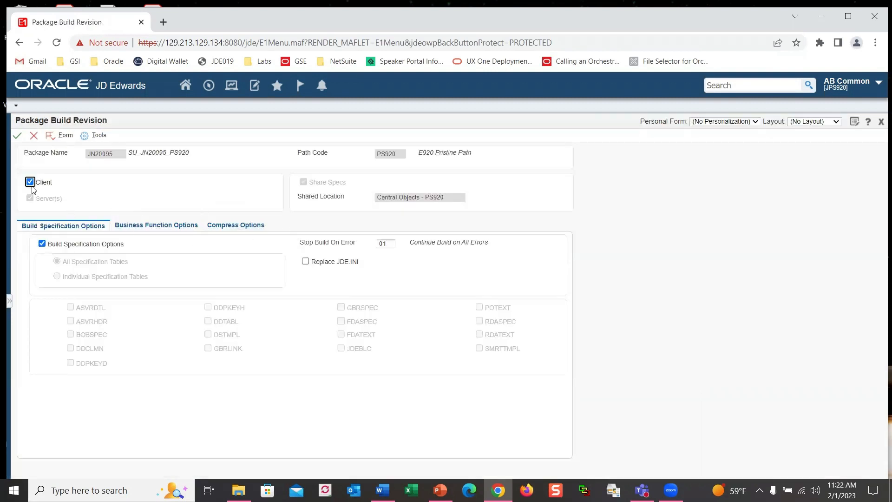
mouse_move(30, 181)
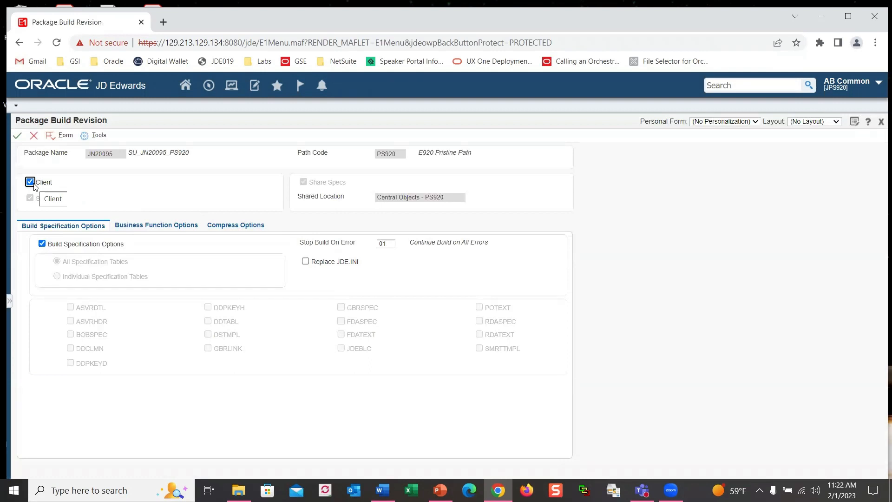
left_click(30, 182)
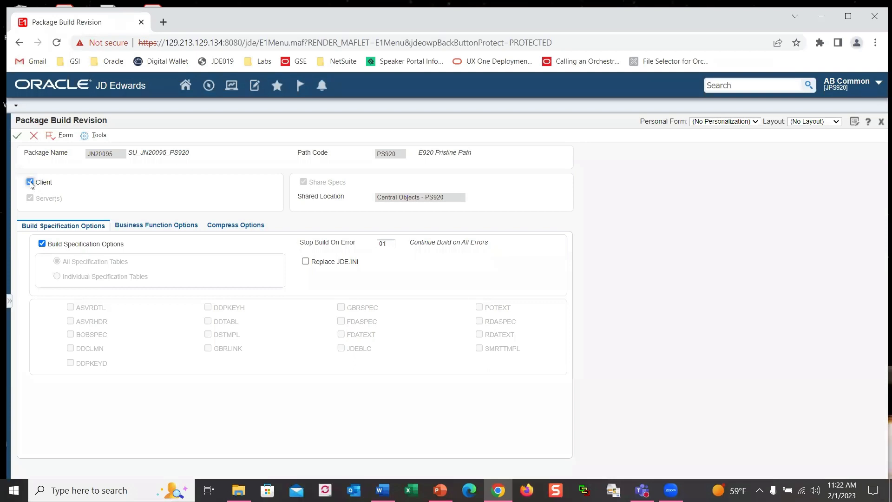
left_click(30, 182)
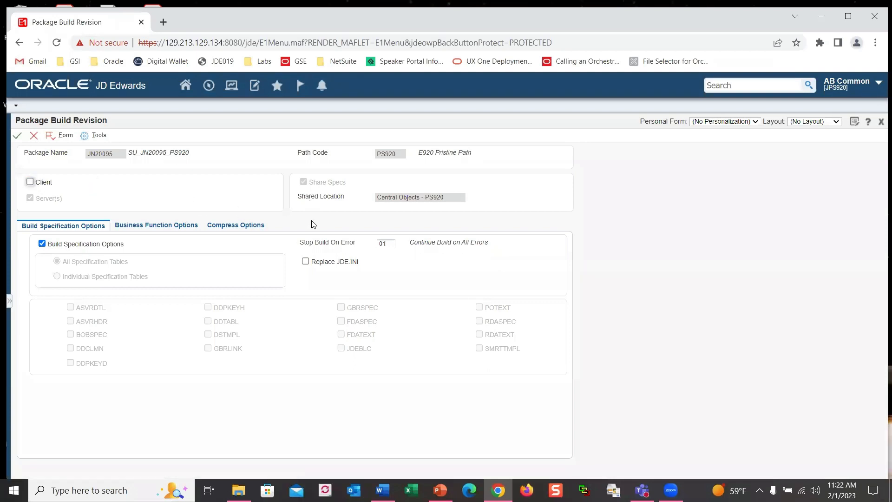
mouse_move(595, 245)
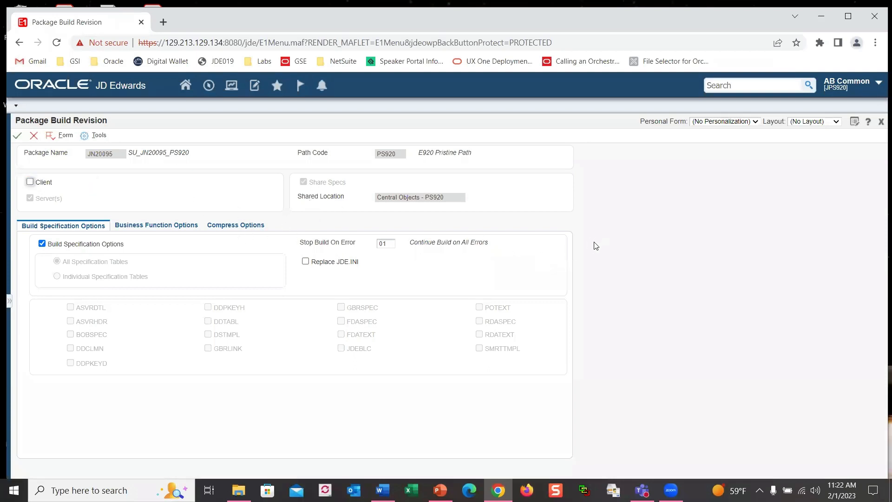
mouse_move(604, 242)
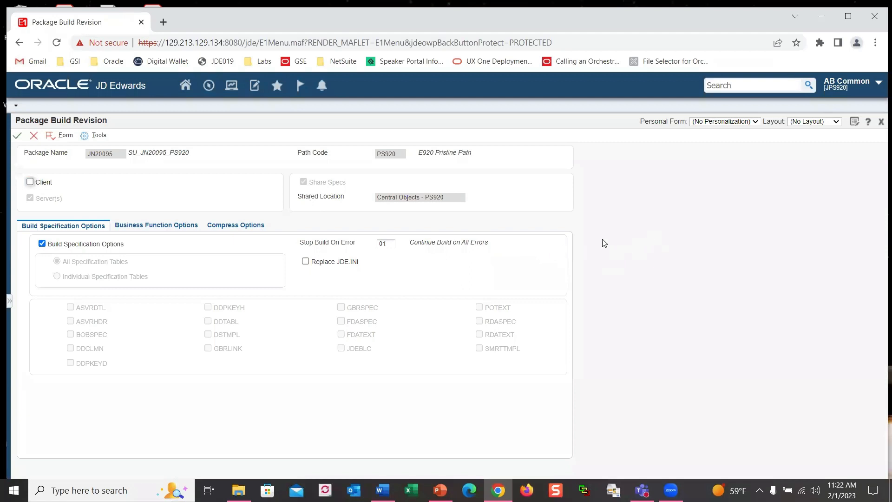
mouse_move(652, 151)
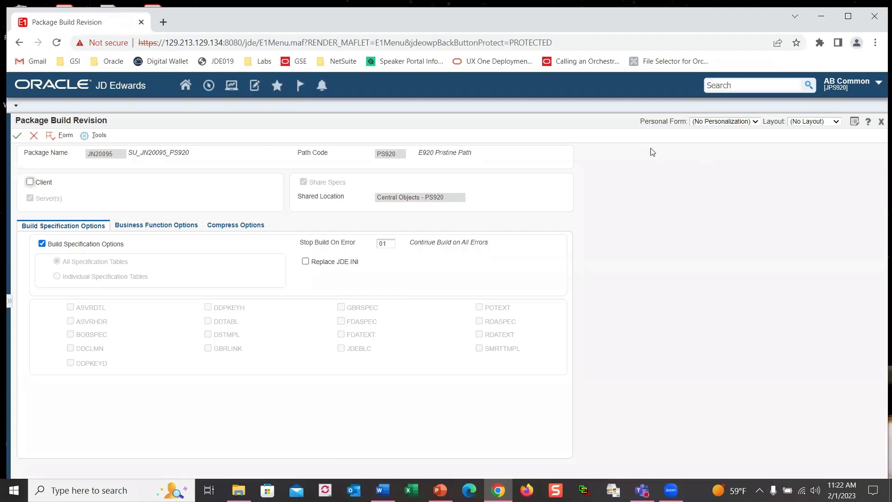
mouse_move(399, 207)
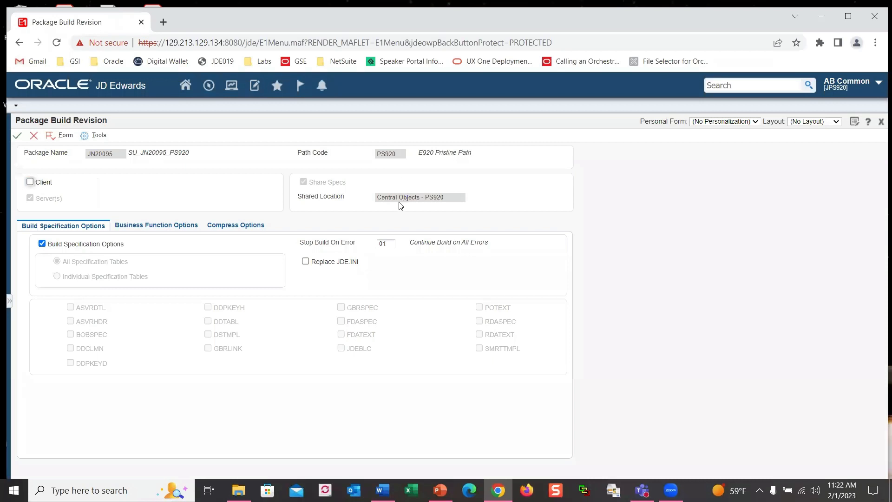
mouse_move(391, 274)
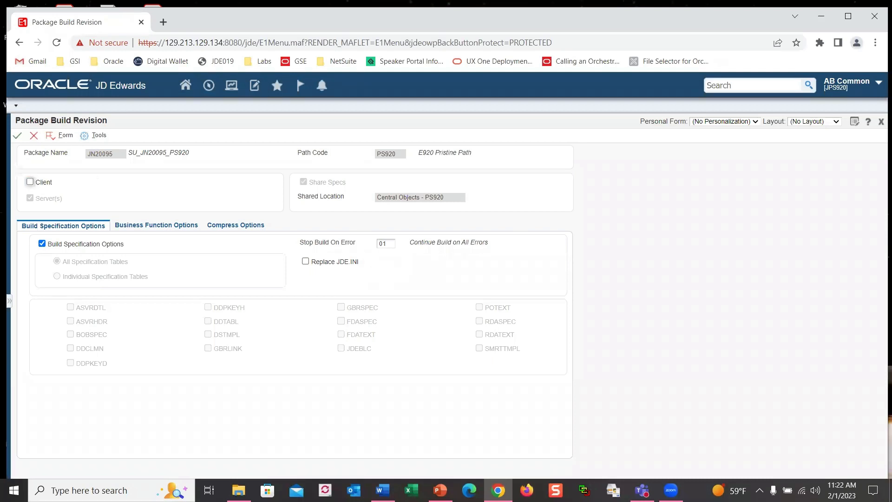
mouse_move(524, 303)
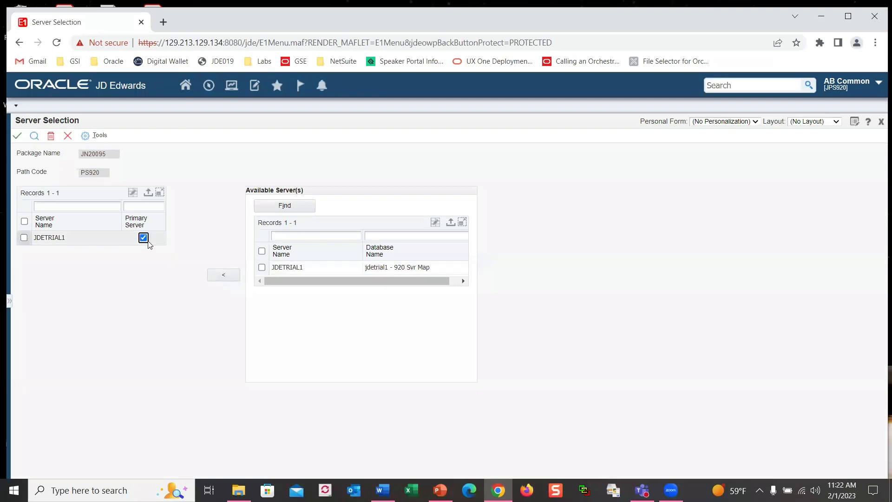
Tick JDETRIAL1 as primary server, confirm Server Selection and save the JN20095 build definition.
left_click(24, 237)
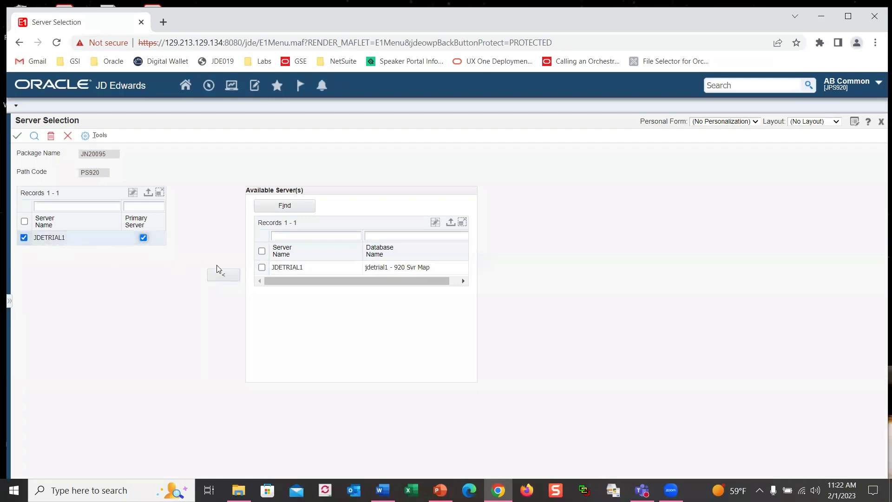
left_click(263, 266)
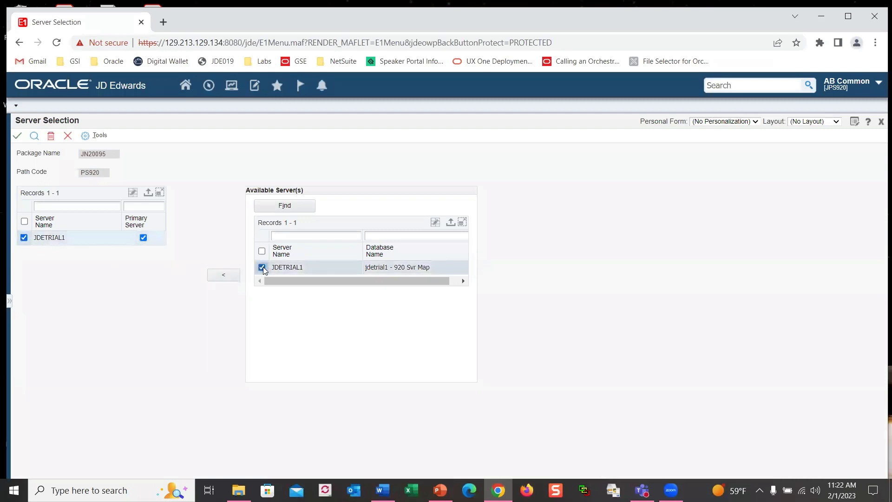
left_click(262, 267)
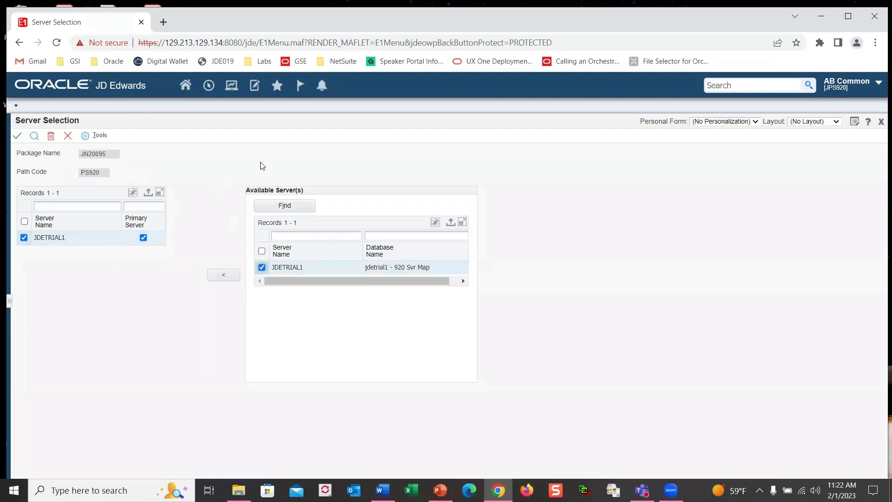
mouse_move(195, 208)
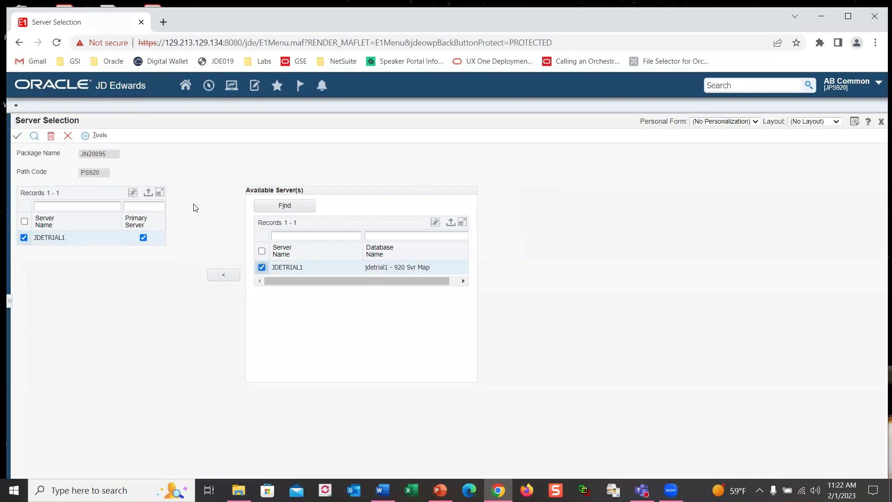
left_click(17, 136)
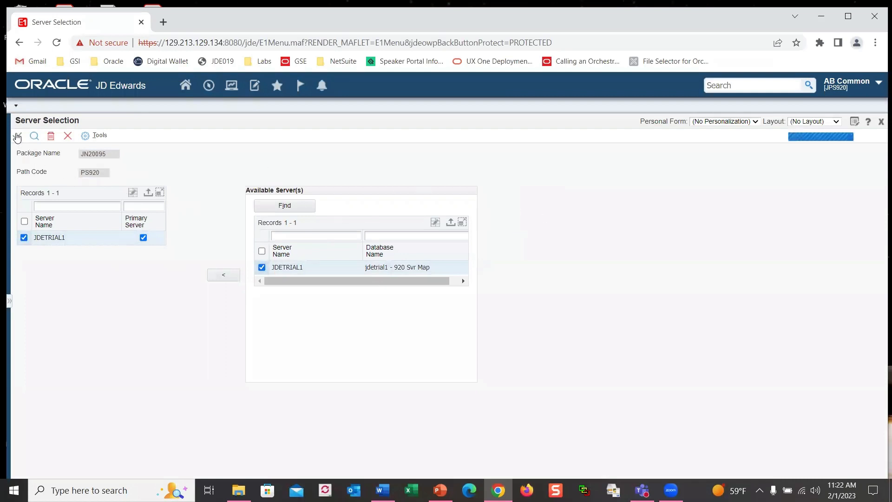
left_click(17, 139)
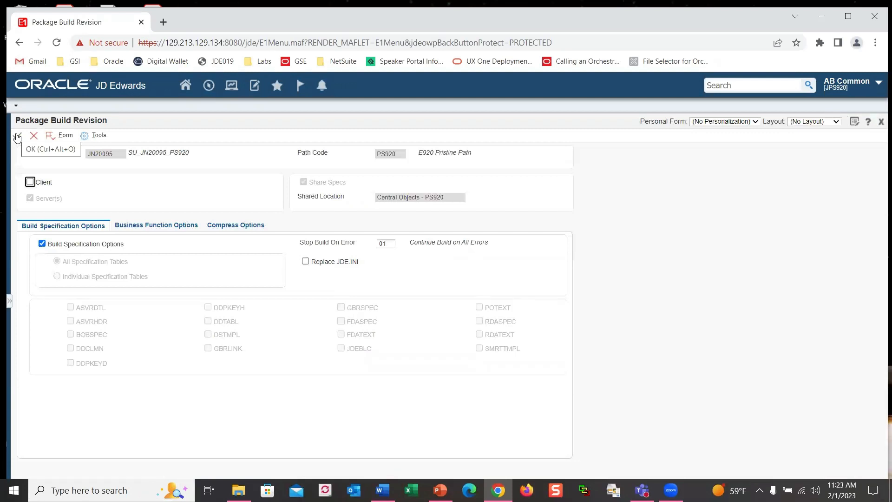
left_click(17, 137)
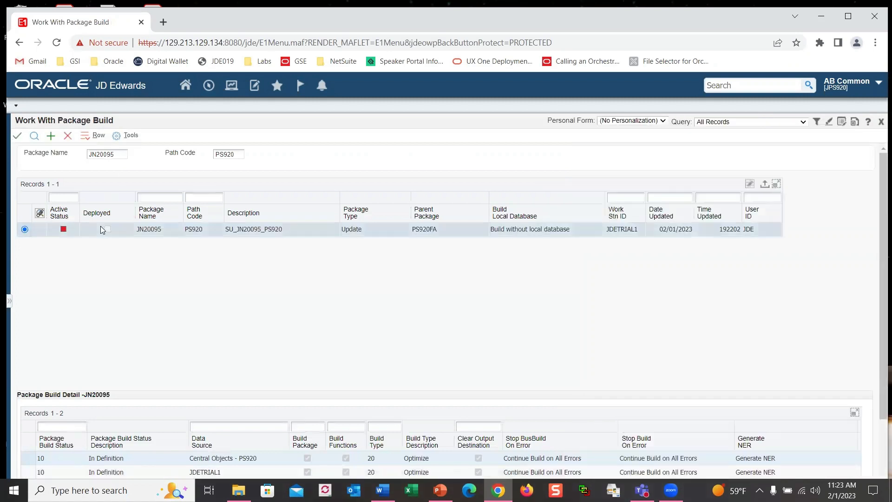
mouse_move(64, 228)
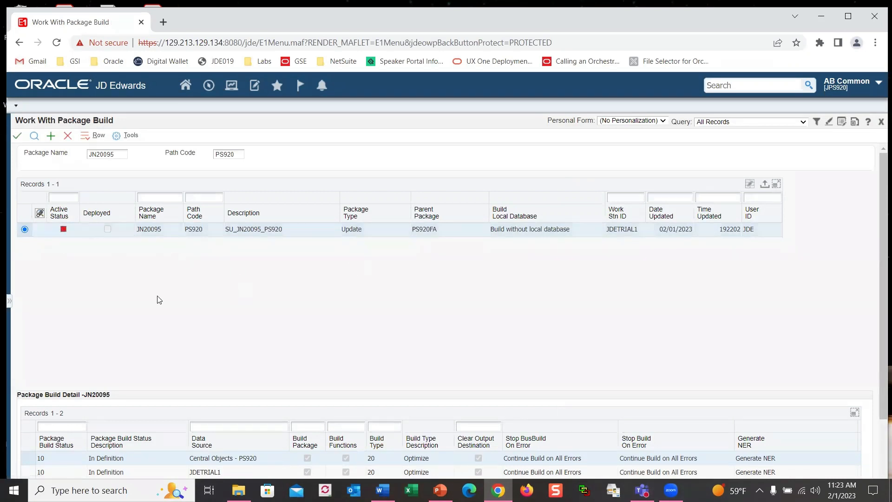
mouse_move(41, 322)
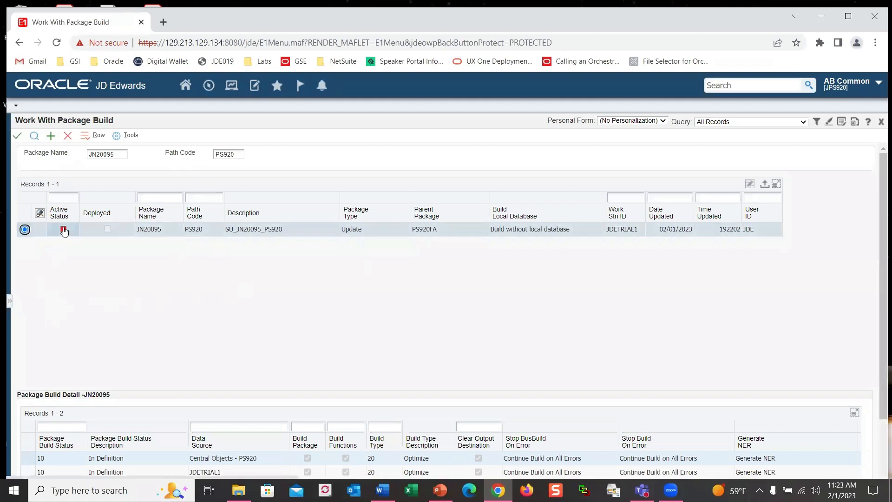
Toggle package JN20095 to active in Work With Package Build and review its Row actions.
left_click(63, 228)
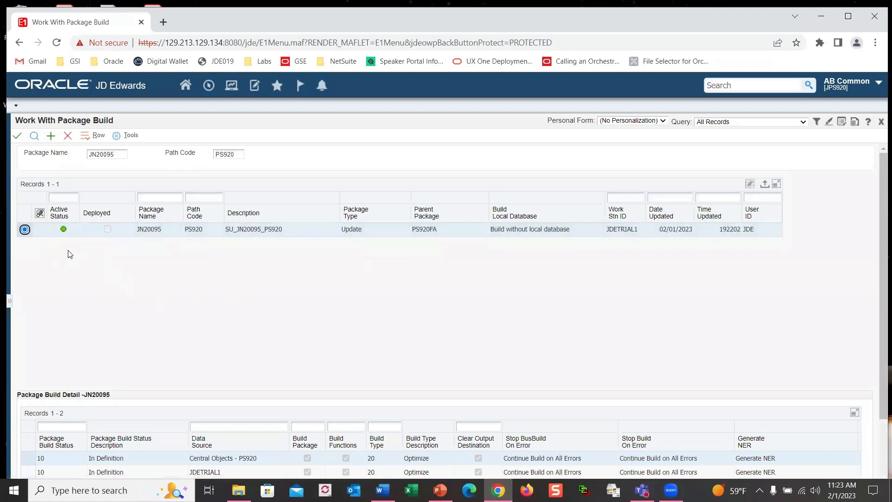
mouse_move(546, 301)
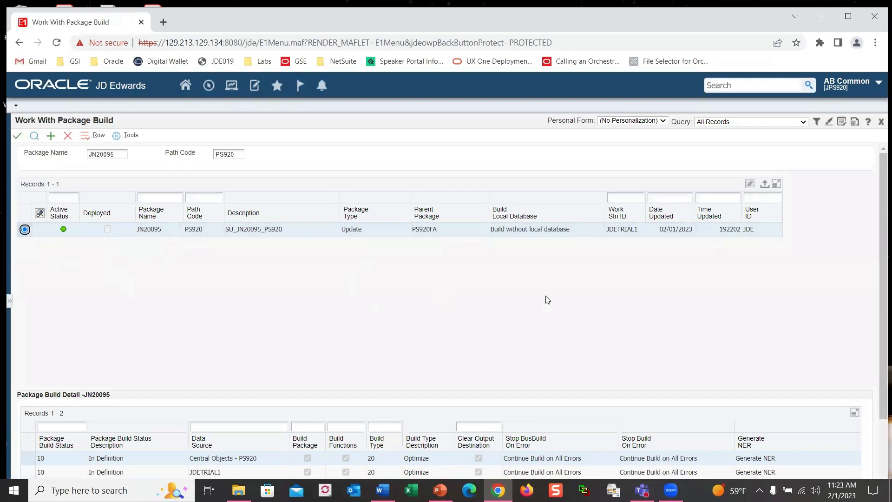
scroll("down", 3)
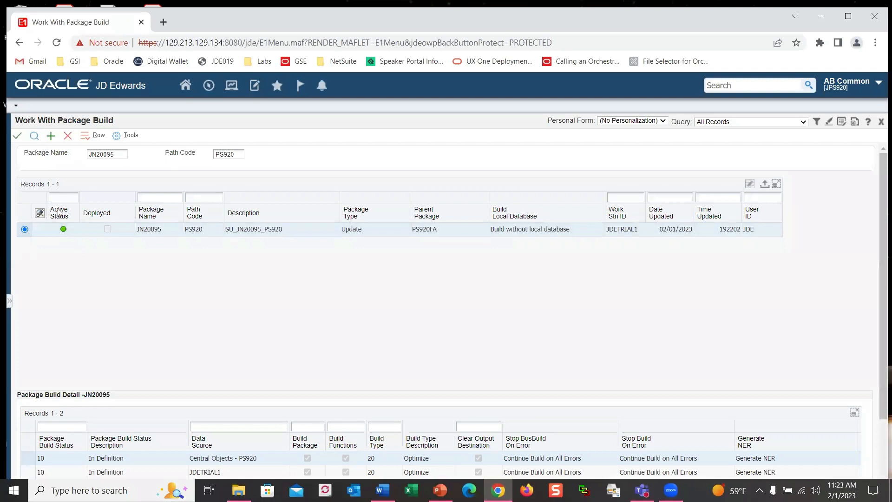
left_click(93, 136)
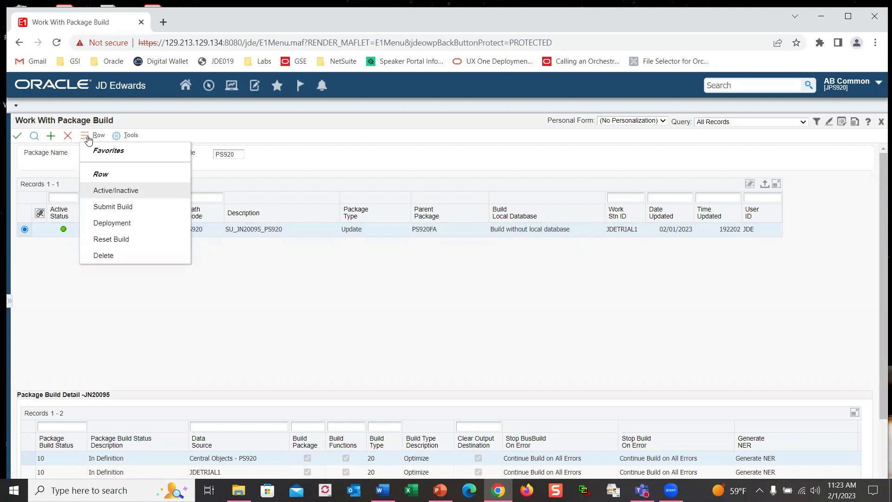
mouse_move(113, 206)
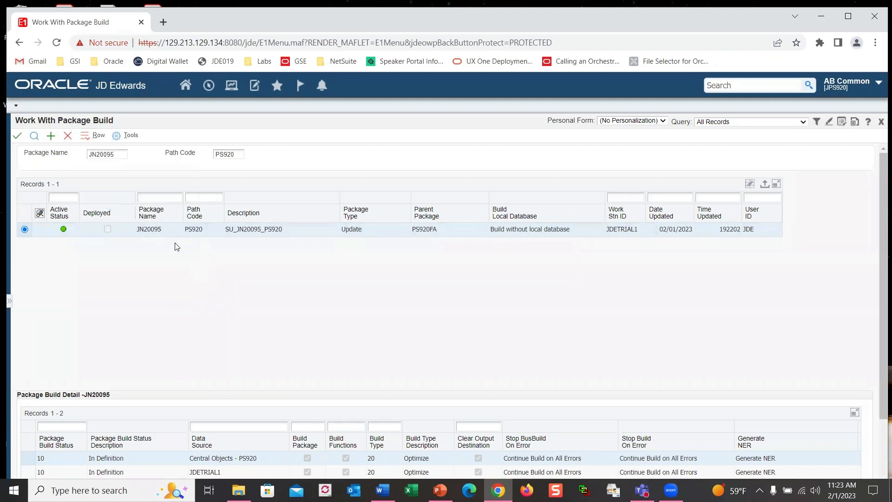
mouse_move(460, 299)
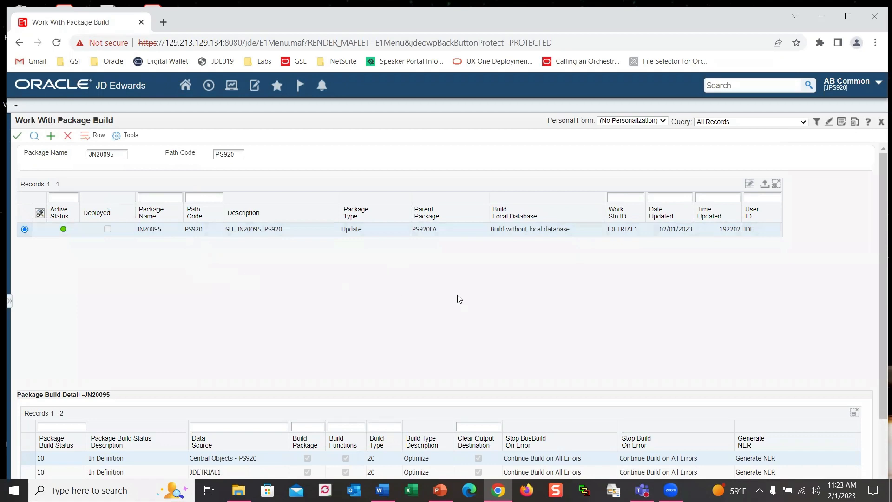
mouse_move(609, 288)
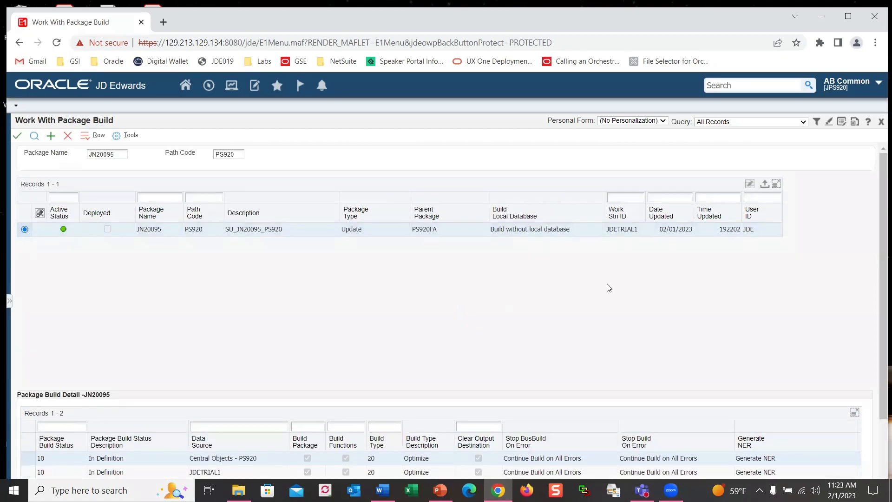
mouse_move(698, 356)
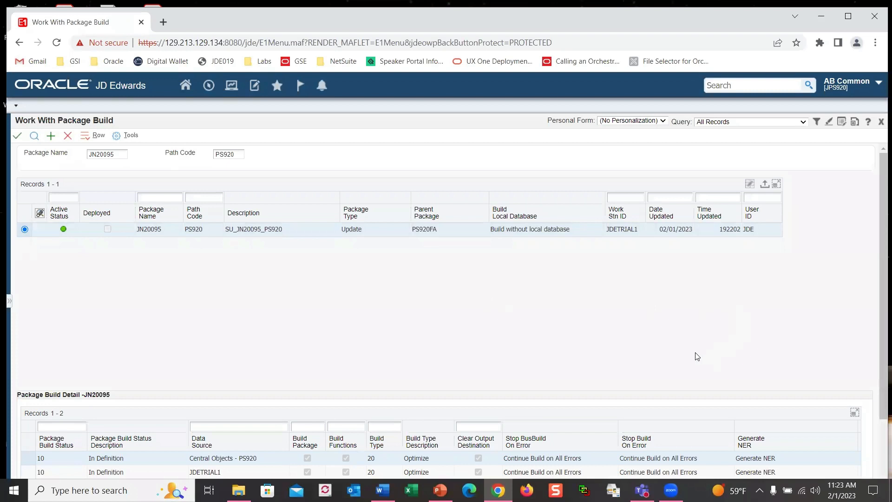
mouse_move(660, 372)
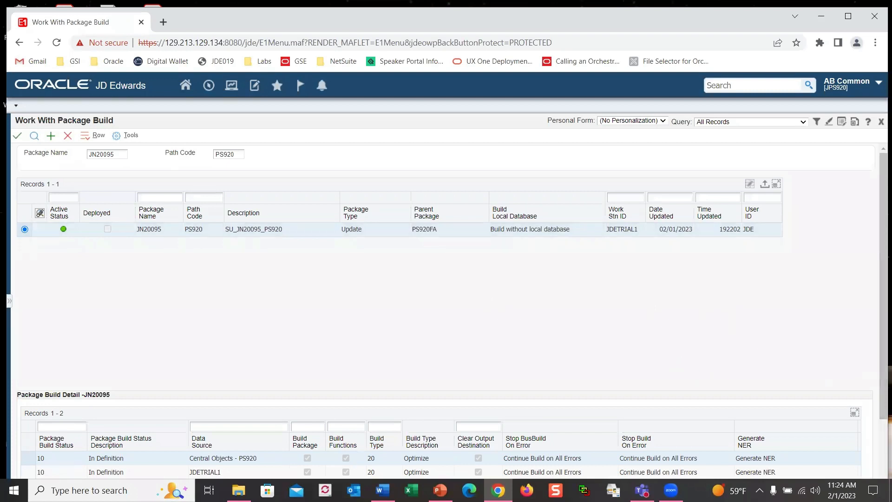
mouse_move(40, 179)
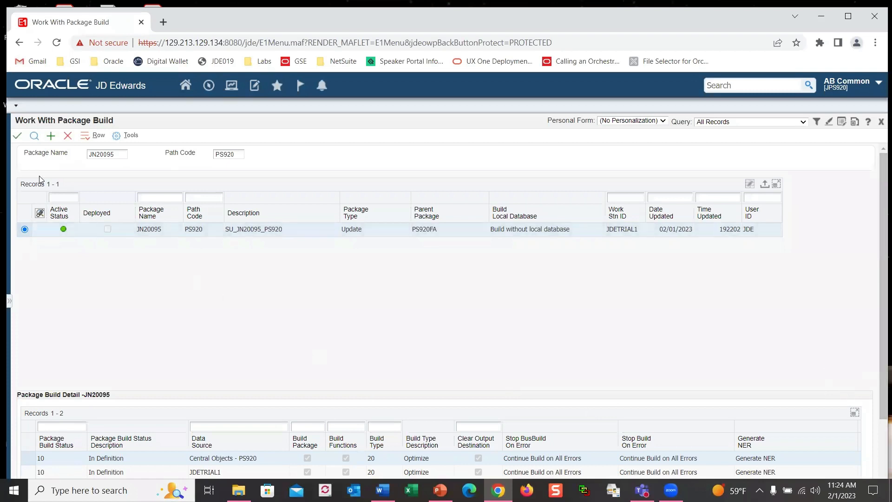
Refresh Work With Package Build via Find and review the JN20095 build detail statuses.
left_click(34, 136)
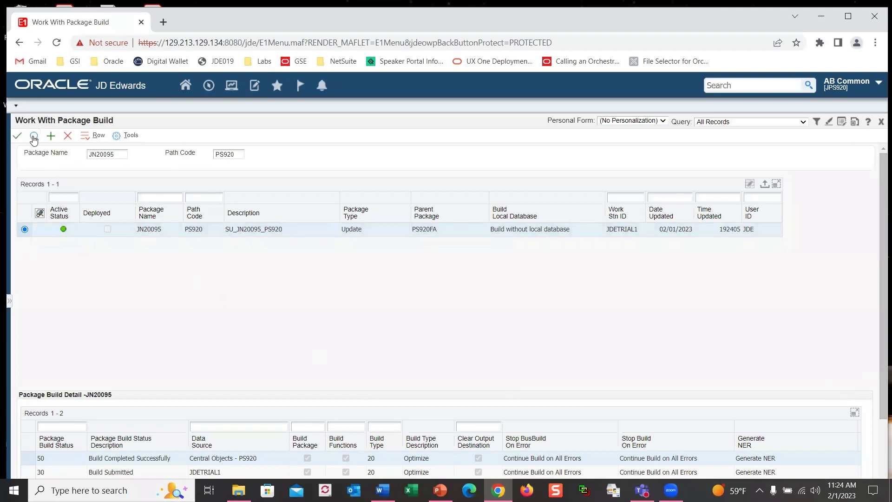
left_click(34, 136)
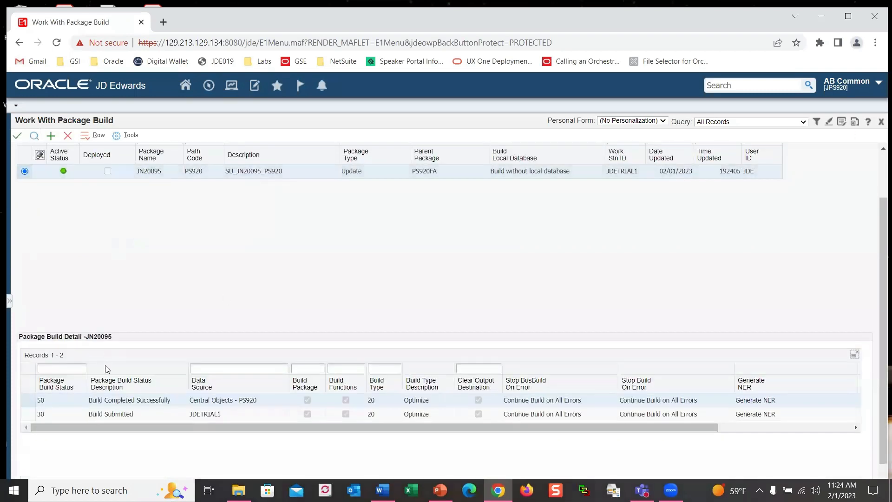
mouse_move(59, 426)
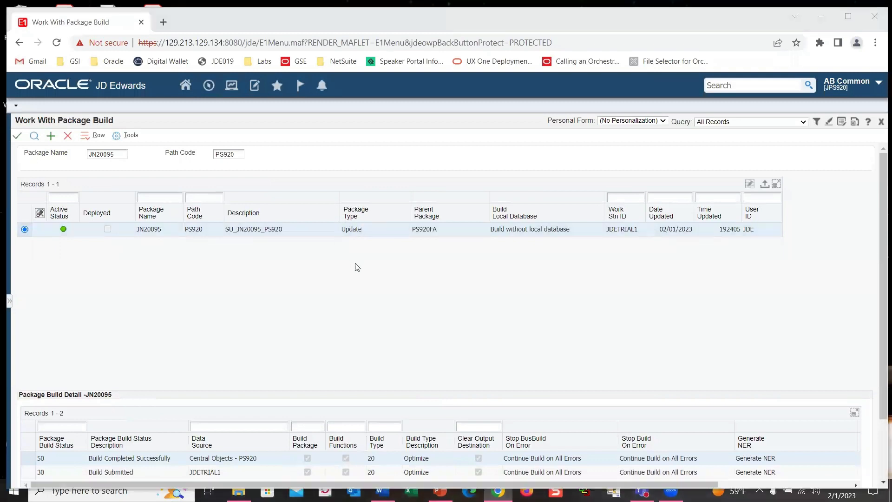
mouse_move(316, 278)
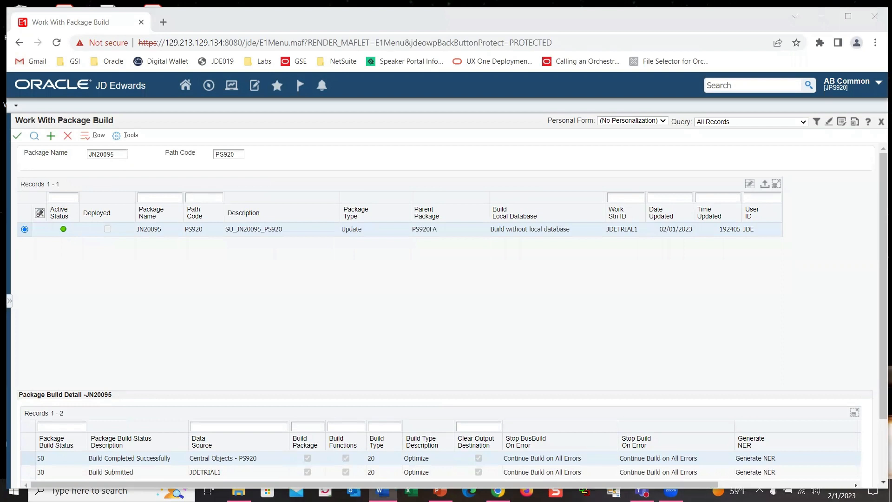
mouse_move(841, 390)
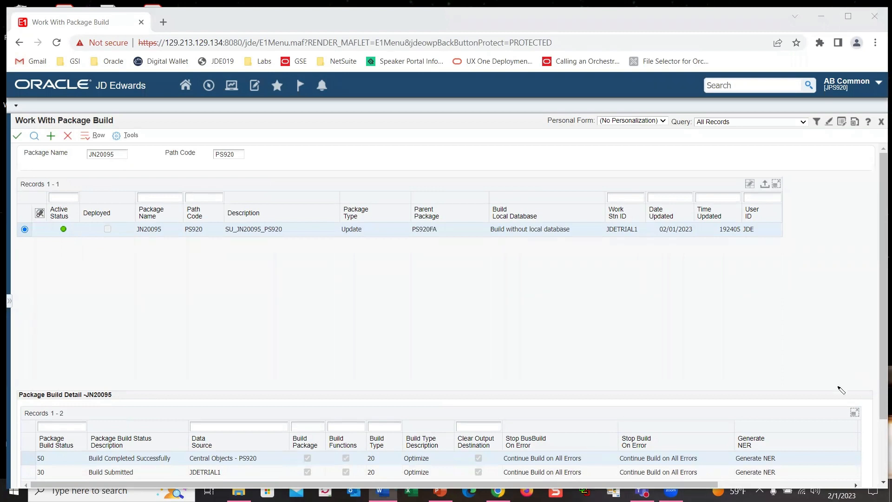
mouse_move(110, 228)
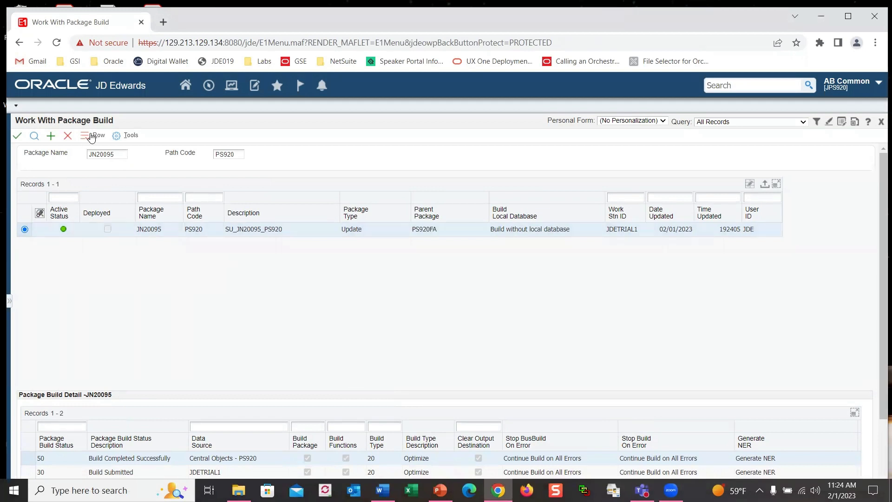
left_click(93, 135)
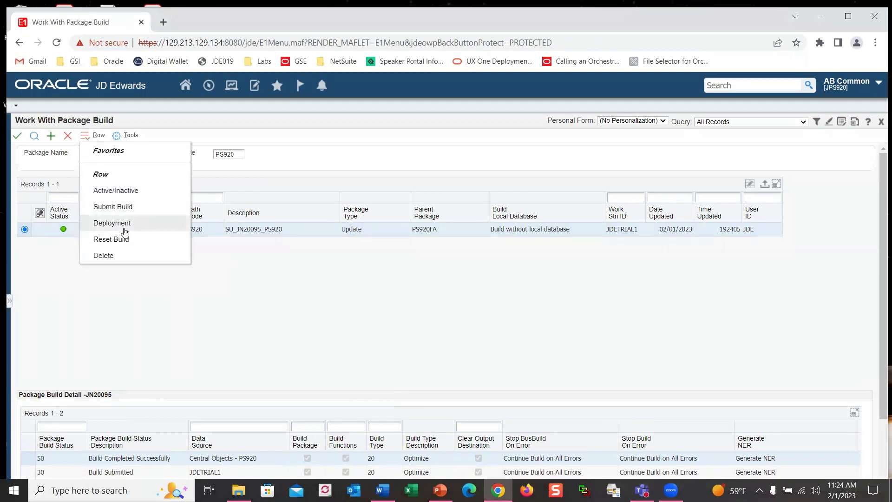
Submit the deployment revision with no location chosen and dismiss the No Deployment Selected warning.
left_click(112, 222)
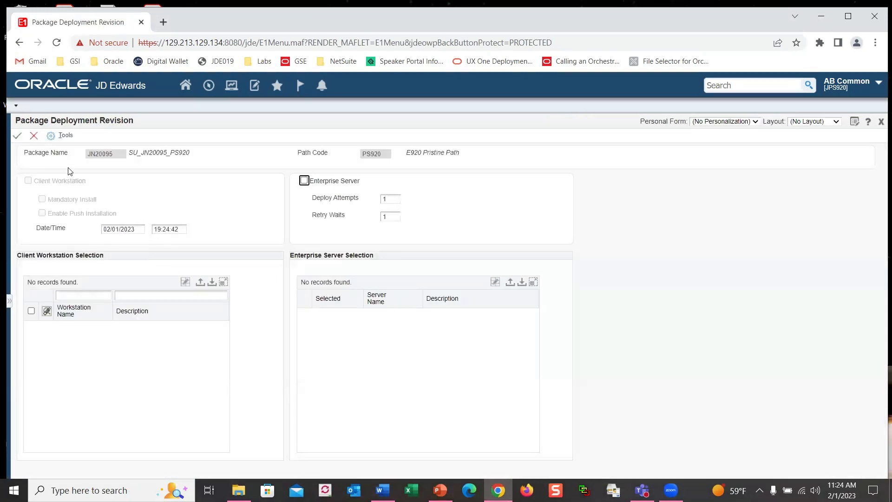
left_click(16, 135)
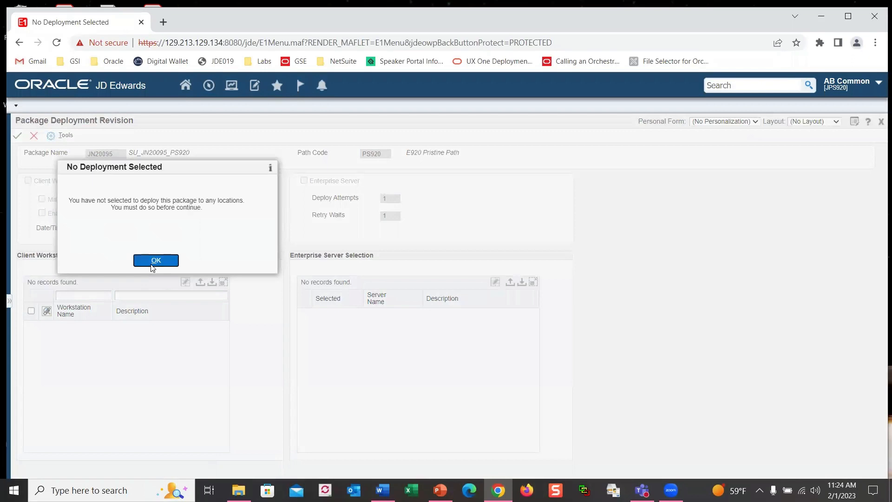
left_click(155, 260)
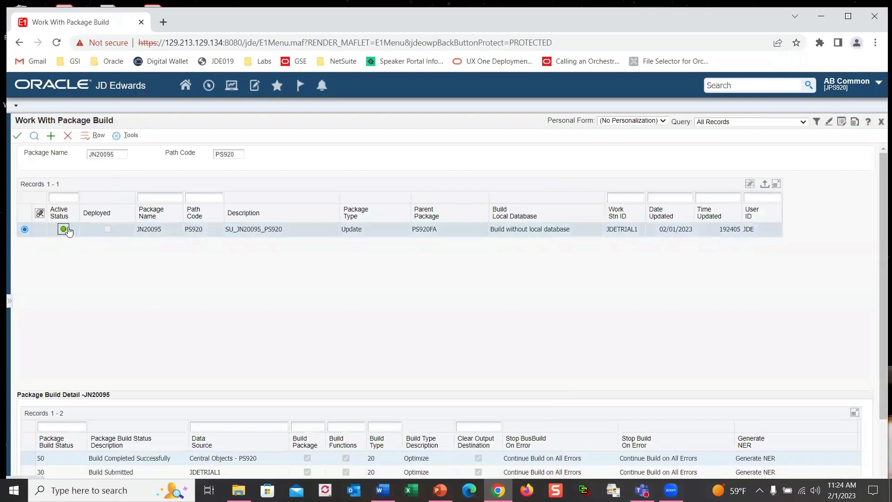
Back on Work With Package Build, bring up the Row menu for package JN20095.
left_click(98, 136)
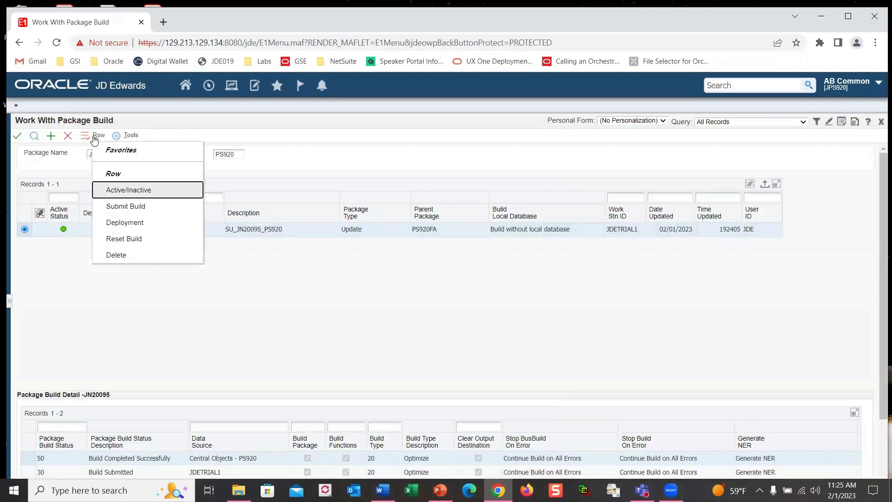
mouse_move(138, 149)
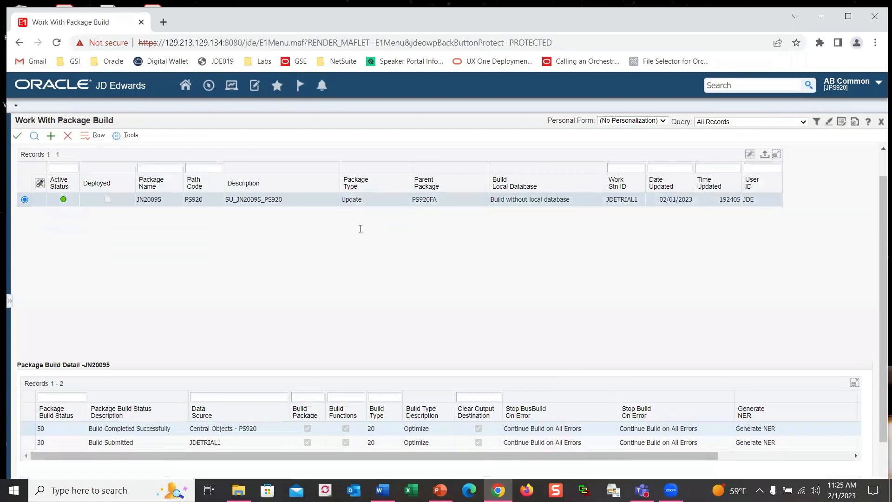
scroll("down", 3)
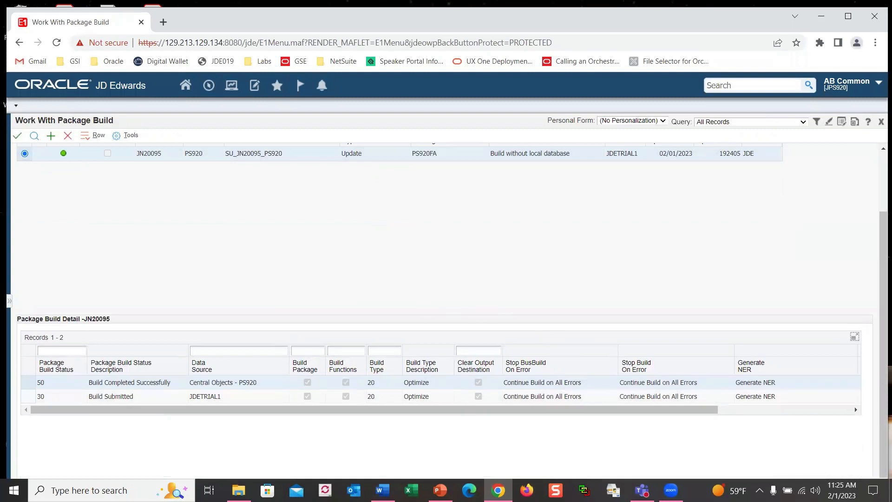
mouse_move(437, 214)
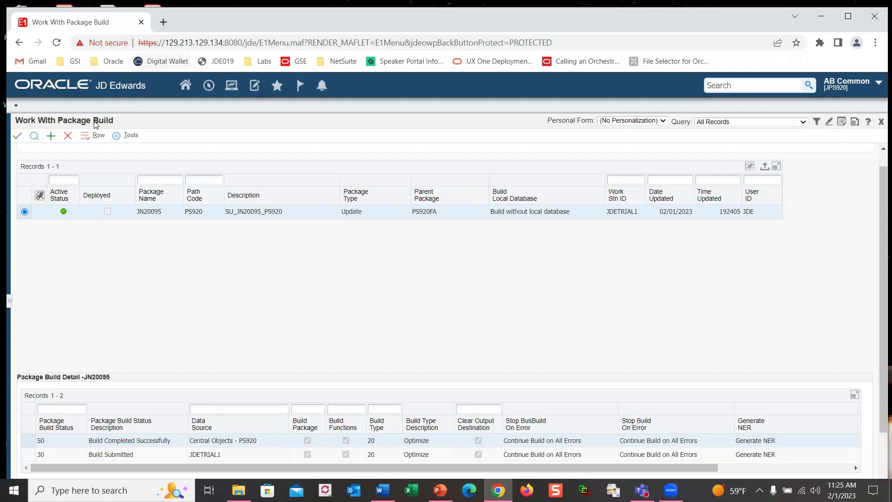
left_click(97, 136)
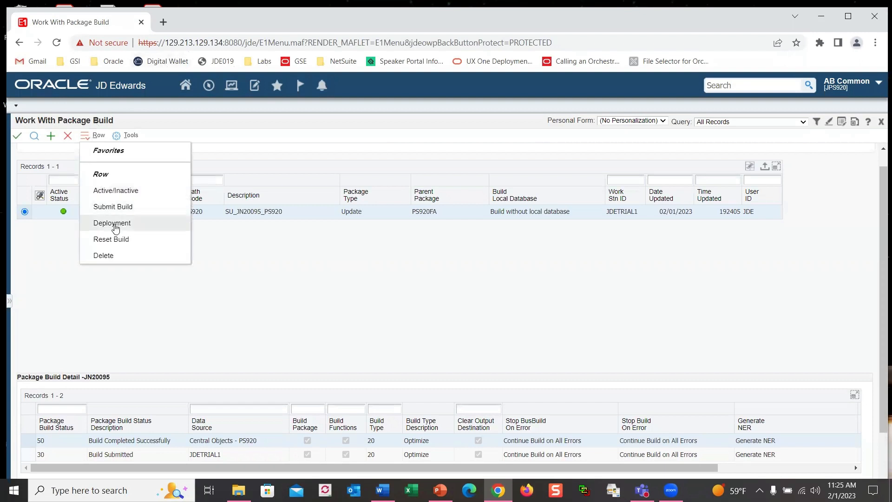
In Deployment, check Enterprise Server, mark JDETRIAL1 as Selected and confirm with OK.
left_click(112, 222)
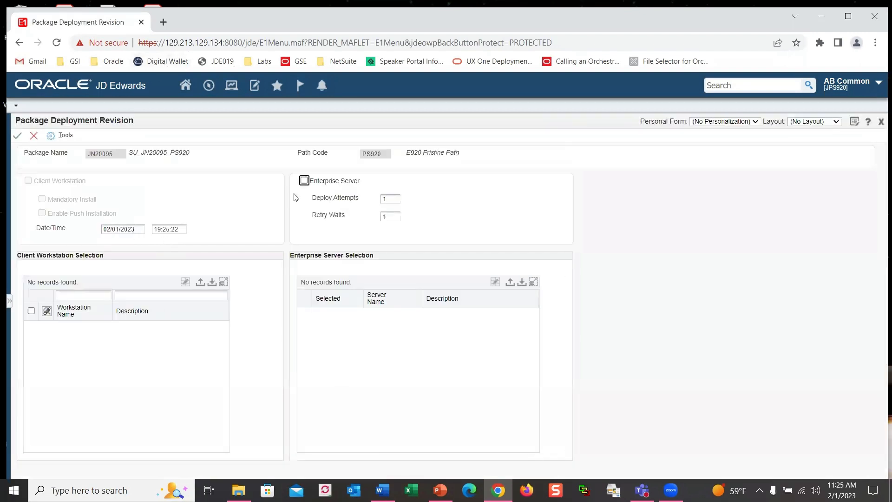
left_click(305, 181)
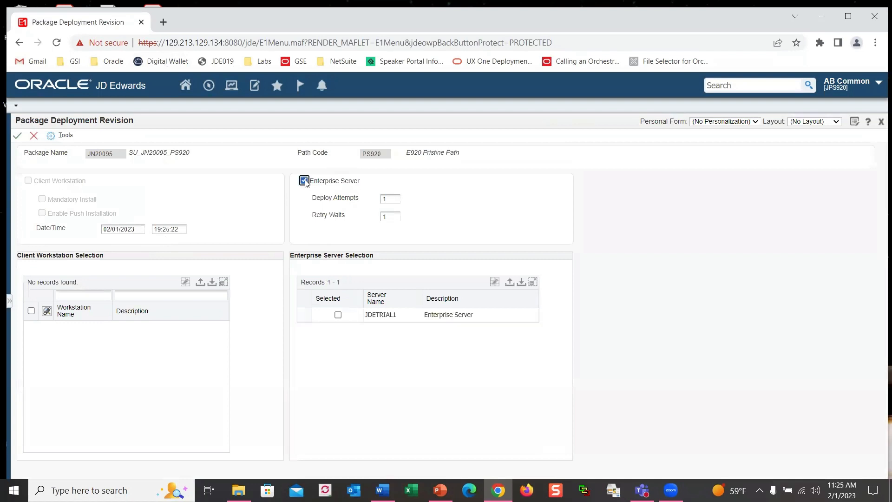
left_click(304, 181)
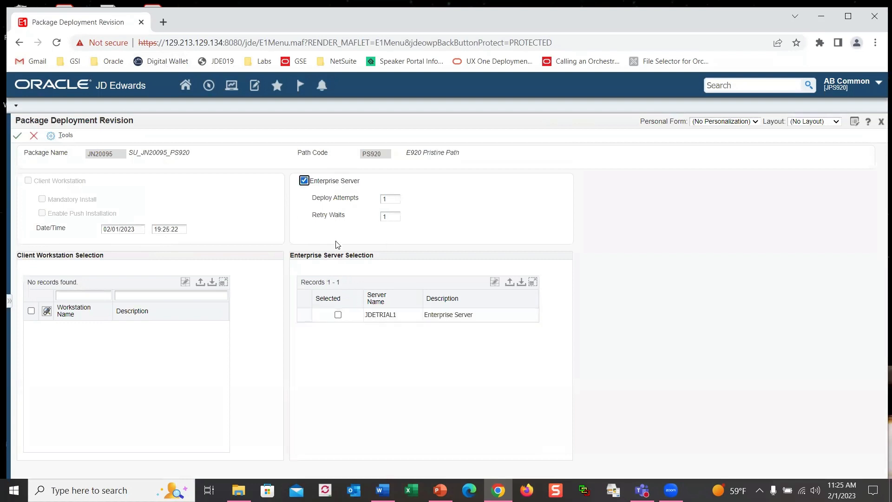
mouse_move(472, 230)
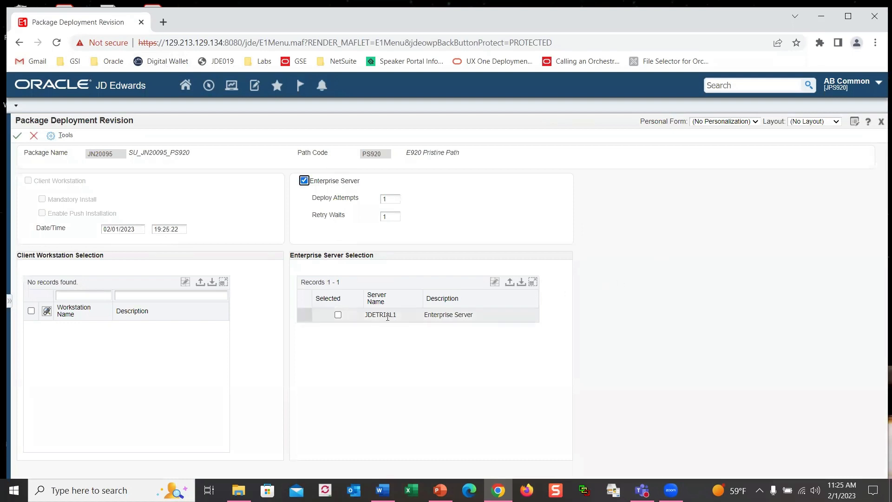
left_click(338, 316)
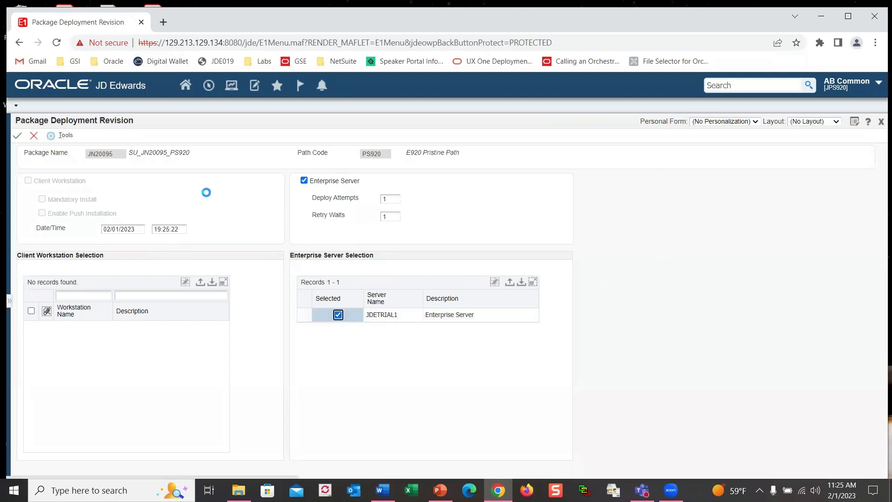
mouse_move(121, 178)
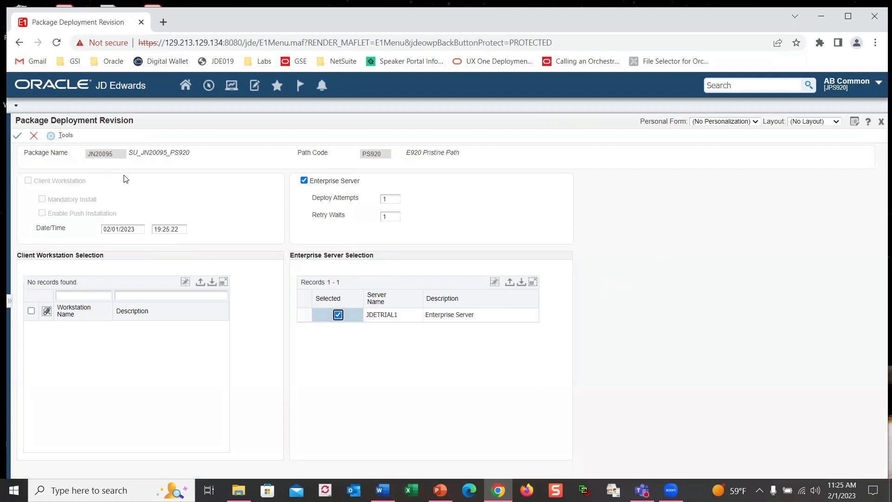
mouse_move(121, 206)
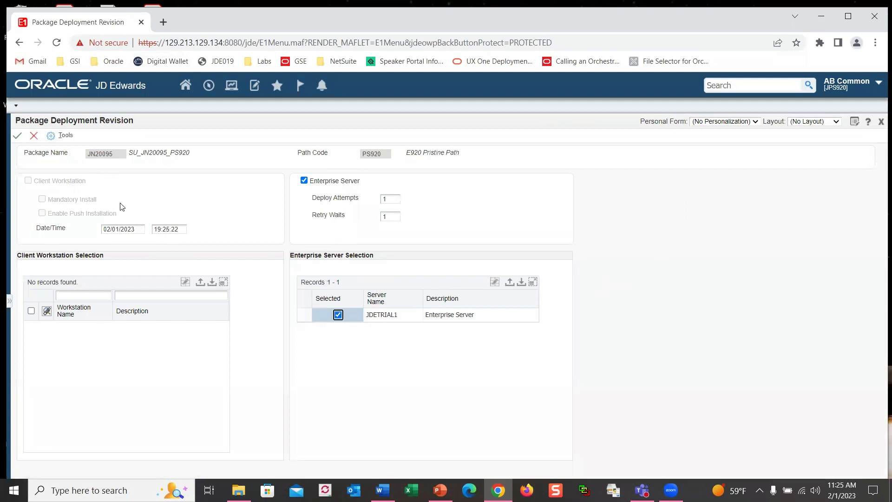
mouse_move(77, 193)
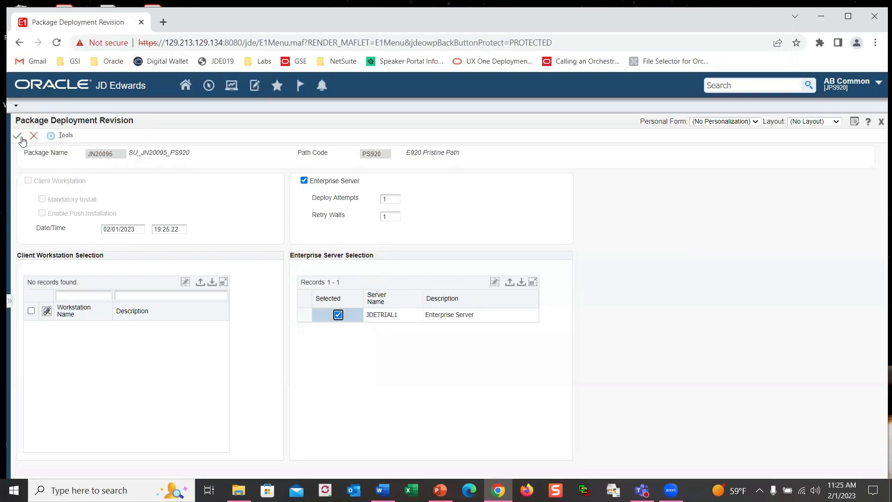
mouse_move(18, 136)
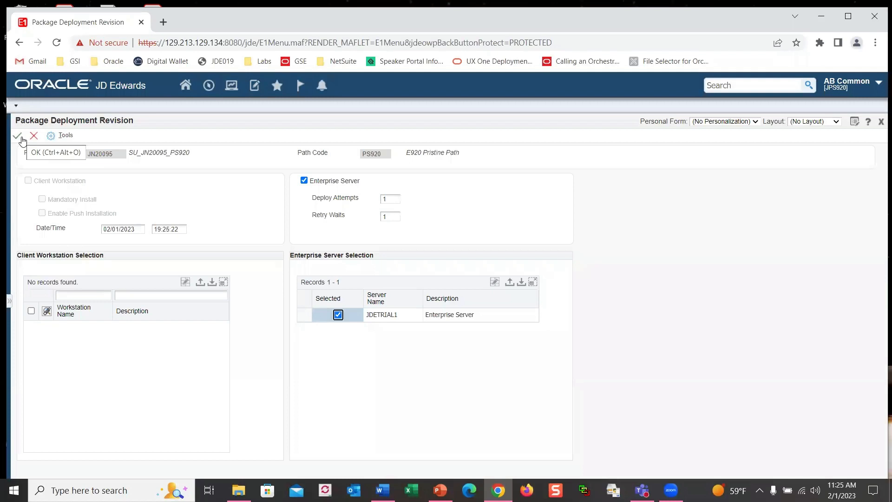
left_click(18, 136)
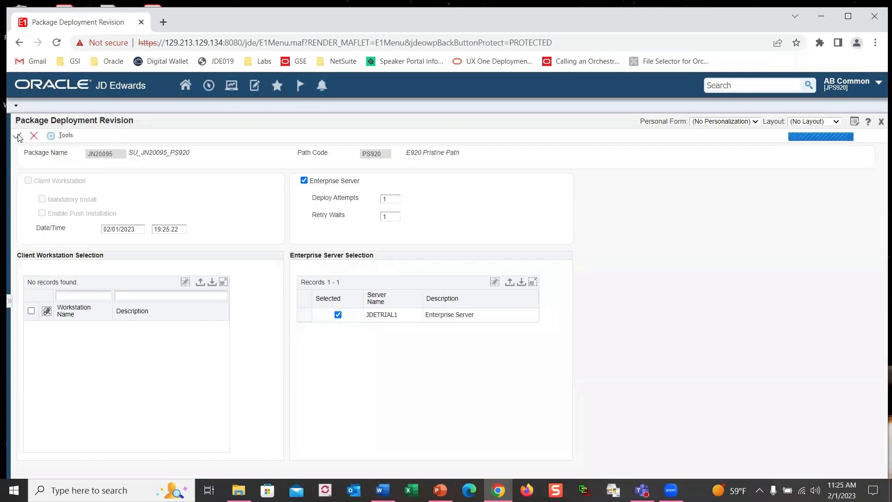
Review the Enterprise Server grid listing JN20095 on PS920 with jdetrial1 Approved, status 20.
left_click(19, 136)
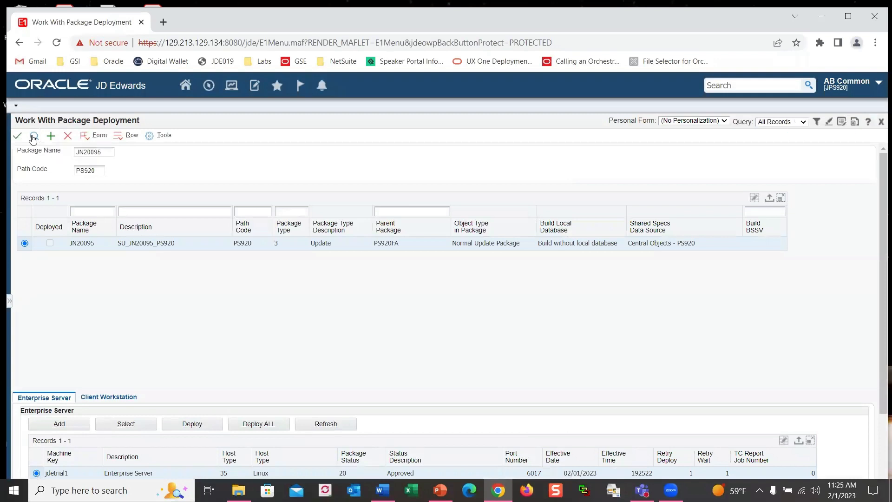
scroll("down", 3)
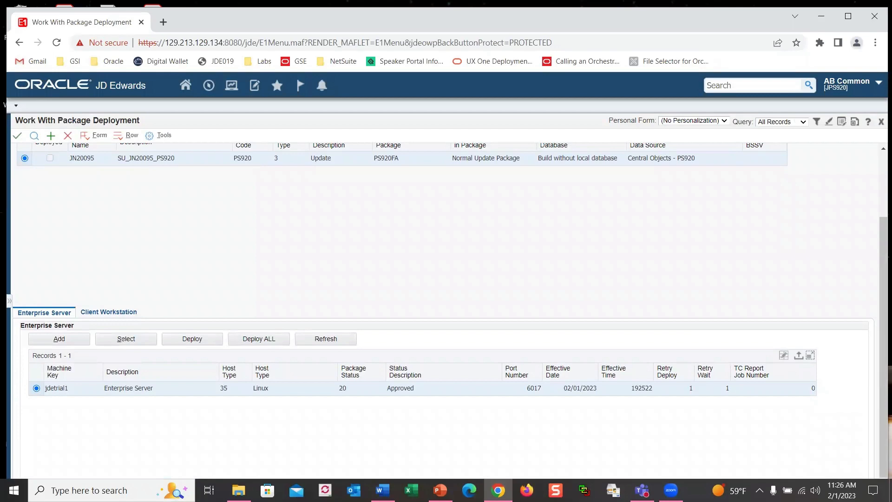
mouse_move(497, 277)
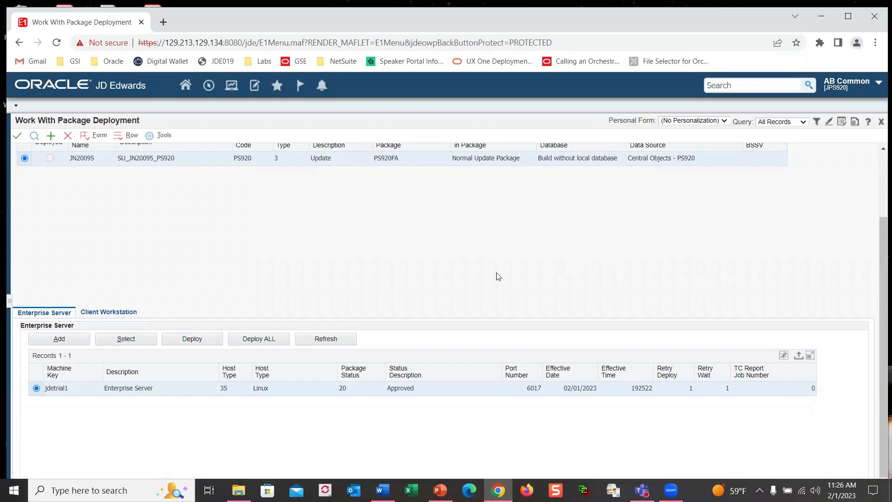
mouse_move(402, 267)
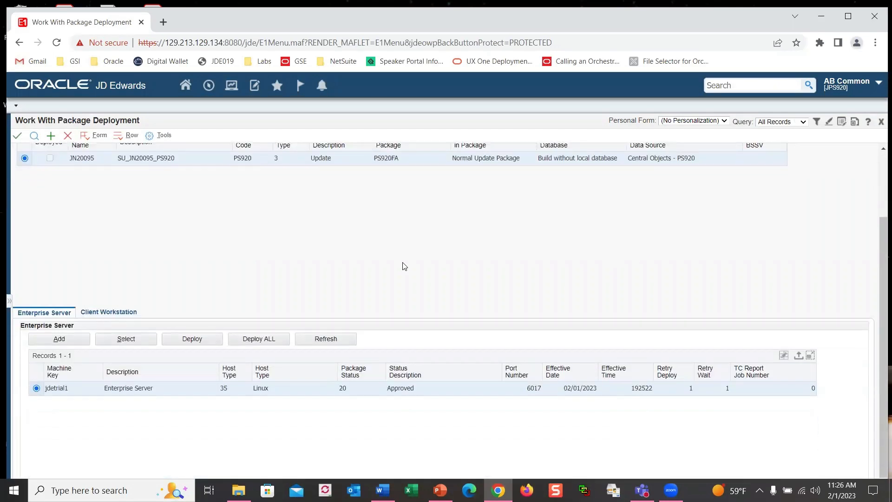
mouse_move(284, 298)
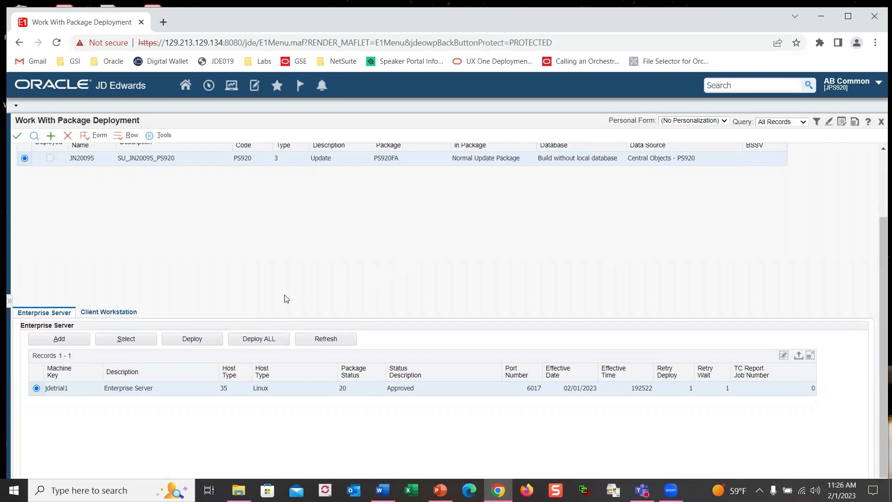
mouse_move(296, 302)
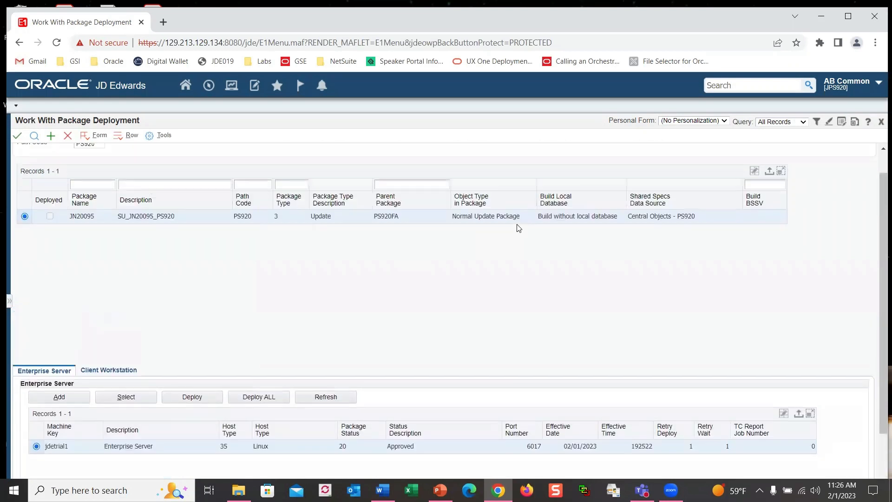
mouse_move(626, 308)
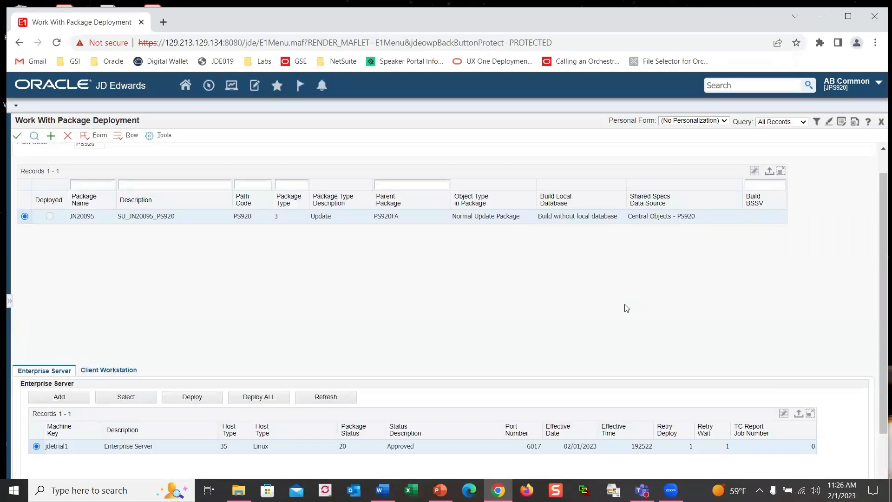
mouse_move(483, 293)
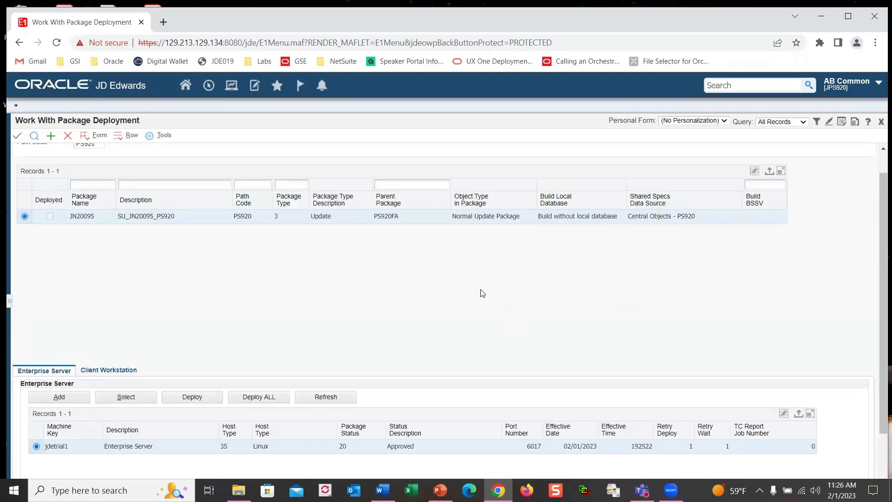
mouse_move(318, 274)
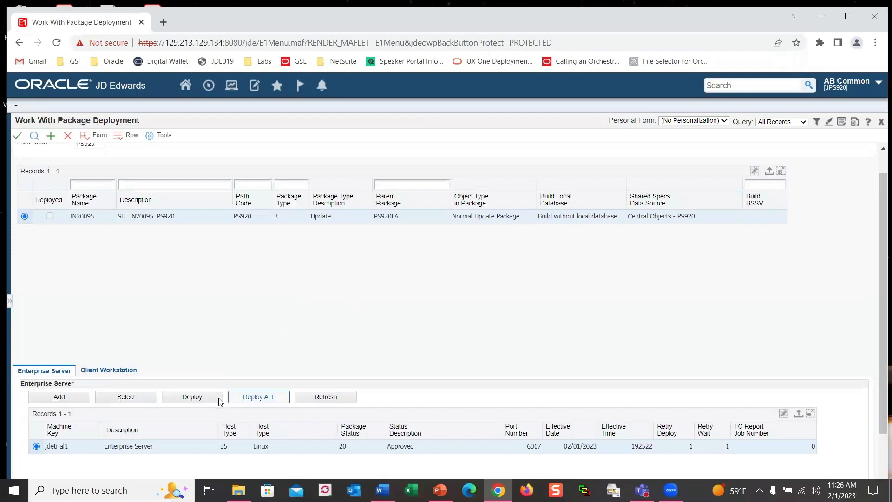
left_click(192, 397)
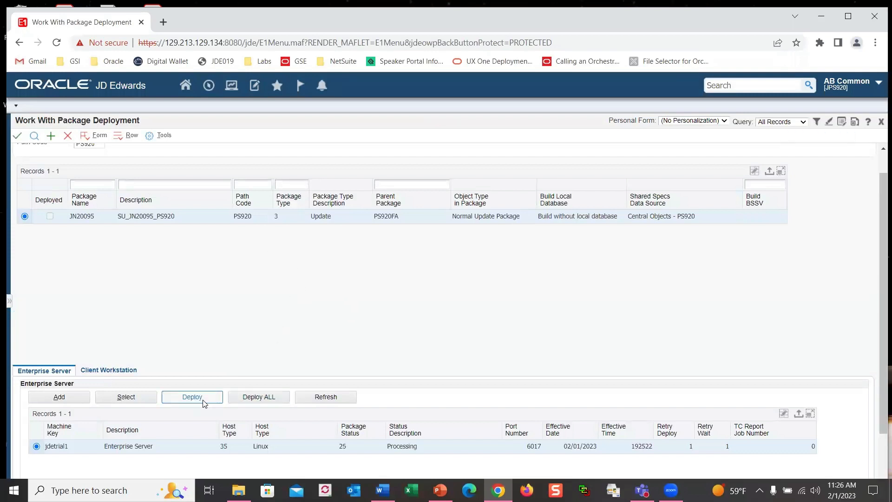
mouse_move(552, 258)
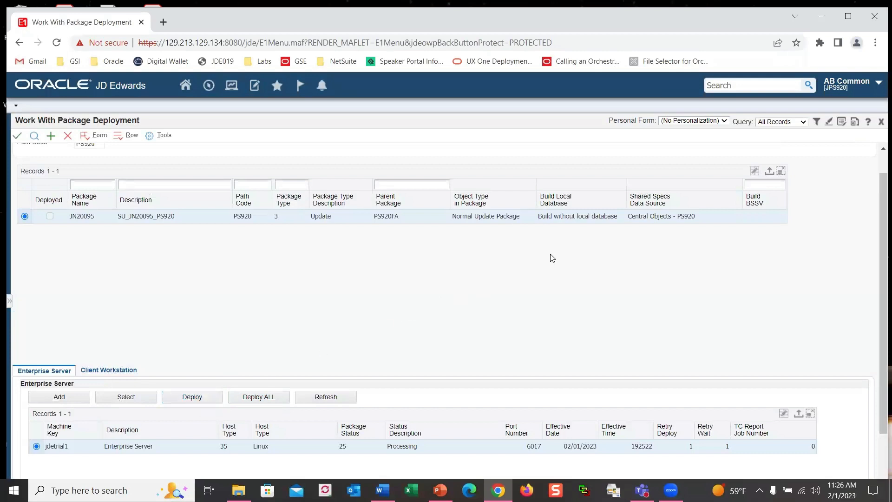
mouse_move(540, 371)
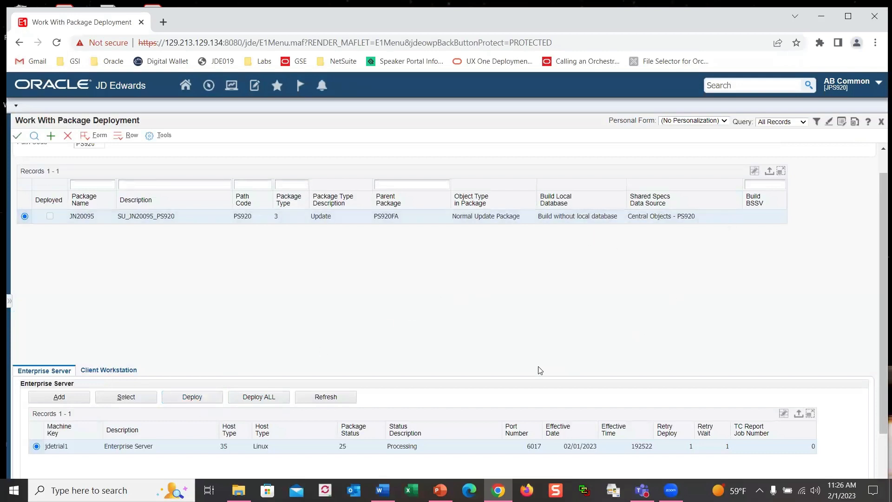
mouse_move(470, 333)
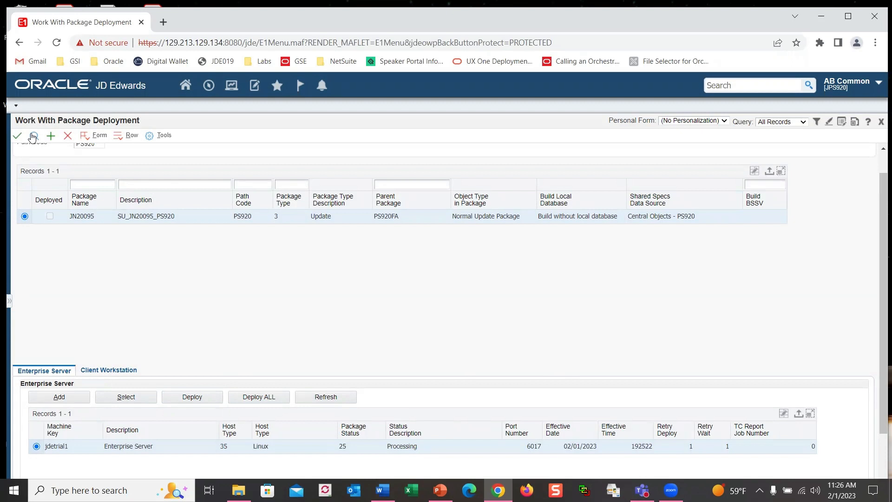
mouse_move(416, 340)
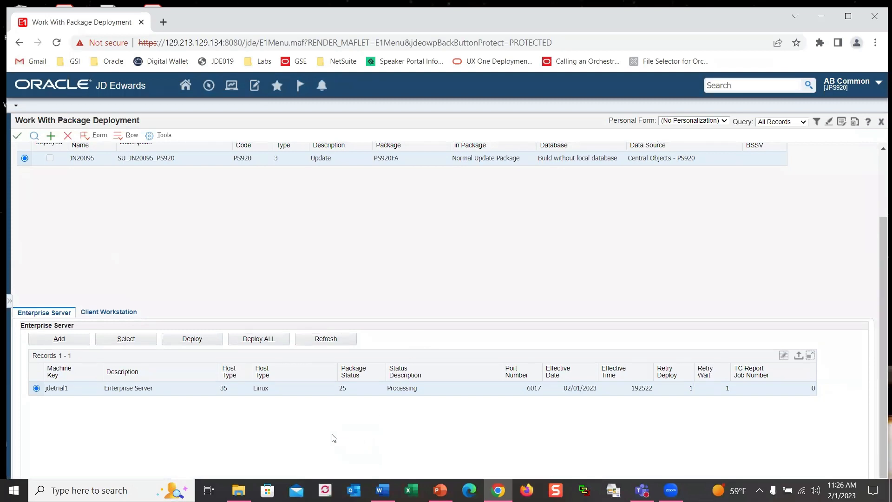
mouse_move(323, 435)
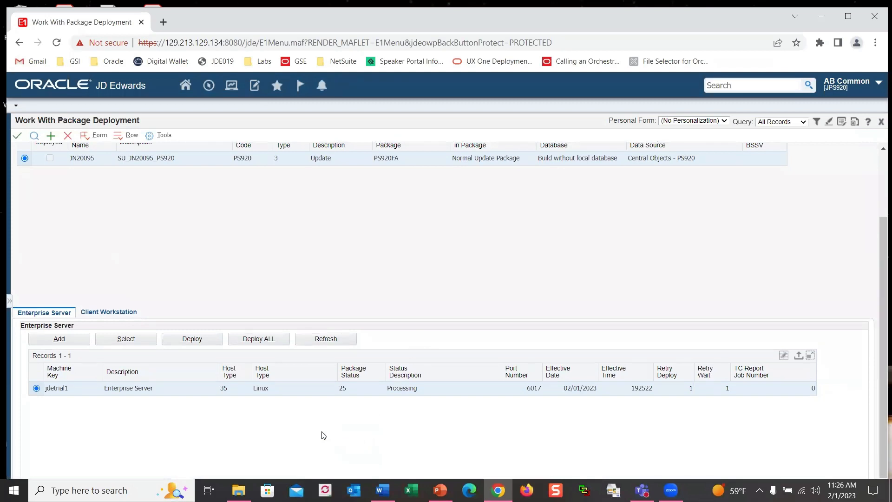
mouse_move(407, 355)
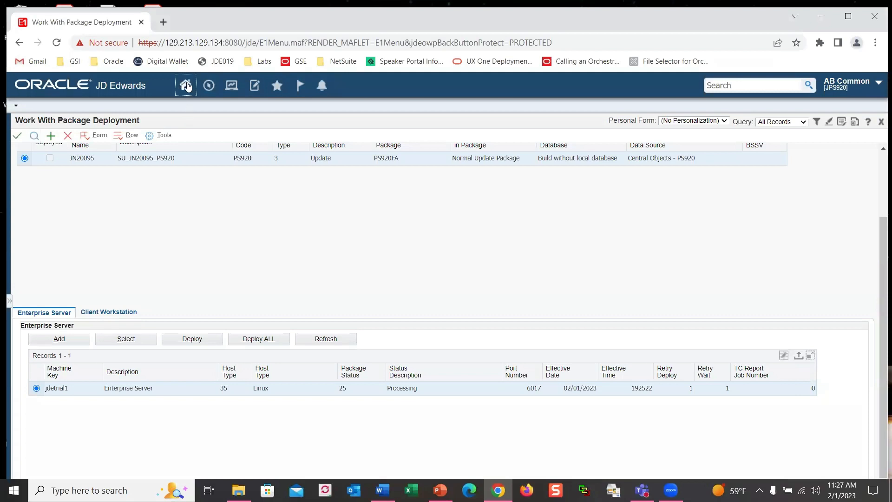
Return Home and reopen Work With Software Updates showing JN20099 at 100%.
left_click(184, 85)
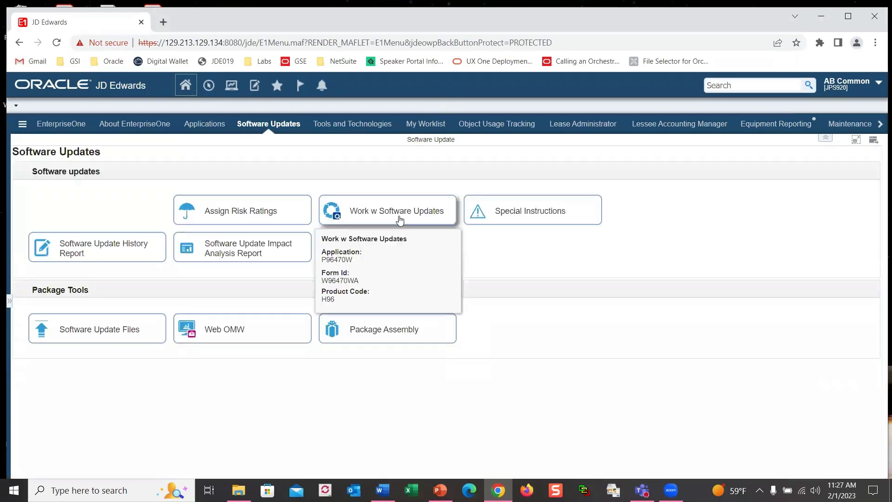
left_click(396, 211)
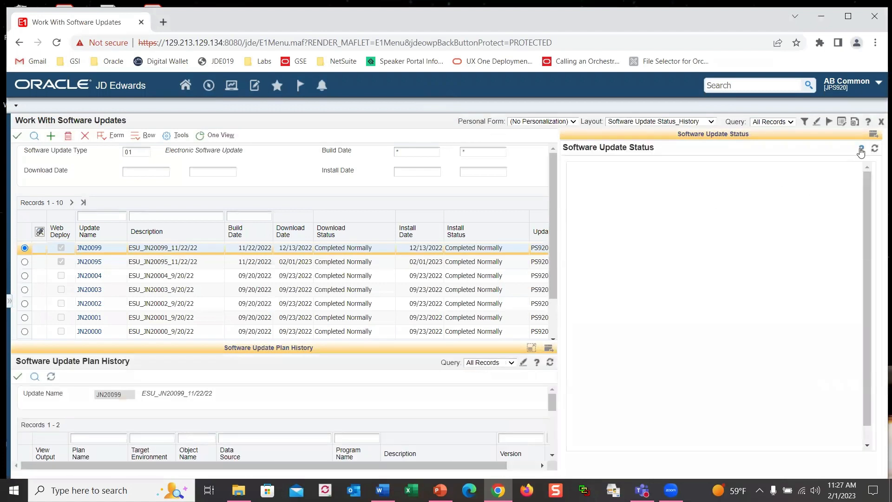
View the About information for the Software Update Status pane, then close it.
left_click(860, 149)
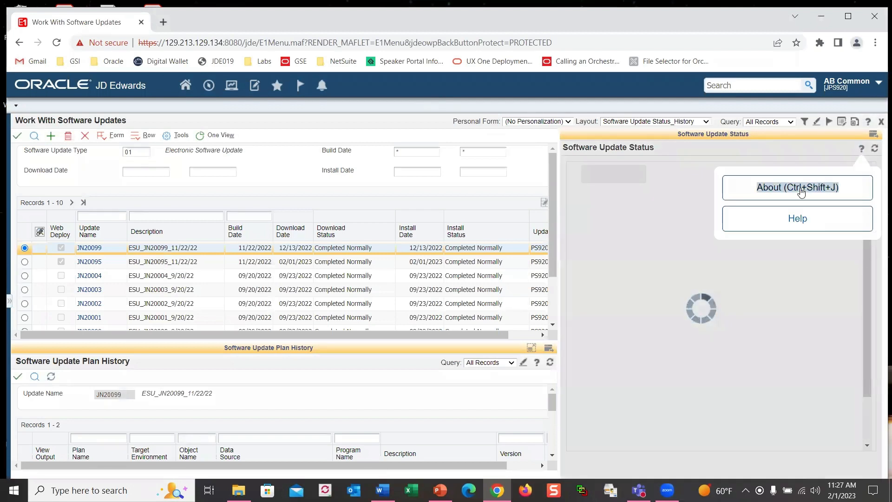
left_click(798, 187)
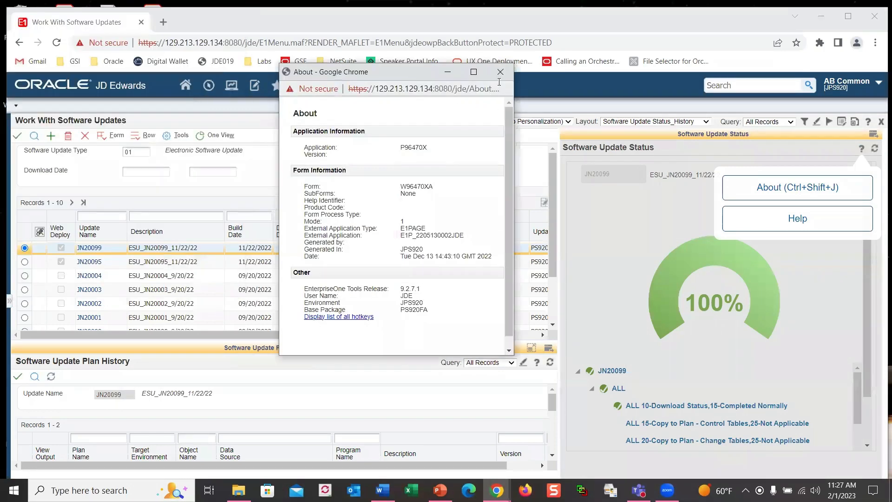
mouse_move(500, 72)
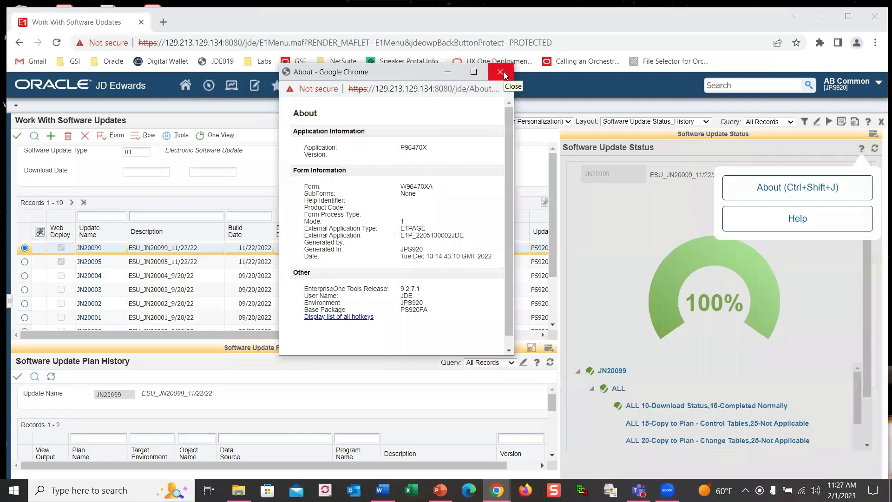
left_click(500, 74)
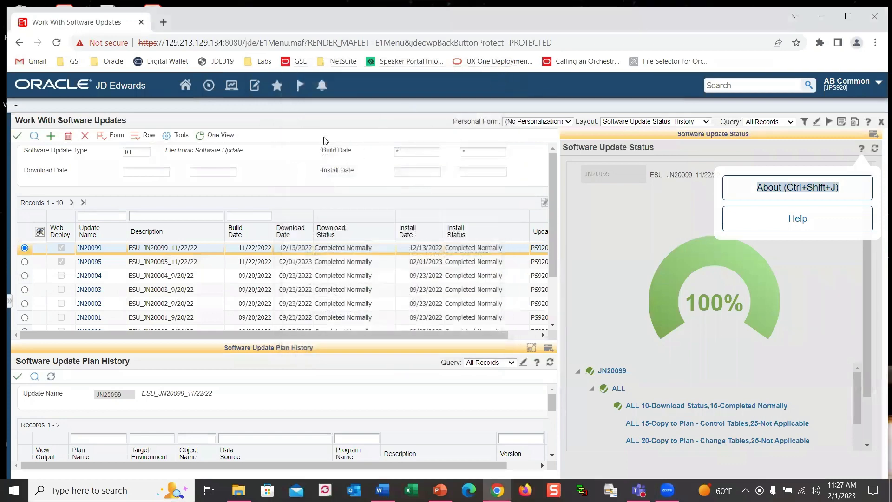
mouse_move(677, 221)
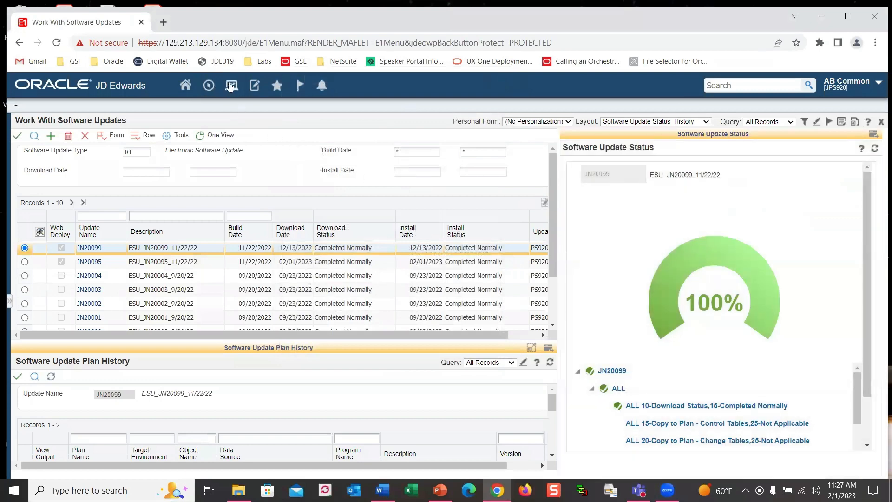
mouse_move(254, 124)
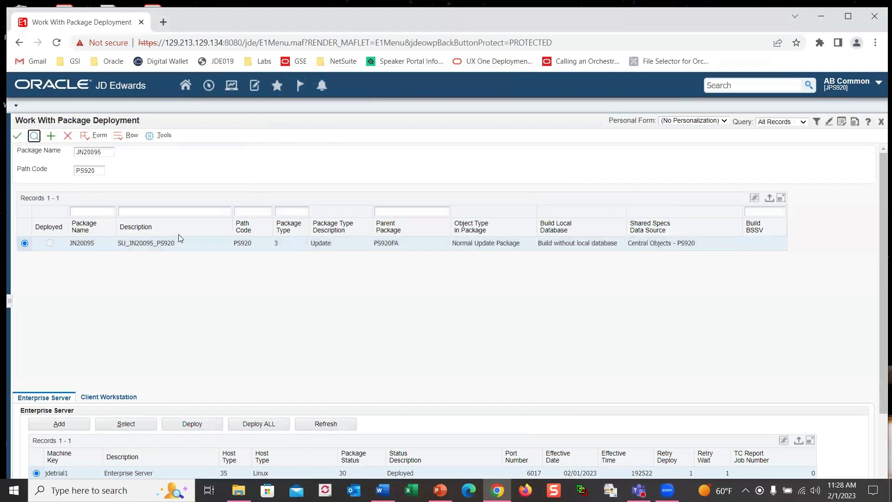
Refresh Work With Package Deployment so JN20095 on jdetrial1 reads status 30, Deployed.
scroll("down", 3)
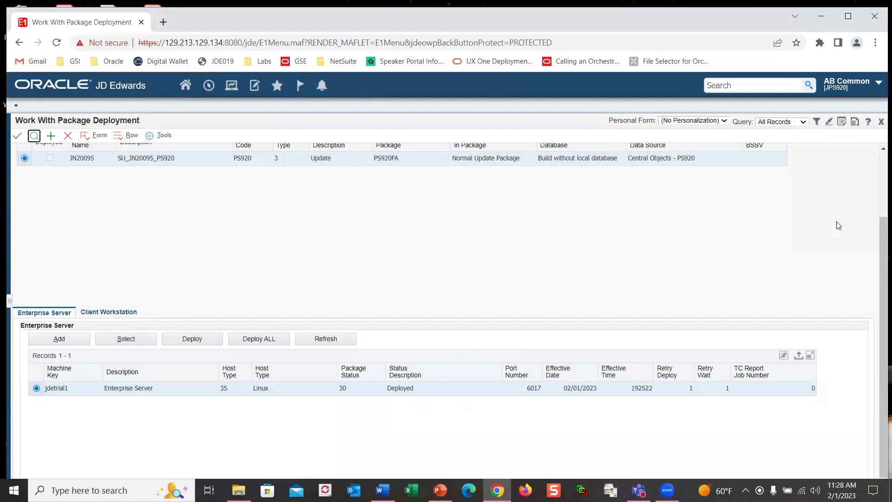
left_click(33, 136)
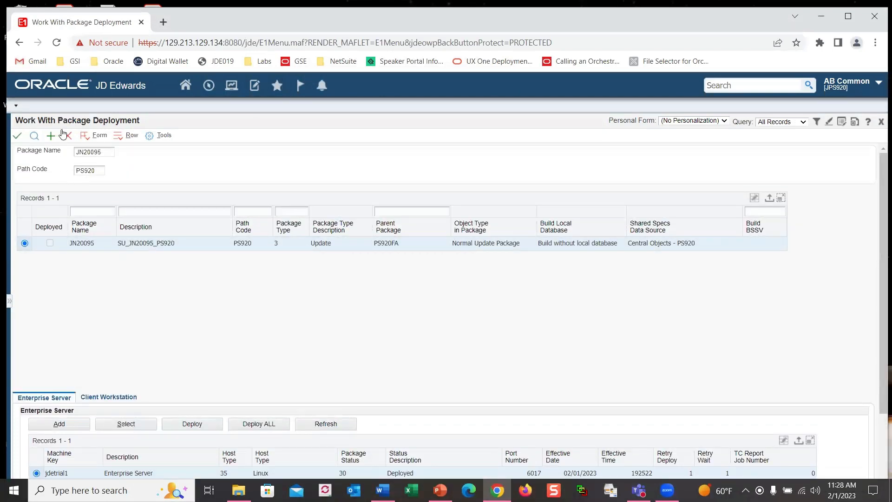
mouse_move(67, 136)
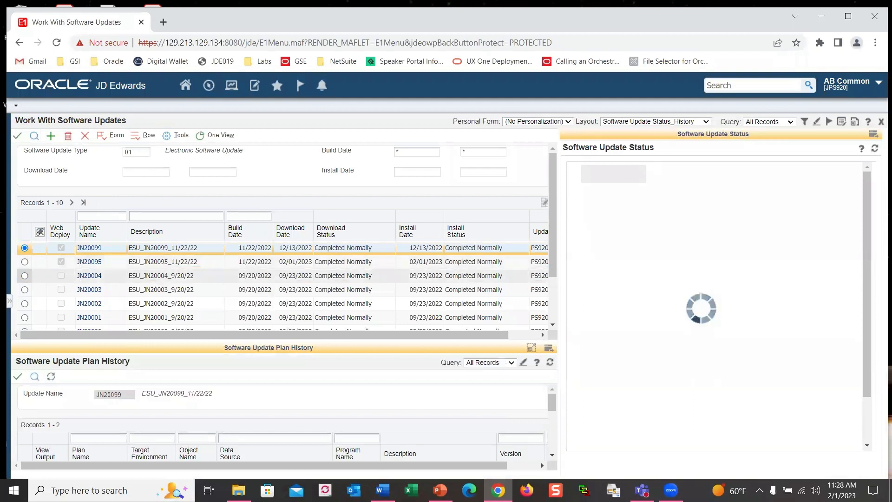
Select ESU JN20095 and review its update status at 100% with steps completed normally.
left_click(24, 261)
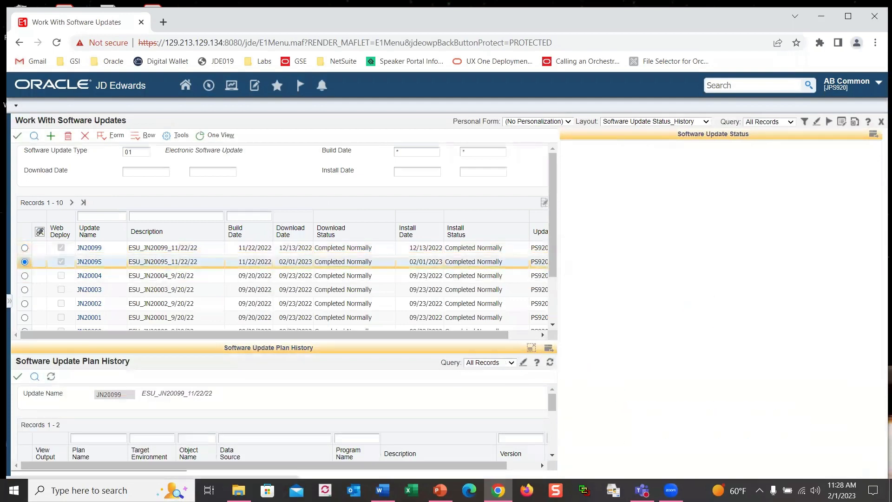
left_click(25, 262)
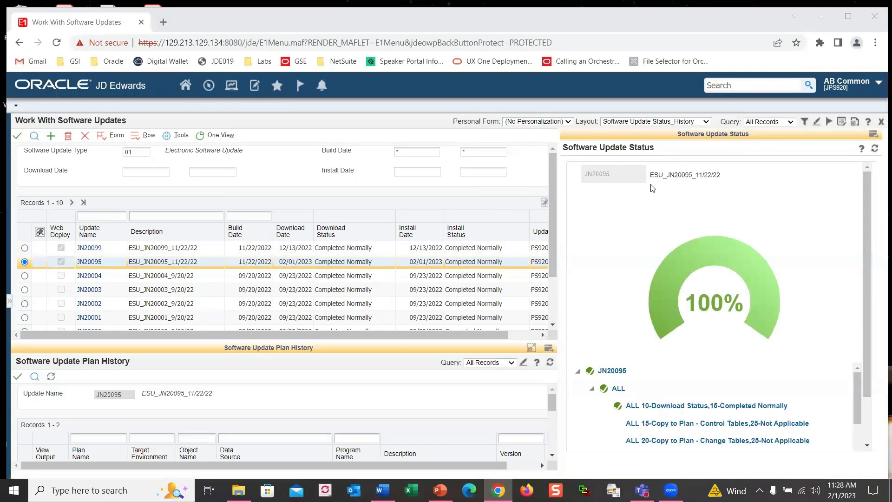
scroll("down", 3)
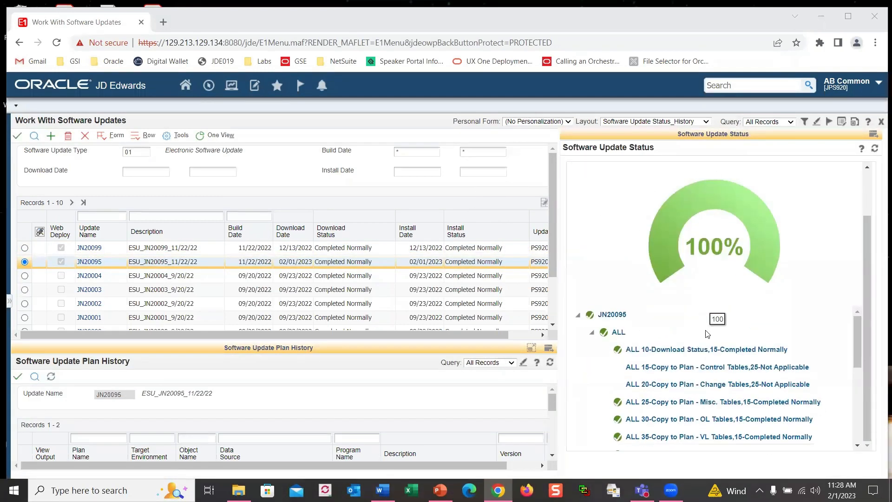
mouse_move(422, 376)
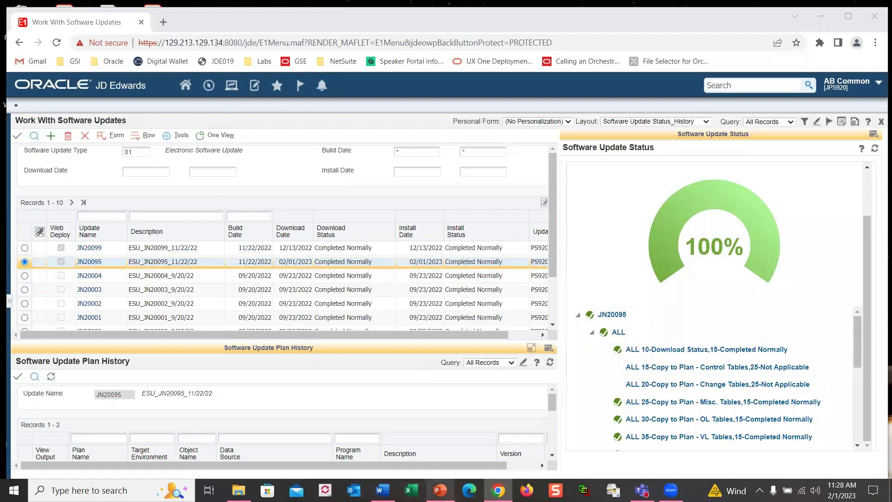
mouse_move(440, 490)
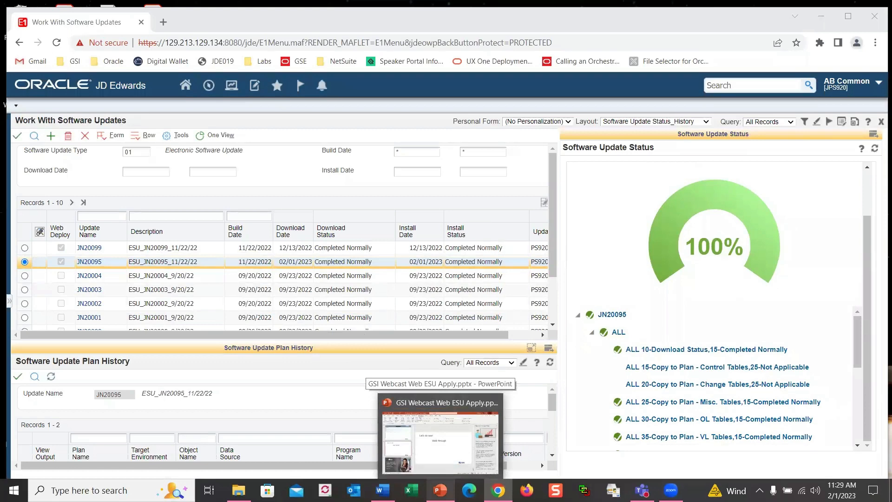
Switch back to the webcast PowerPoint slideshow from the taskbar.
left_click(440, 441)
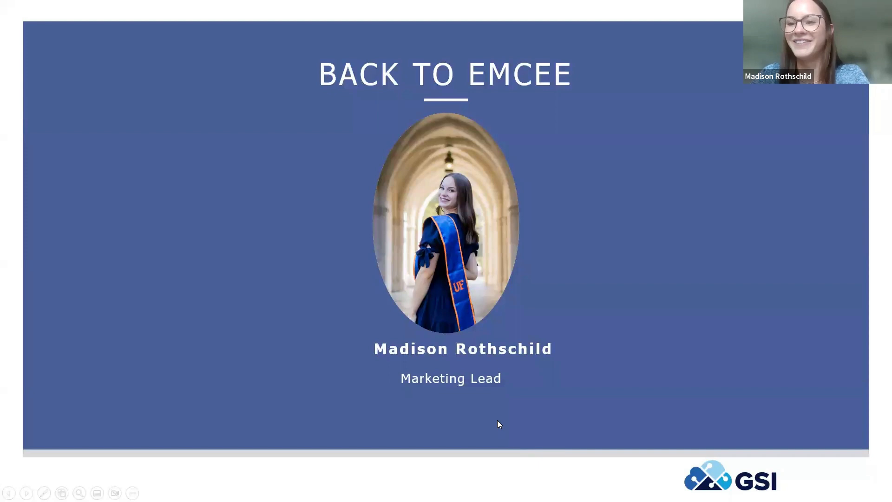
mouse_move(494, 416)
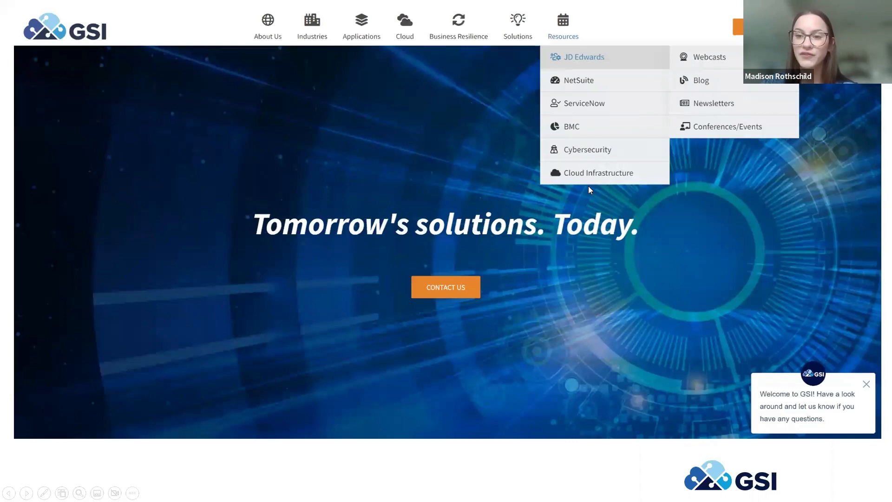
mouse_move(359, 333)
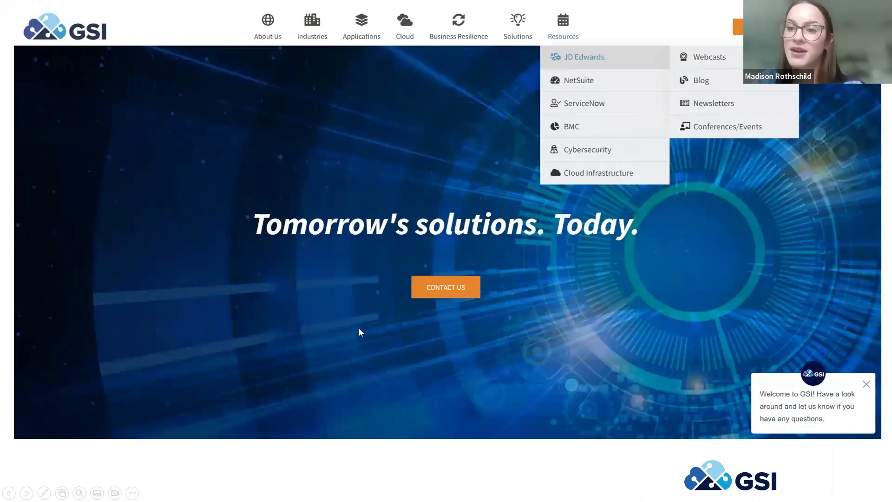
mouse_move(566, 36)
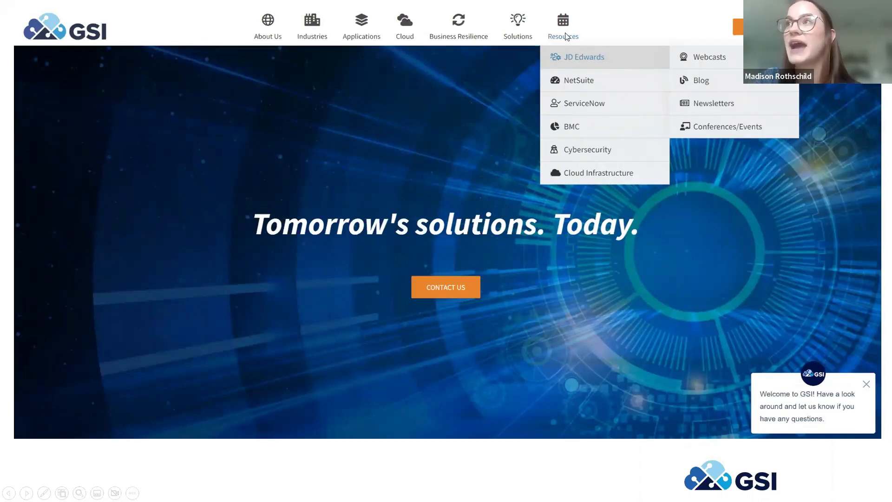
mouse_move(695, 51)
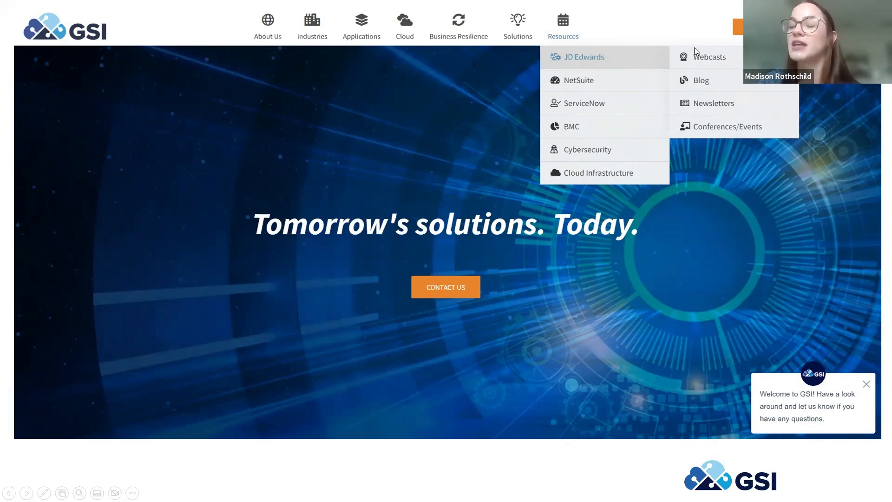
mouse_move(683, 42)
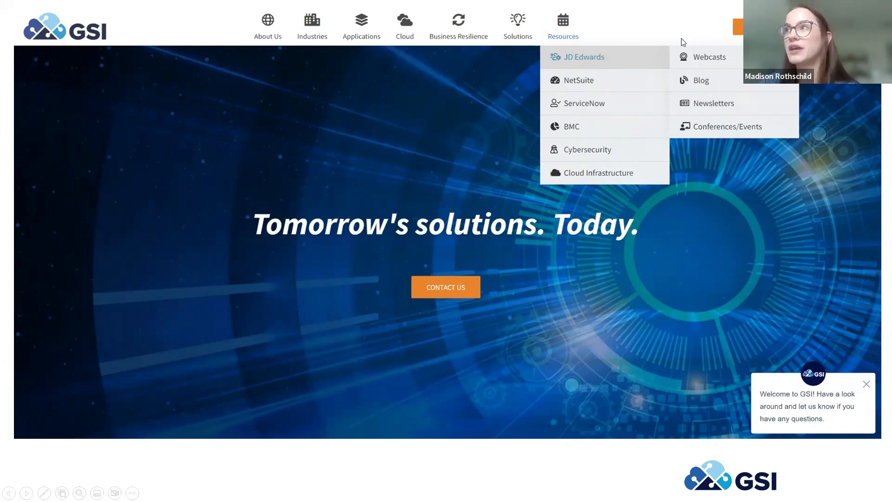